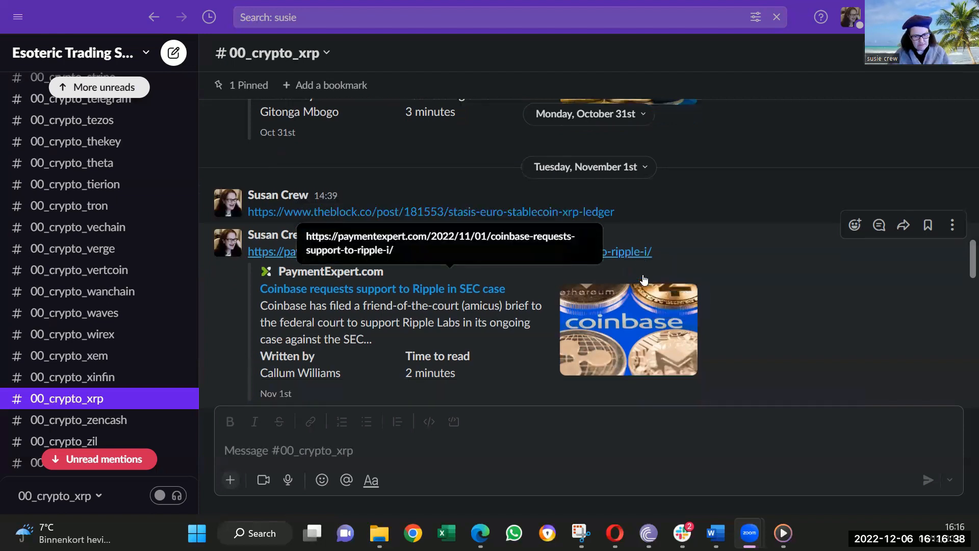
Scroll through the November 1st XRP–SEC lawsuit posts to CoinGape's early-ruling link preview.
{"action": "scroll", "scroll_direction": "down", "scroll_amount": 3}
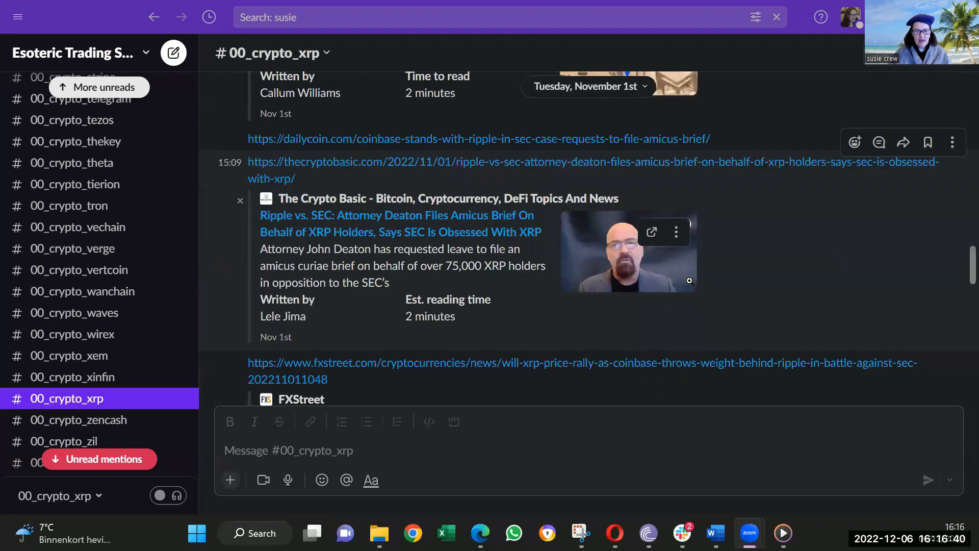
{"action": "mouse_move", "coordinate": [548, 259]}
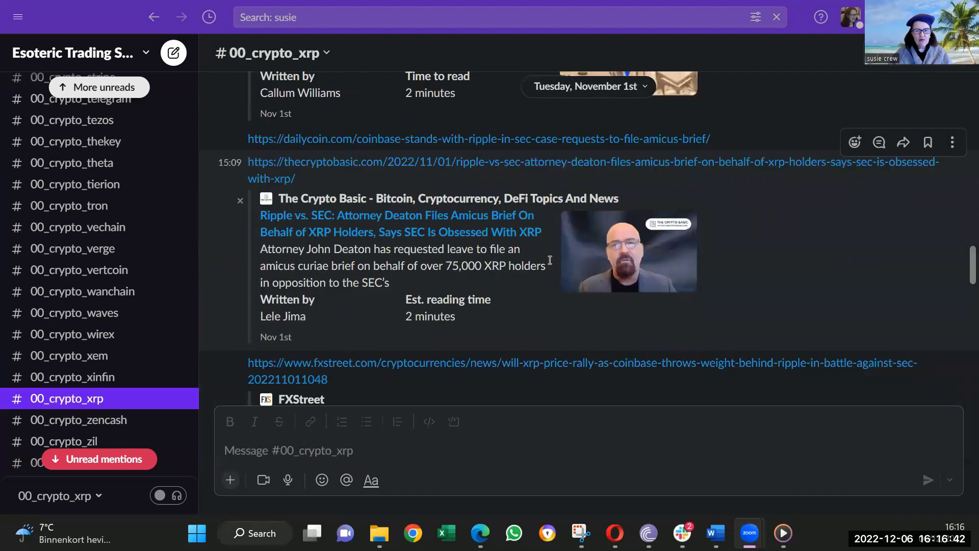
{"action": "mouse_move", "coordinate": [540, 305]}
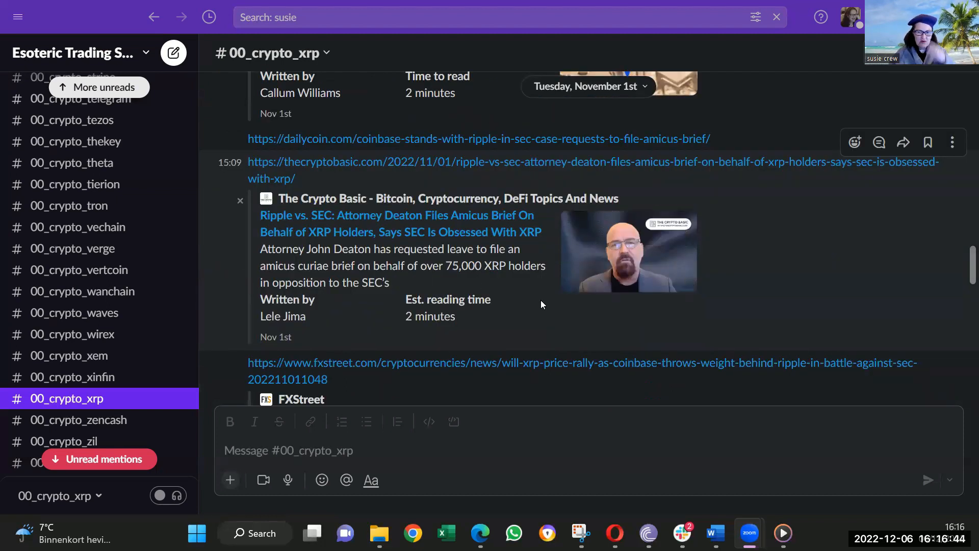
{"action": "mouse_move", "coordinate": [524, 252]}
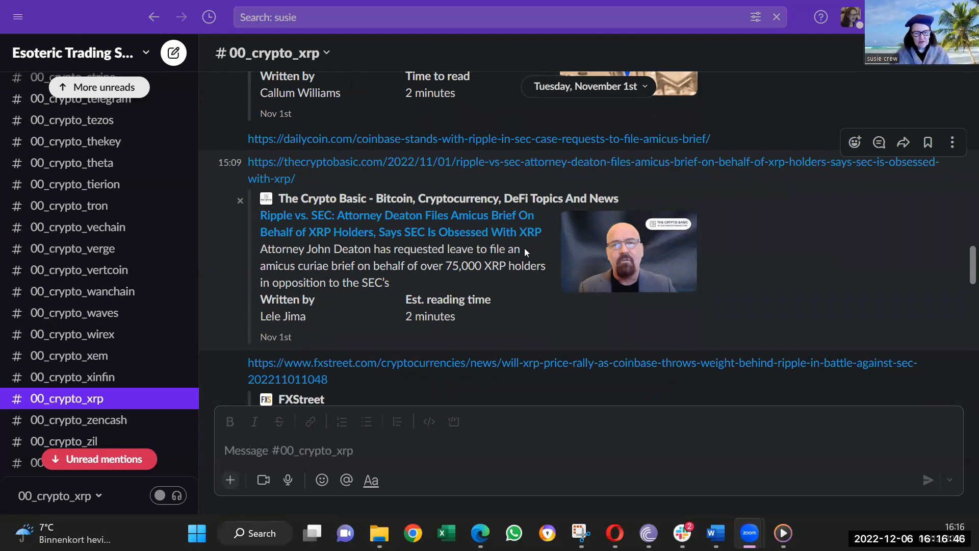
{"action": "mouse_move", "coordinate": [483, 232]}
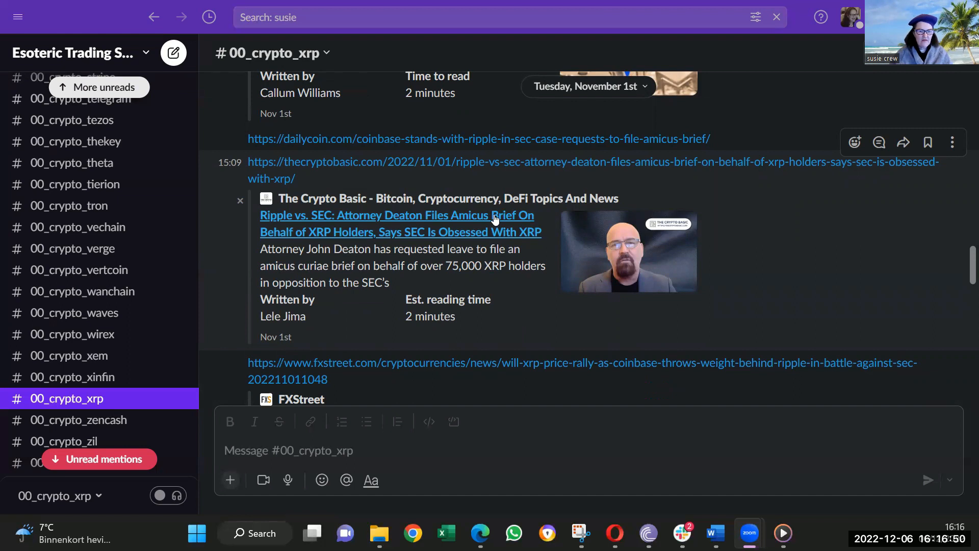
{"action": "mouse_move", "coordinate": [486, 243]}
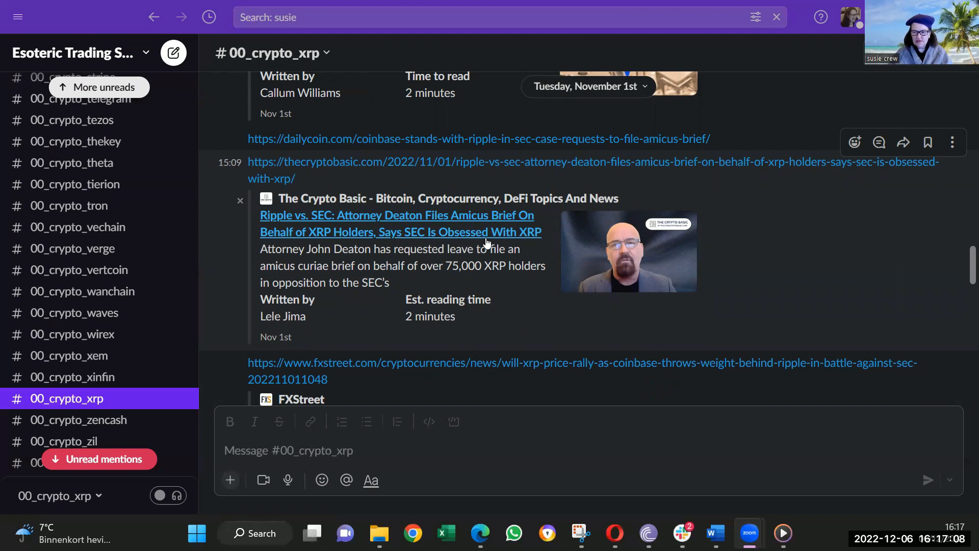
{"action": "scroll", "scroll_direction": "down", "scroll_amount": 3}
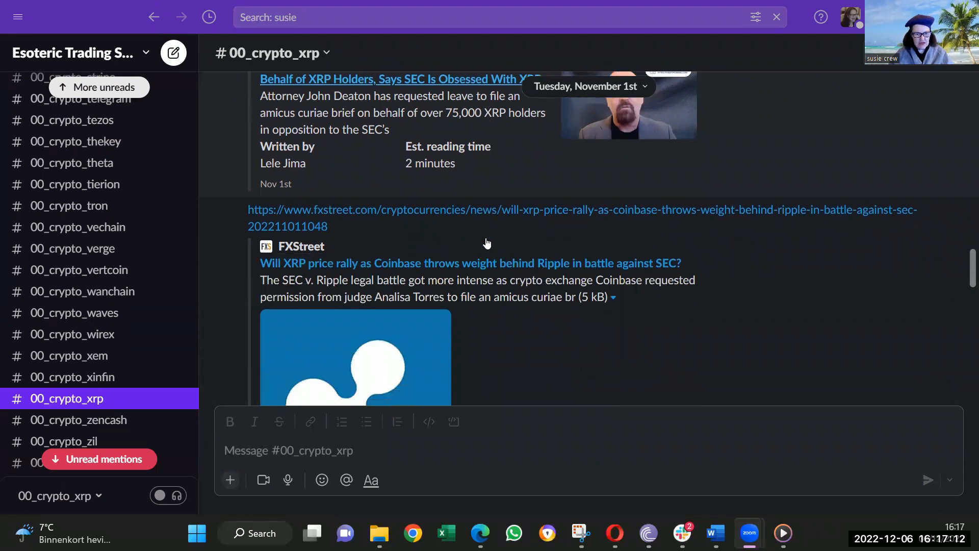
{"action": "scroll", "scroll_direction": "down", "scroll_amount": 3}
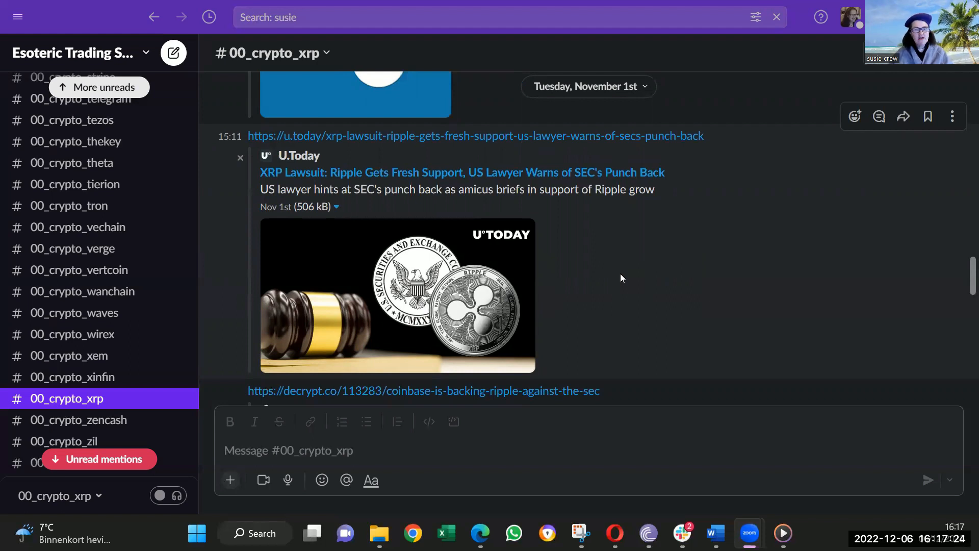
{"action": "scroll", "scroll_direction": "down", "scroll_amount": 3}
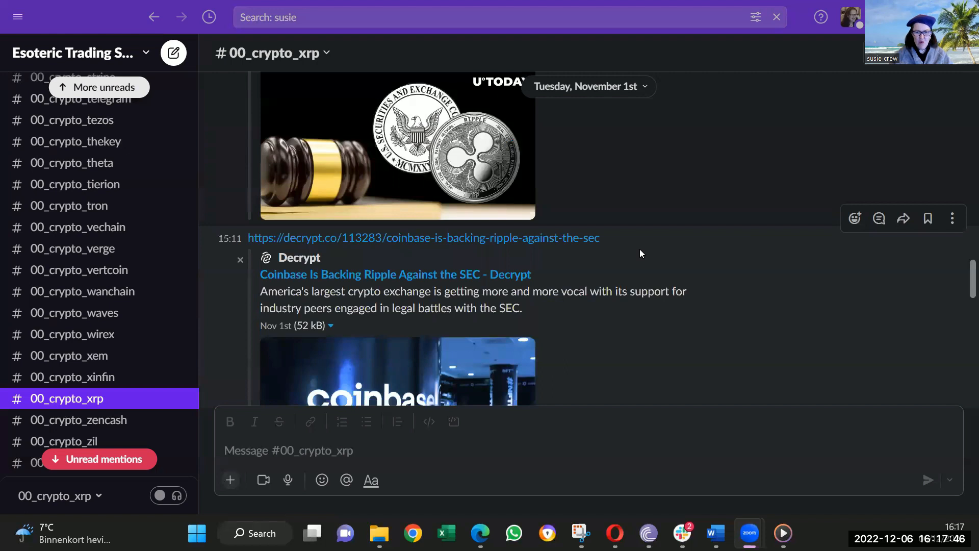
{"action": "scroll", "scroll_direction": "down", "scroll_amount": 3}
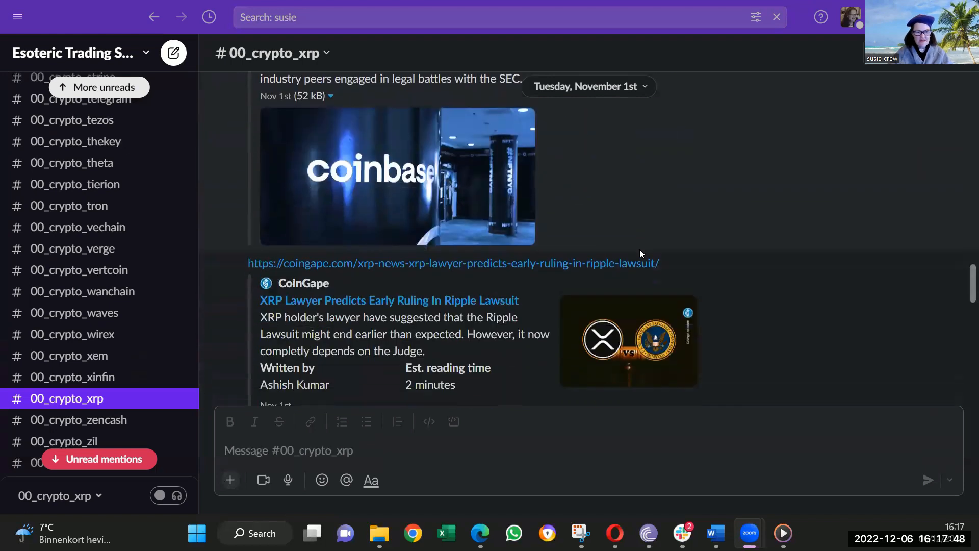
{"action": "scroll", "scroll_direction": "down", "scroll_amount": 3}
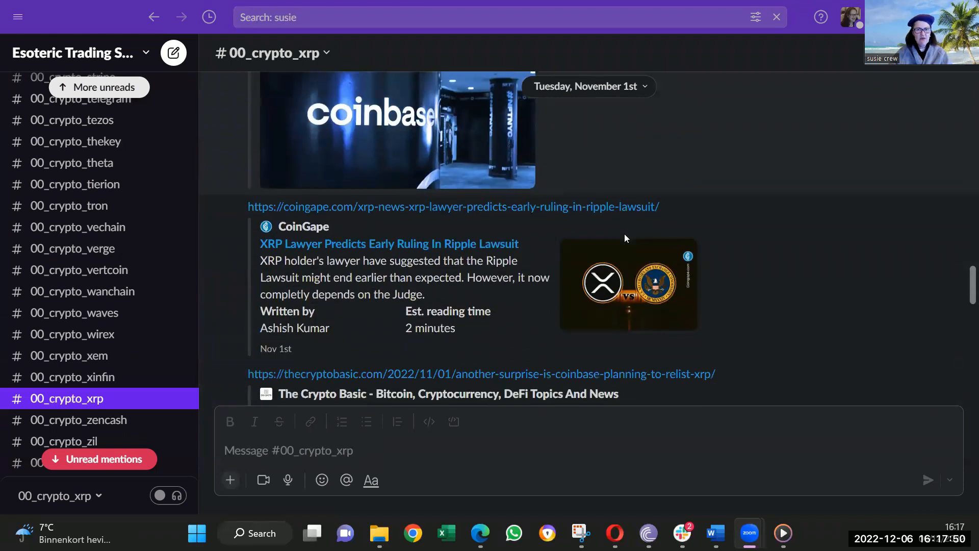
{"action": "scroll", "scroll_direction": "up", "scroll_amount": 3}
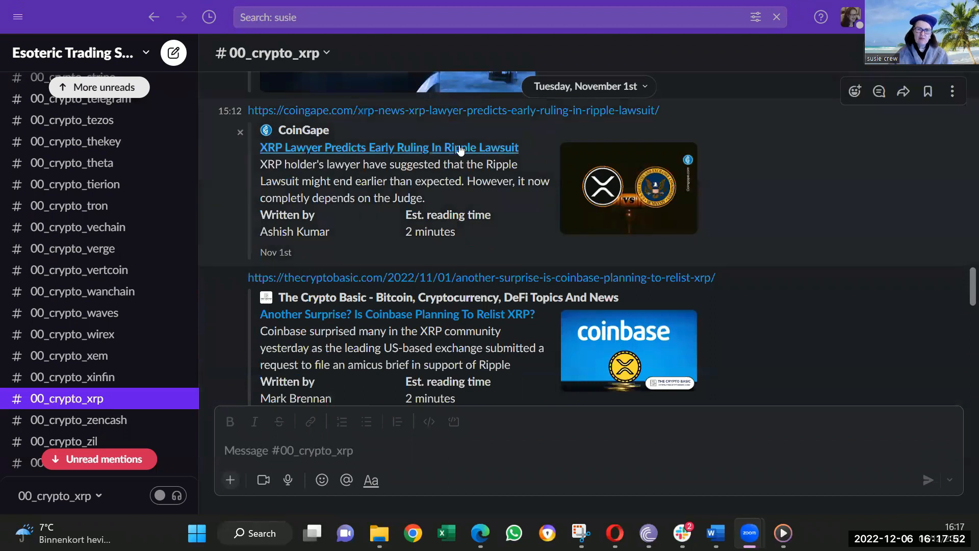
Open CoinGape's 'XRP Lawyer Predicts Early Ruling' in Opera and read to Deaton's March 2023 forecast.
{"action": "left_click", "coordinate": [389, 147]}
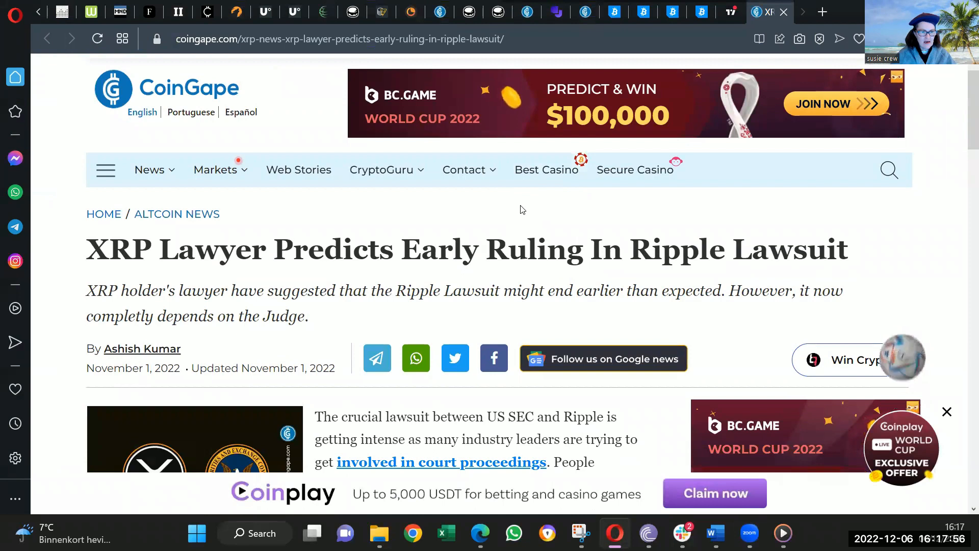
{"action": "scroll", "scroll_direction": "down", "scroll_amount": 3}
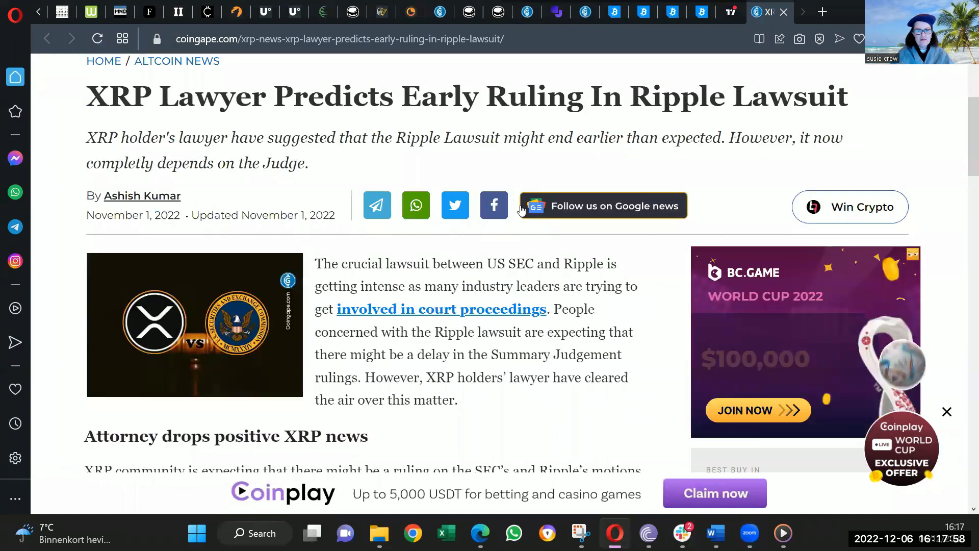
{"action": "scroll", "scroll_direction": "down", "scroll_amount": 3}
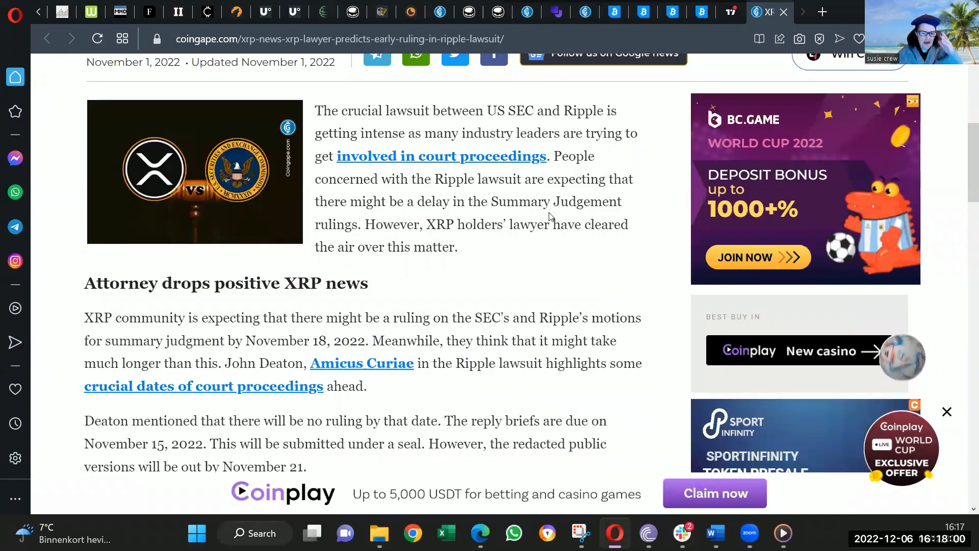
{"action": "scroll", "scroll_direction": "down", "scroll_amount": 3}
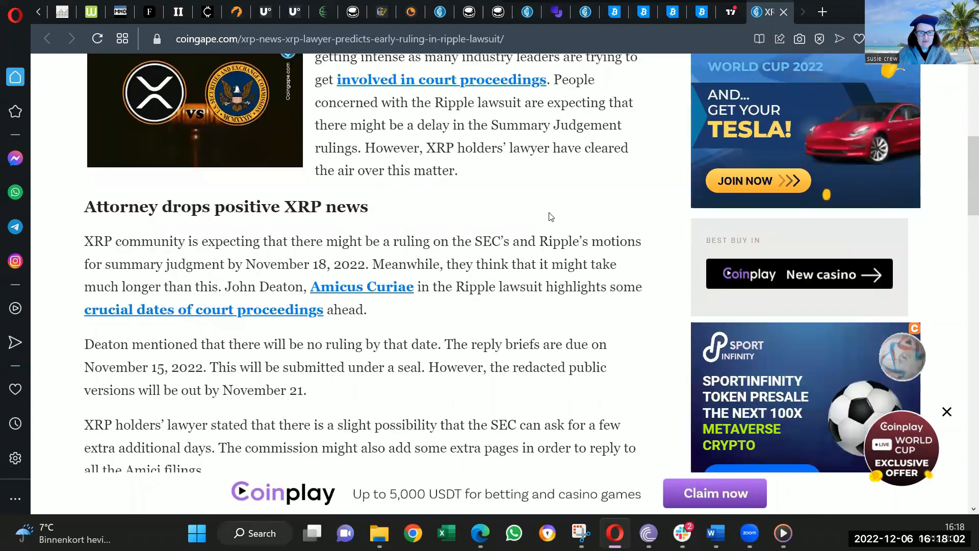
{"action": "scroll", "scroll_direction": "down", "scroll_amount": 3}
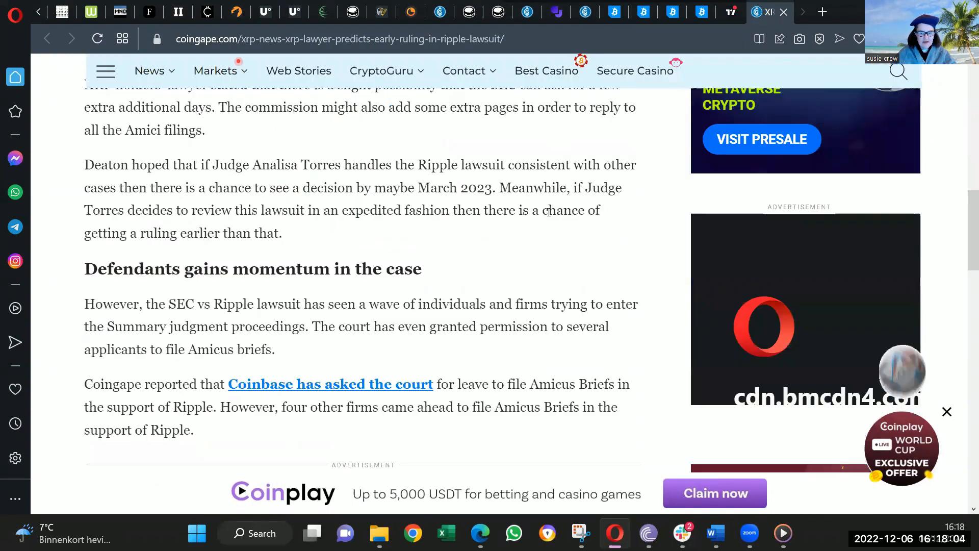
{"action": "scroll", "scroll_direction": "down", "scroll_amount": 3}
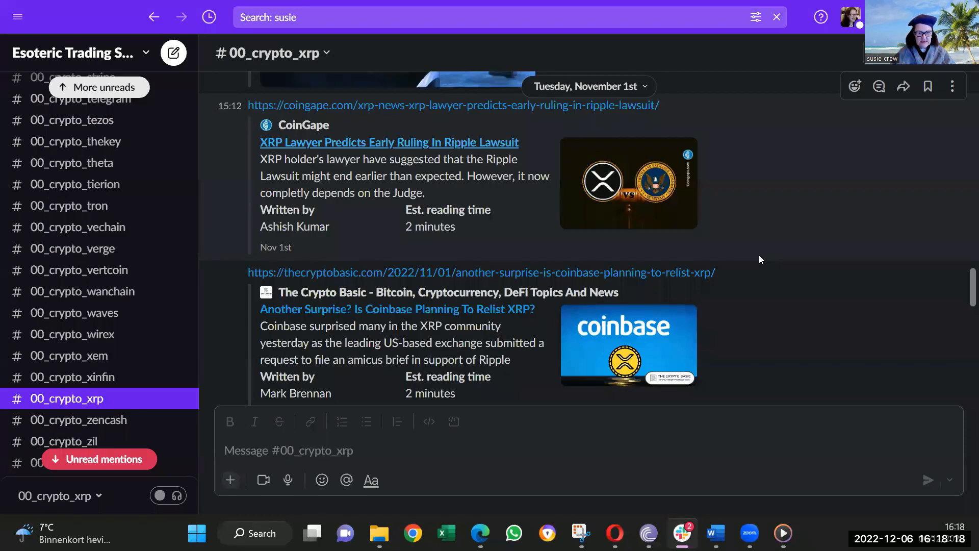
Scroll past the Stuart Alderoty and XLS-20 posts to CryptoSlate's November 5th entities-backing-Ripple link.
{"action": "scroll", "scroll_direction": "down", "scroll_amount": 3}
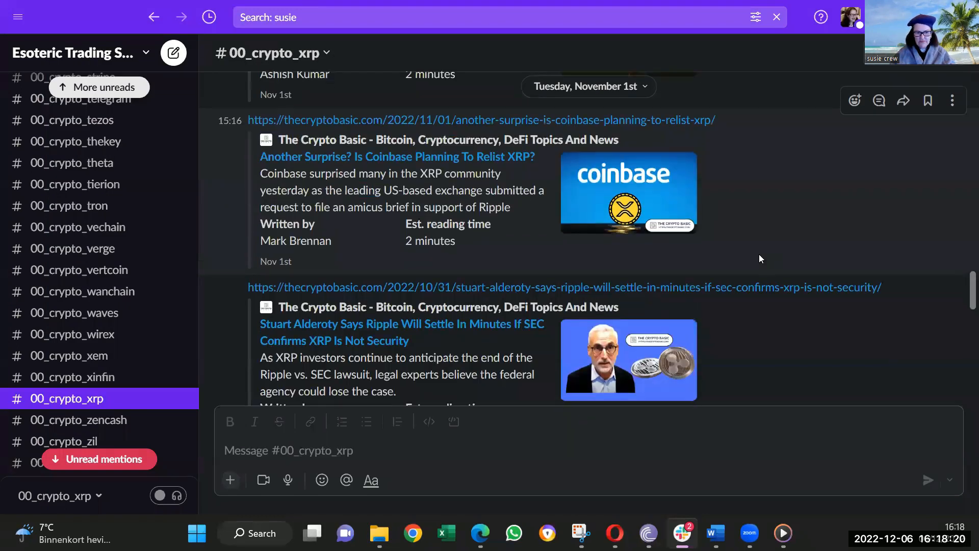
{"action": "scroll", "scroll_direction": "down", "scroll_amount": 3}
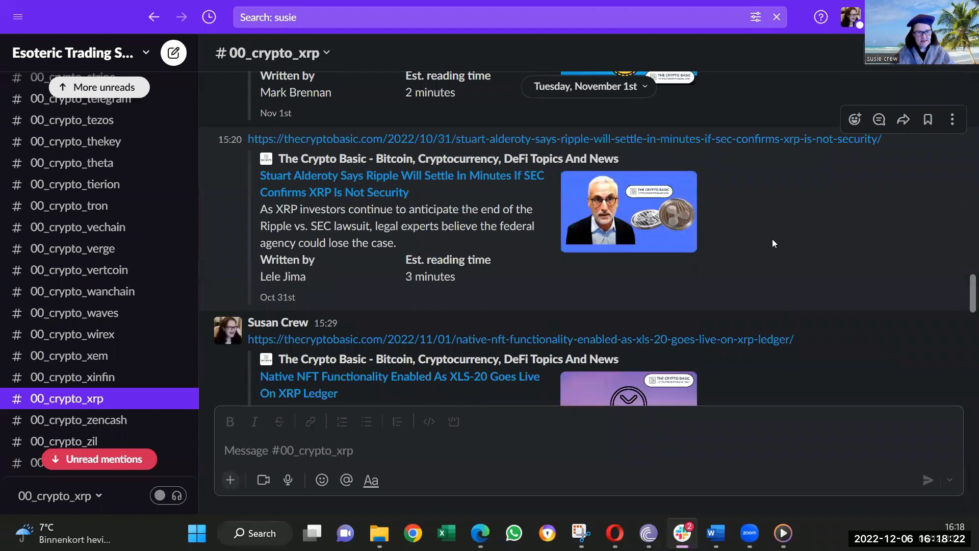
{"action": "scroll", "scroll_direction": "down", "scroll_amount": 3}
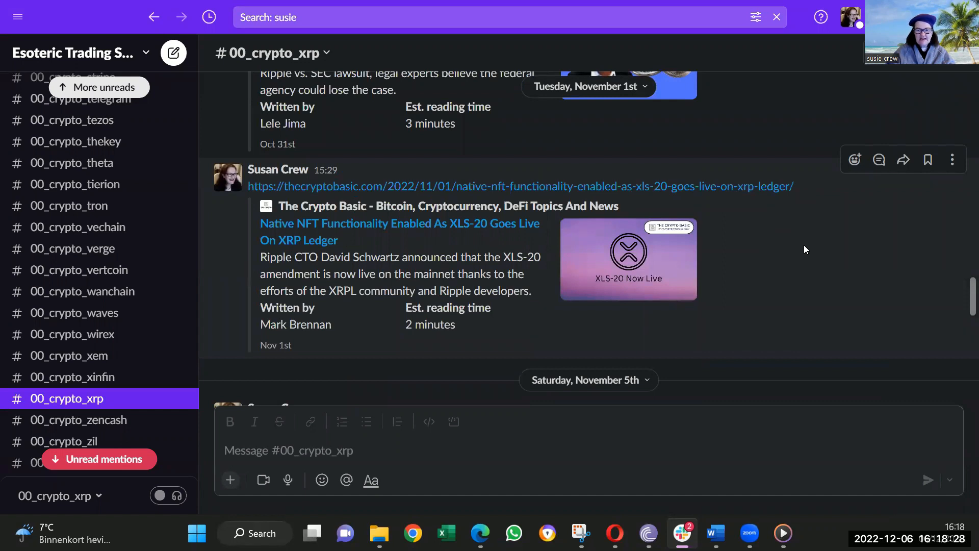
{"action": "mouse_move", "coordinate": [398, 256]}
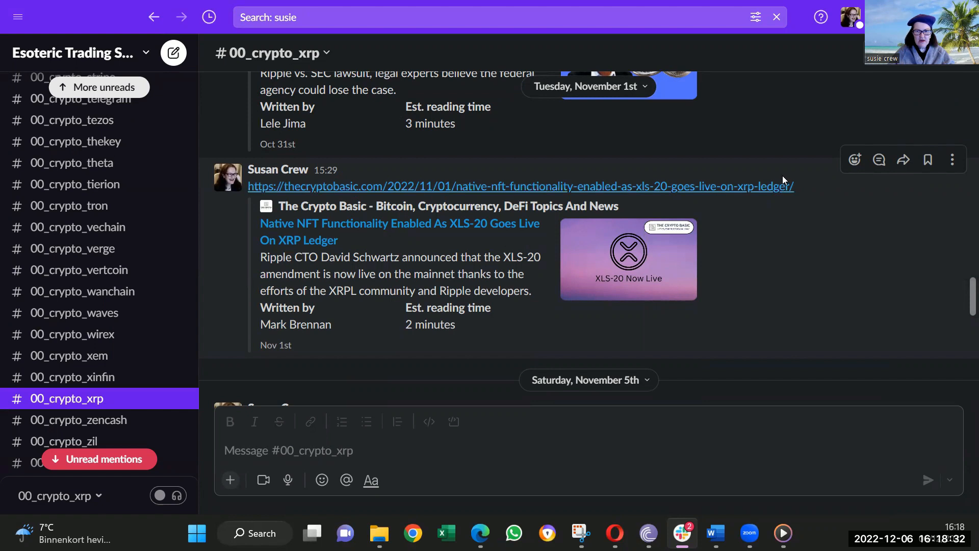
{"action": "mouse_move", "coordinate": [760, 209]}
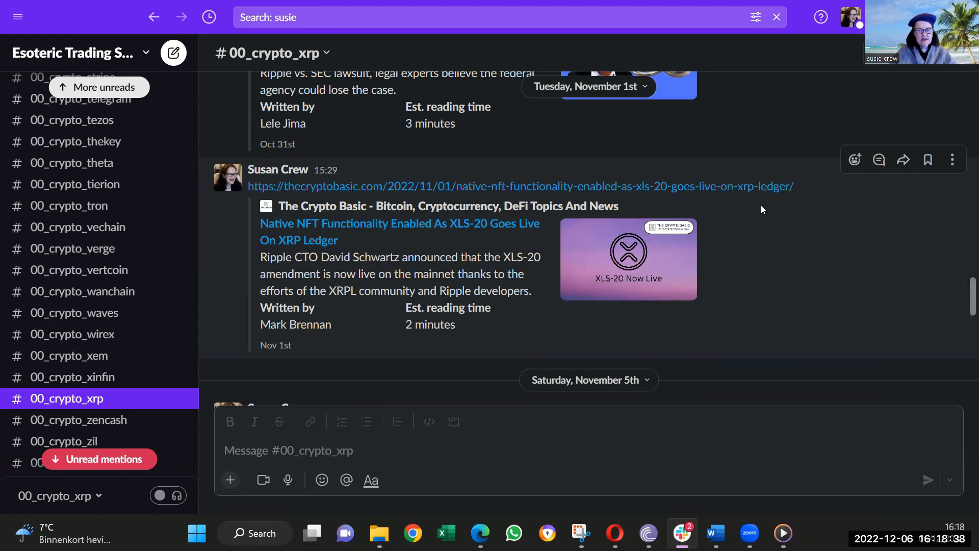
{"action": "scroll", "scroll_direction": "down", "scroll_amount": 3}
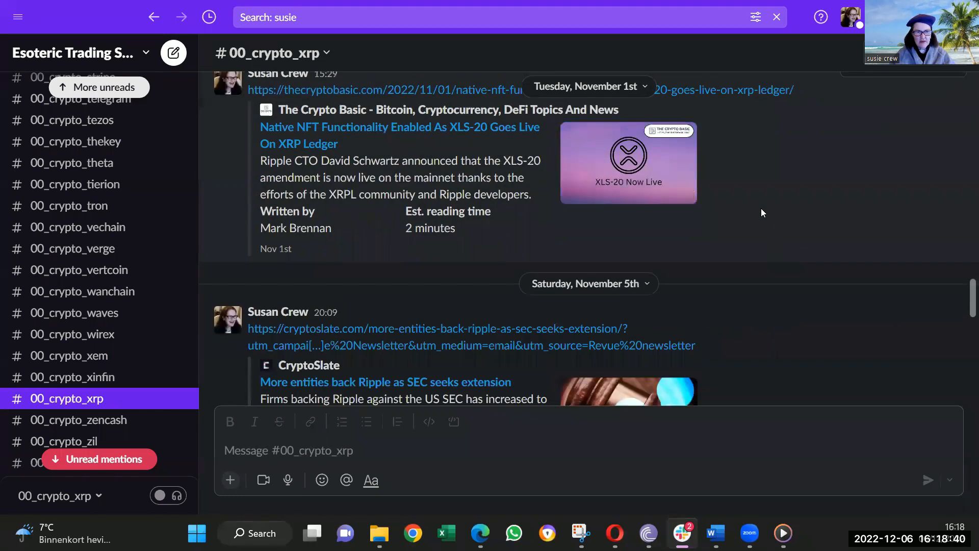
{"action": "scroll", "scroll_direction": "down", "scroll_amount": 3}
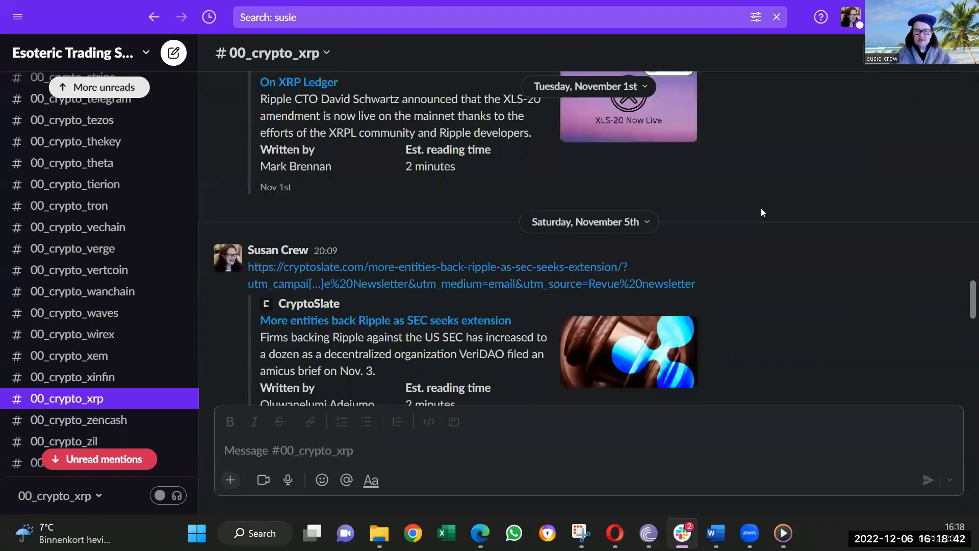
{"action": "scroll", "scroll_direction": "down", "scroll_amount": 3}
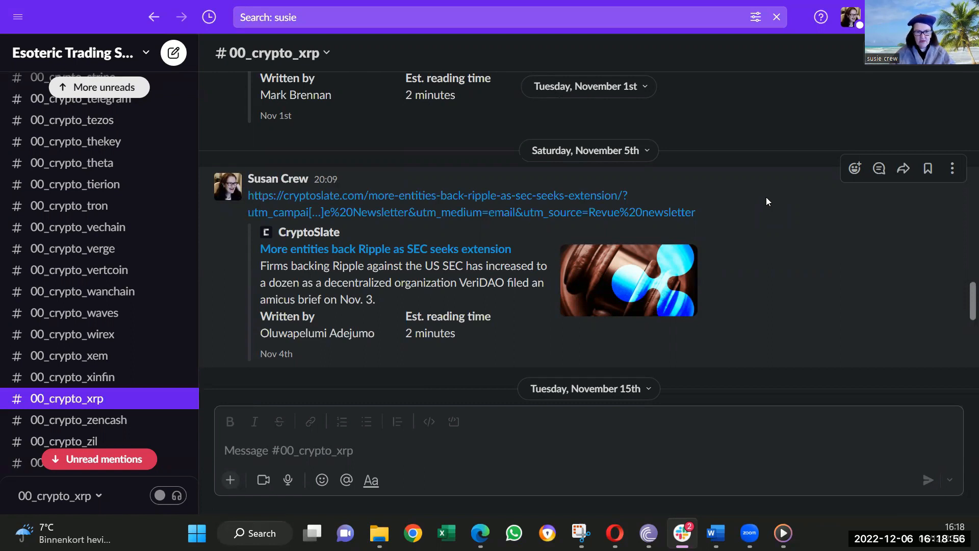
Scroll past the November 15th Amicus Curiae image to the November 17th Crypto Raver CommBank post.
{"action": "scroll", "scroll_direction": "down", "scroll_amount": 3}
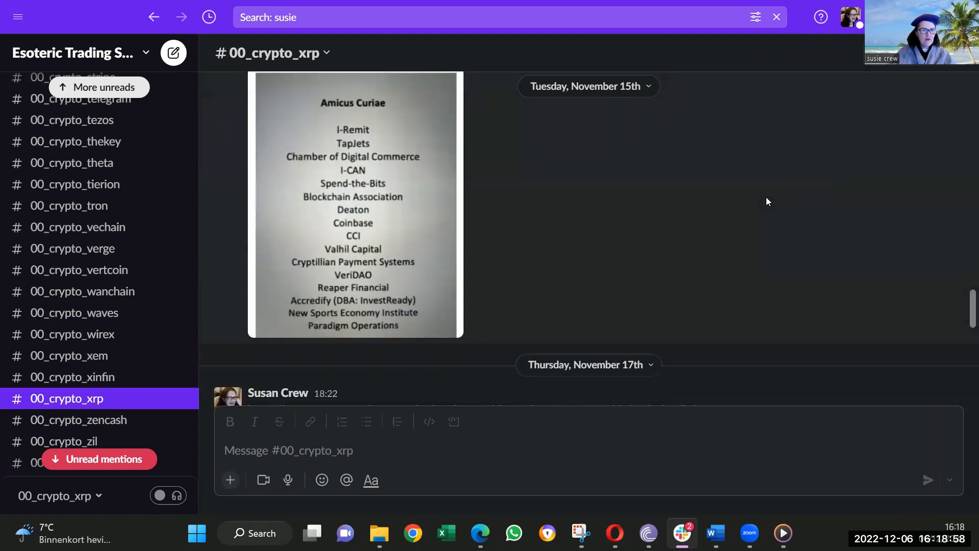
{"action": "mouse_move", "coordinate": [378, 144]}
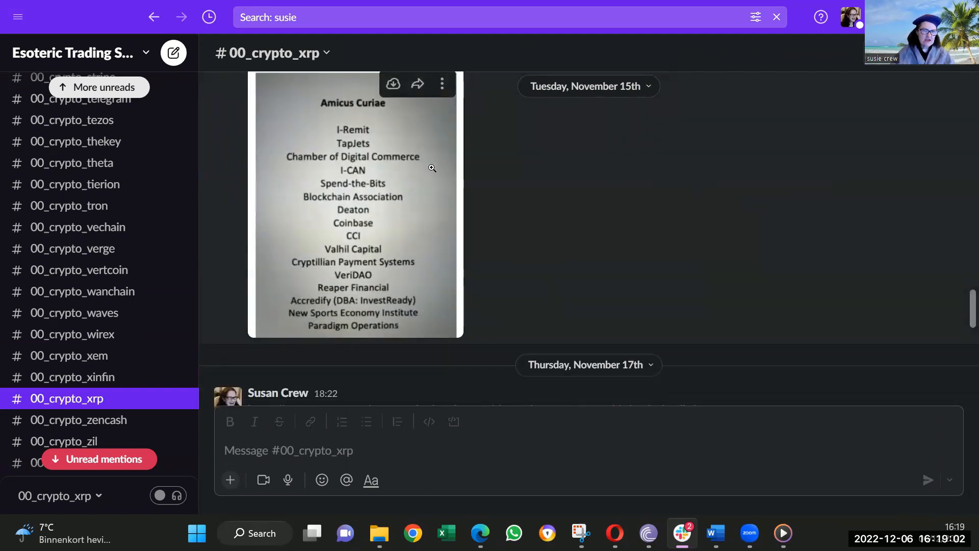
{"action": "mouse_move", "coordinate": [507, 207]}
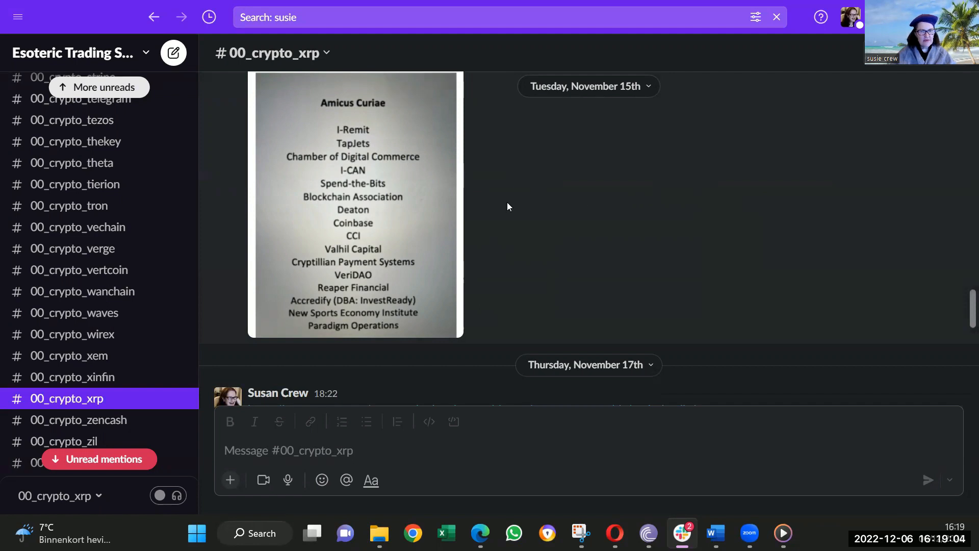
{"action": "mouse_move", "coordinate": [389, 270]}
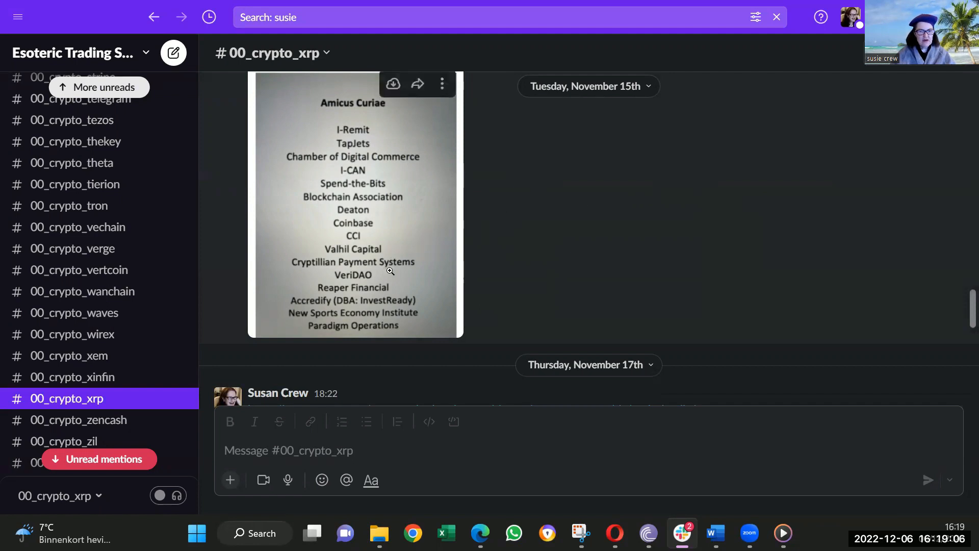
{"action": "mouse_move", "coordinate": [478, 297]}
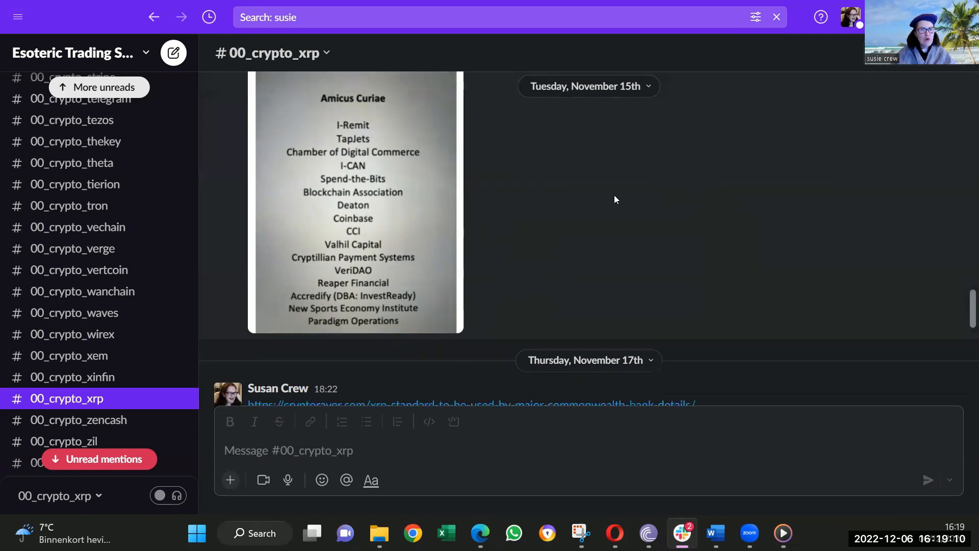
{"action": "scroll", "scroll_direction": "down", "scroll_amount": 3}
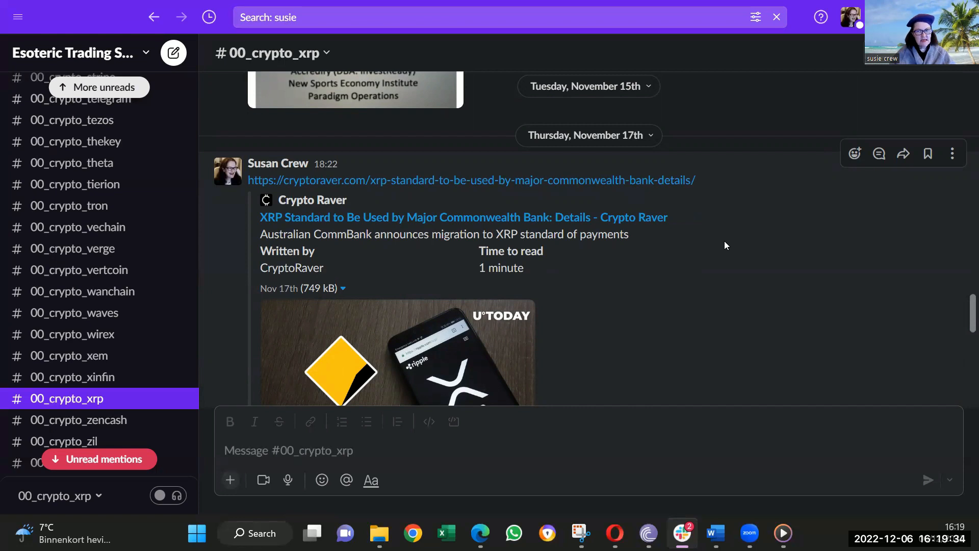
{"action": "mouse_move", "coordinate": [729, 240]}
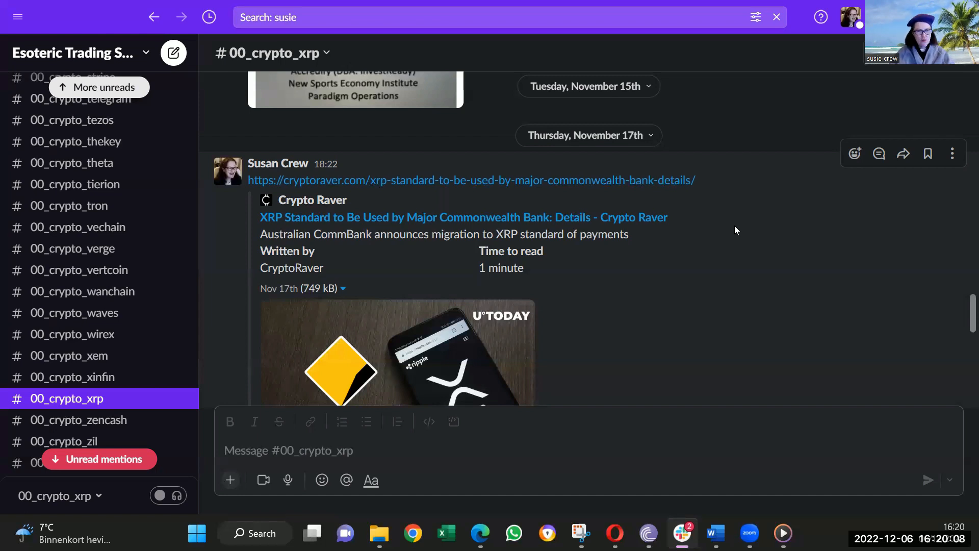
{"action": "mouse_move", "coordinate": [730, 231]}
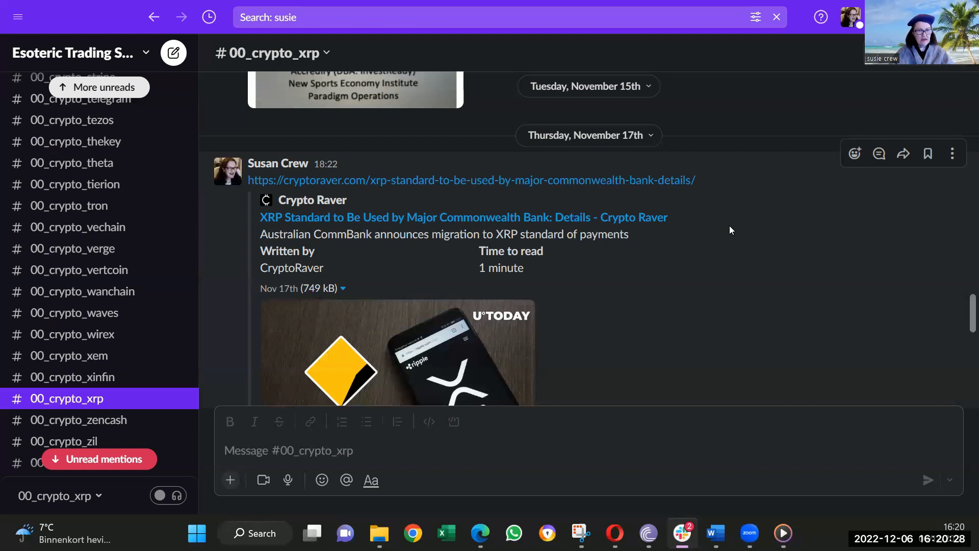
{"action": "scroll", "scroll_direction": "down", "scroll_amount": 3}
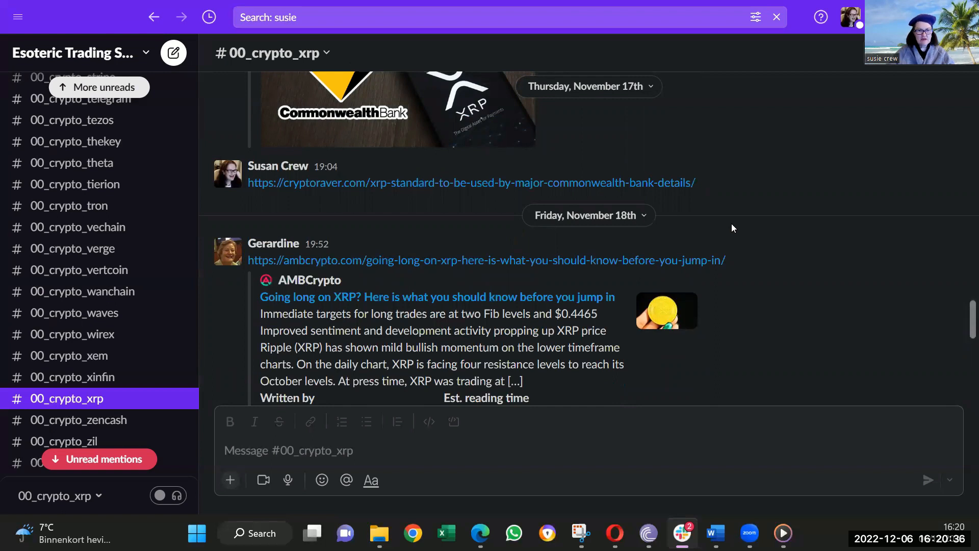
{"action": "scroll", "scroll_direction": "down", "scroll_amount": 3}
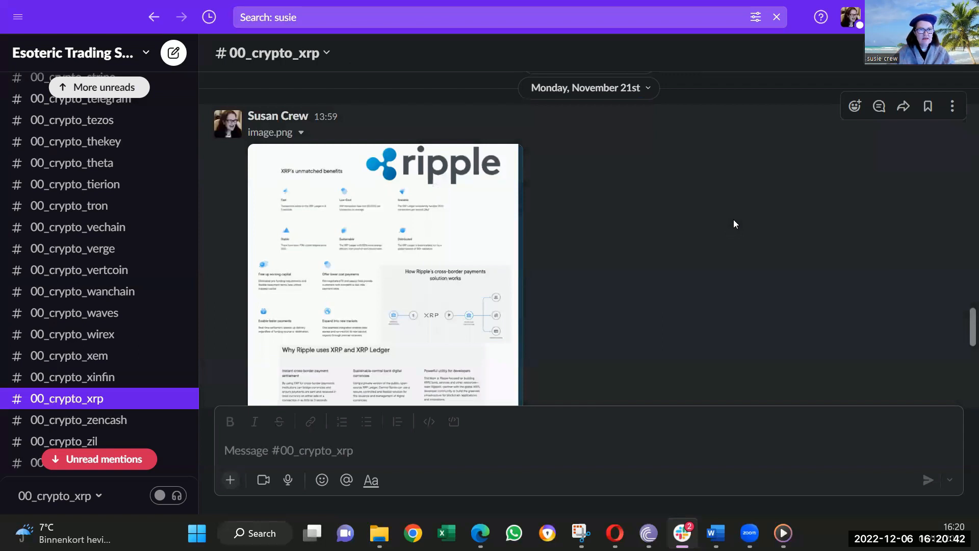
{"action": "scroll", "scroll_direction": "down", "scroll_amount": 3}
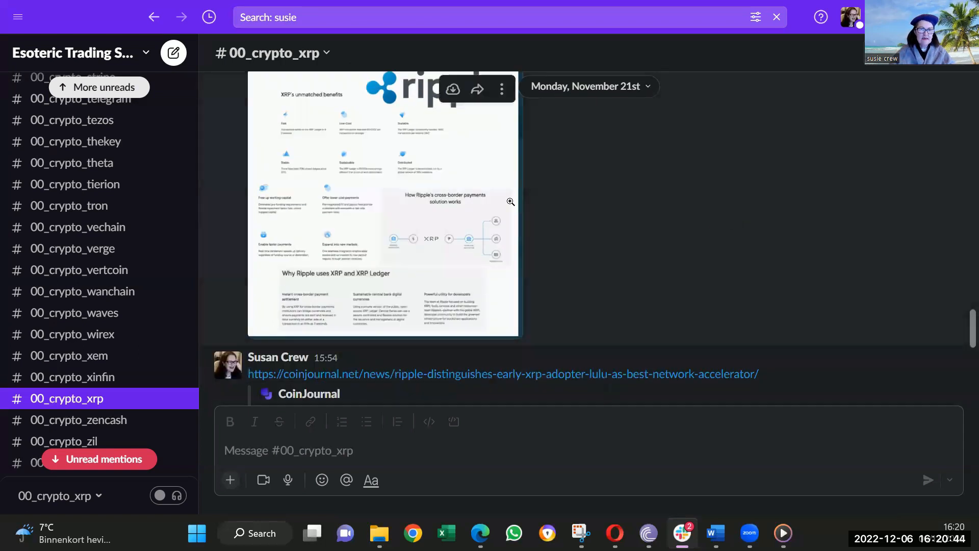
{"action": "left_click", "coordinate": [383, 206]}
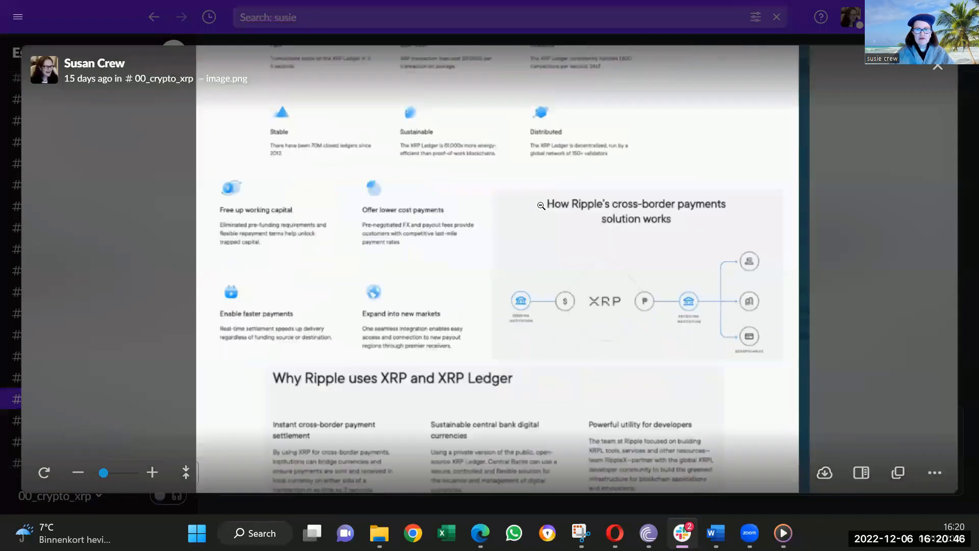
{"action": "scroll", "scroll_direction": "up", "scroll_amount": 3}
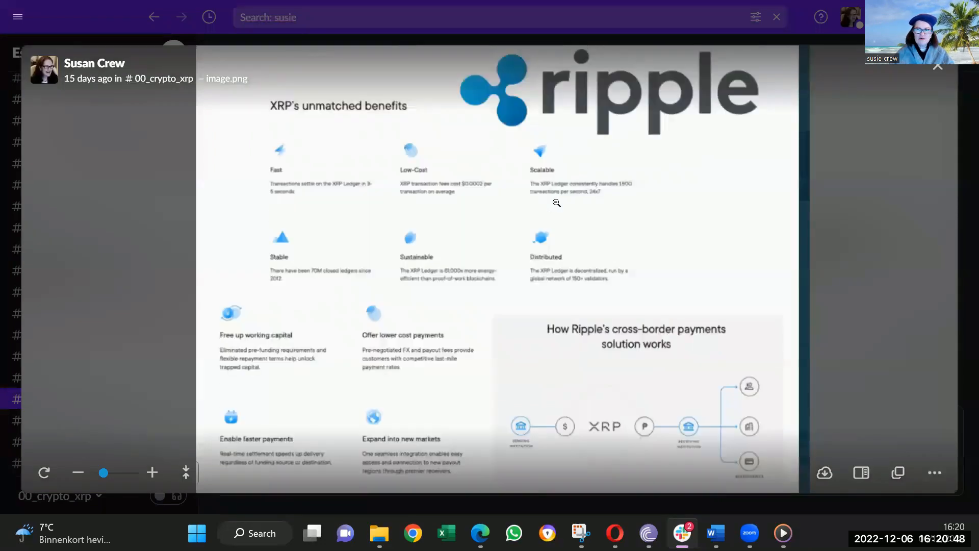
{"action": "mouse_move", "coordinate": [724, 231]}
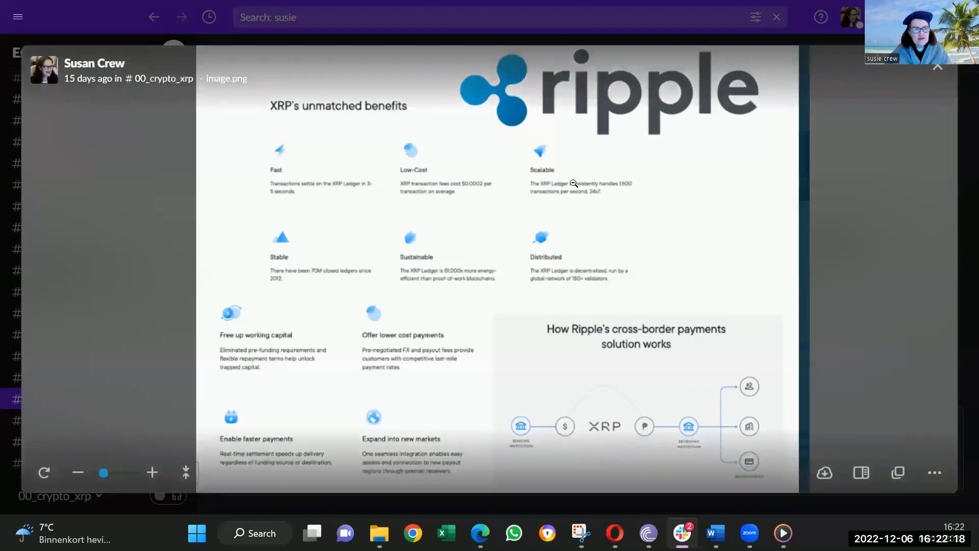
{"action": "mouse_move", "coordinate": [939, 69]}
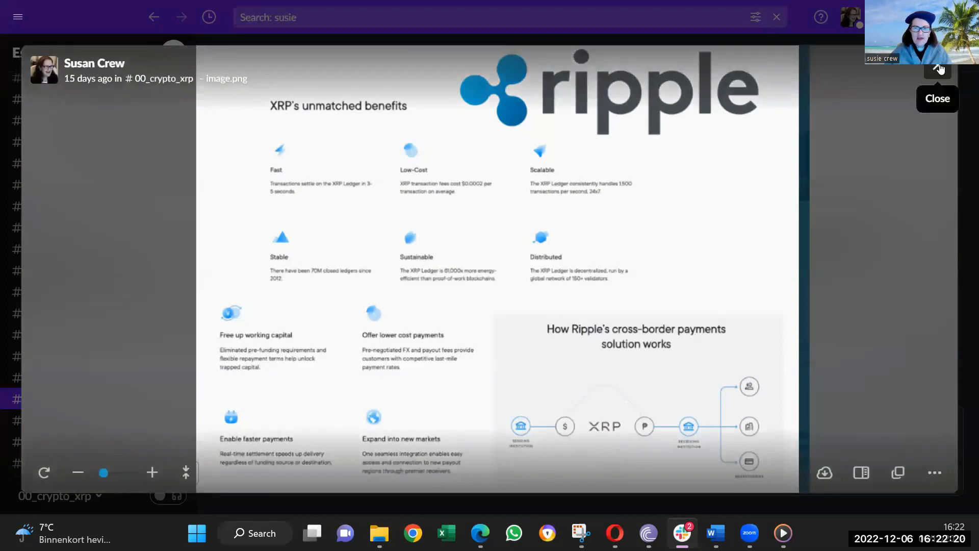
Close the enlarged Ripple image and scroll to the November 25th Finbold and Investing.com posts.
{"action": "left_click", "coordinate": [937, 98]}
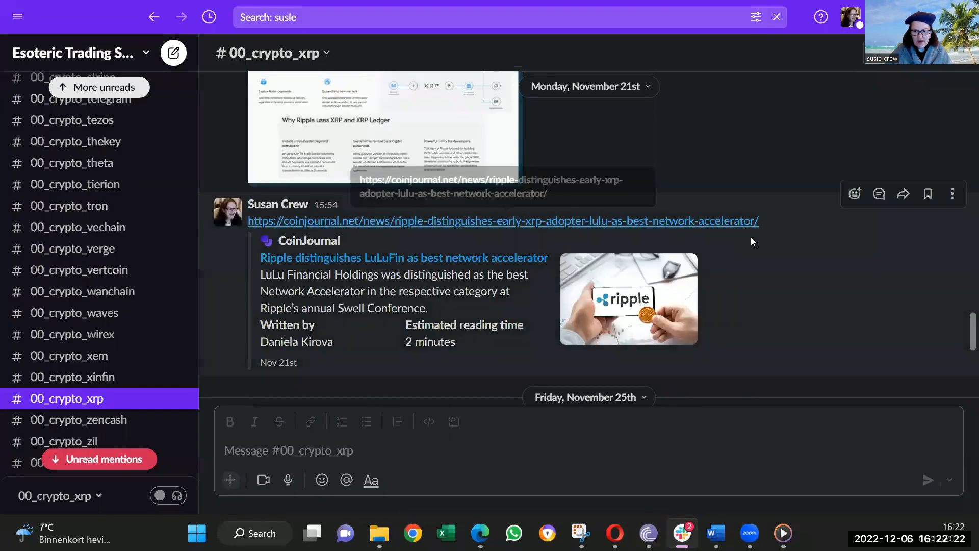
{"action": "mouse_move", "coordinate": [762, 256]}
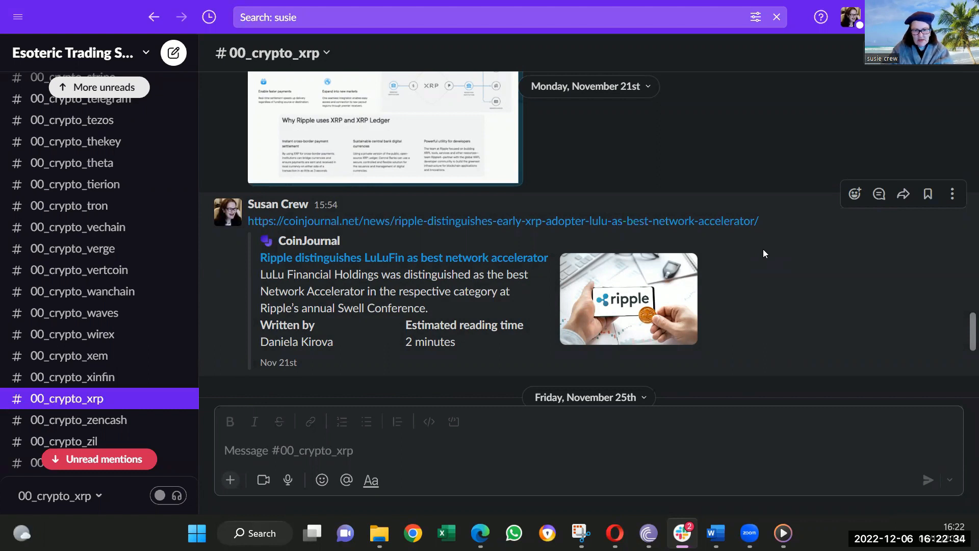
{"action": "mouse_move", "coordinate": [773, 251]}
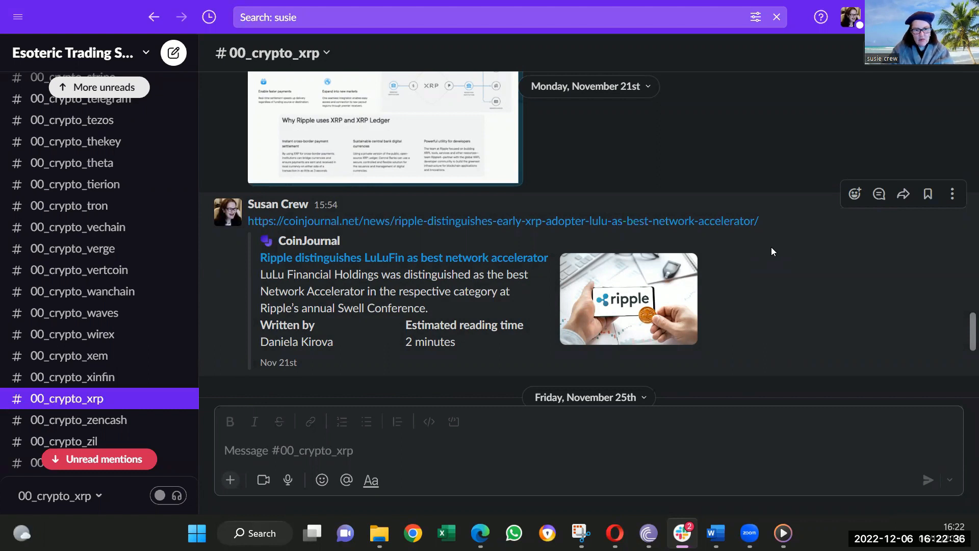
{"action": "scroll", "scroll_direction": "down", "scroll_amount": 3}
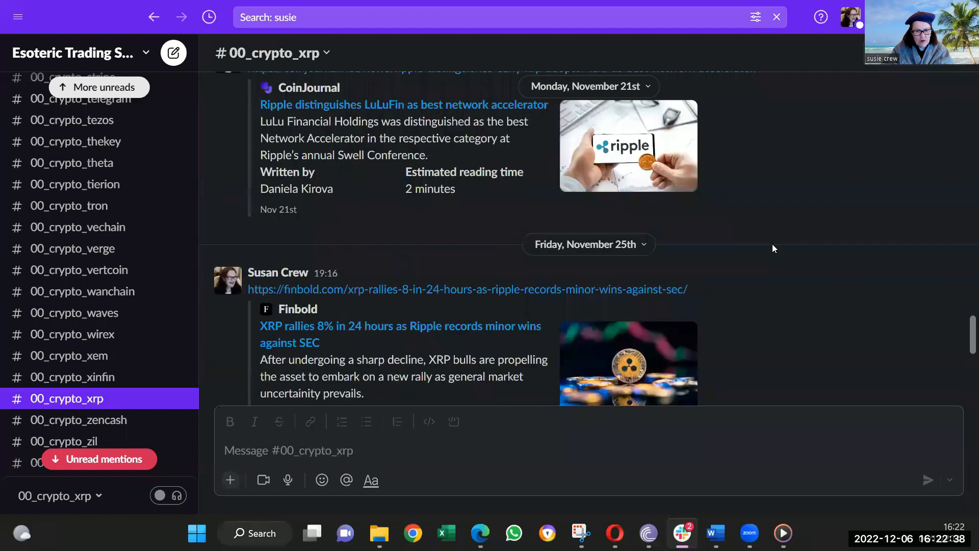
{"action": "scroll", "scroll_direction": "down", "scroll_amount": 3}
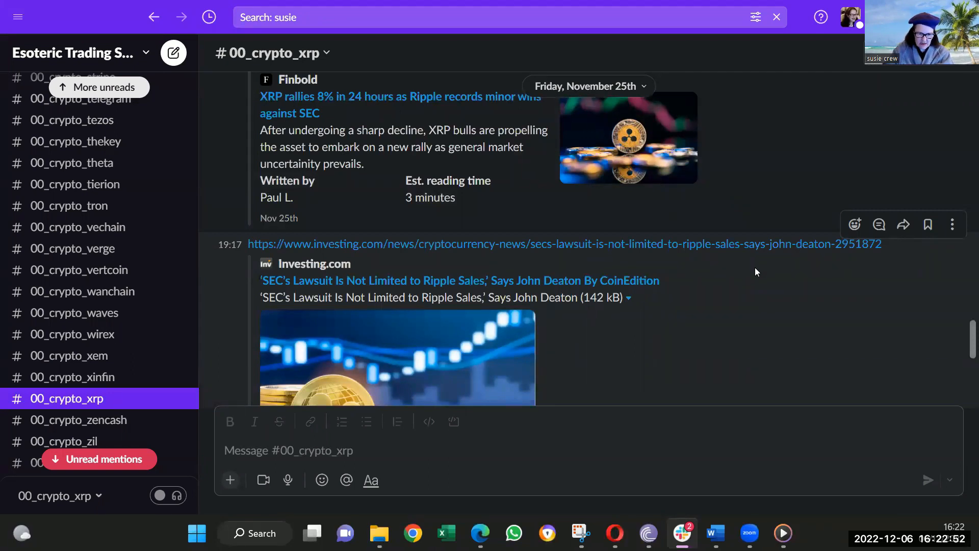
{"action": "scroll", "scroll_direction": "down", "scroll_amount": 3}
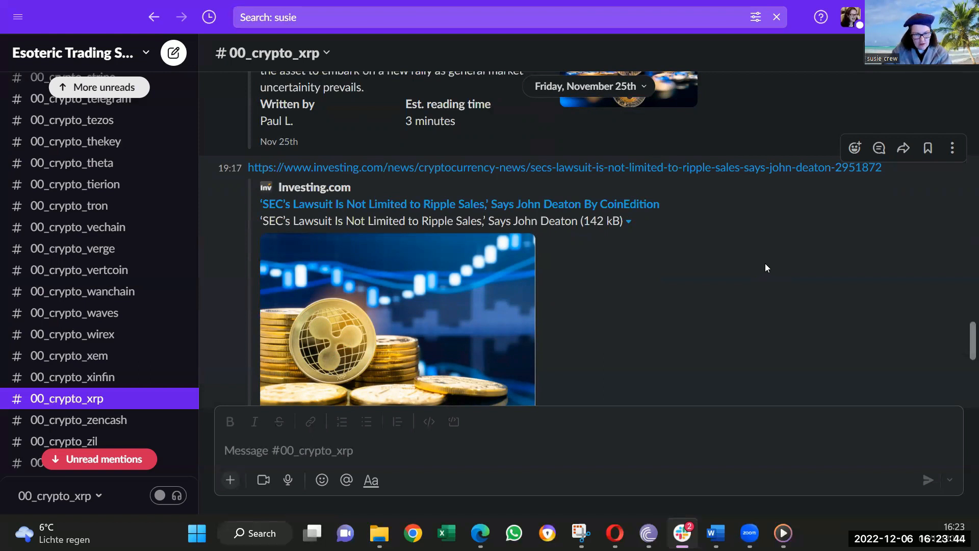
{"action": "mouse_move", "coordinate": [767, 262]}
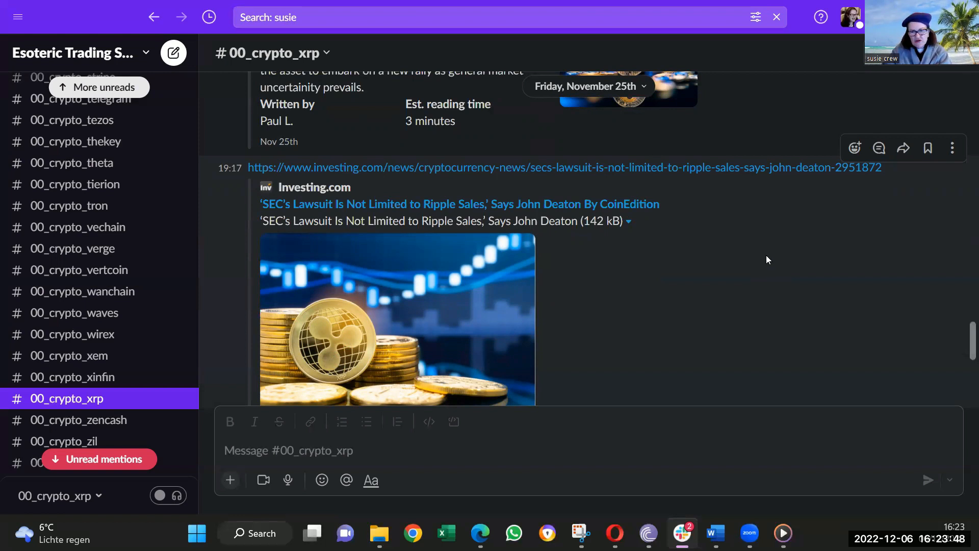
{"action": "mouse_move", "coordinate": [770, 269]}
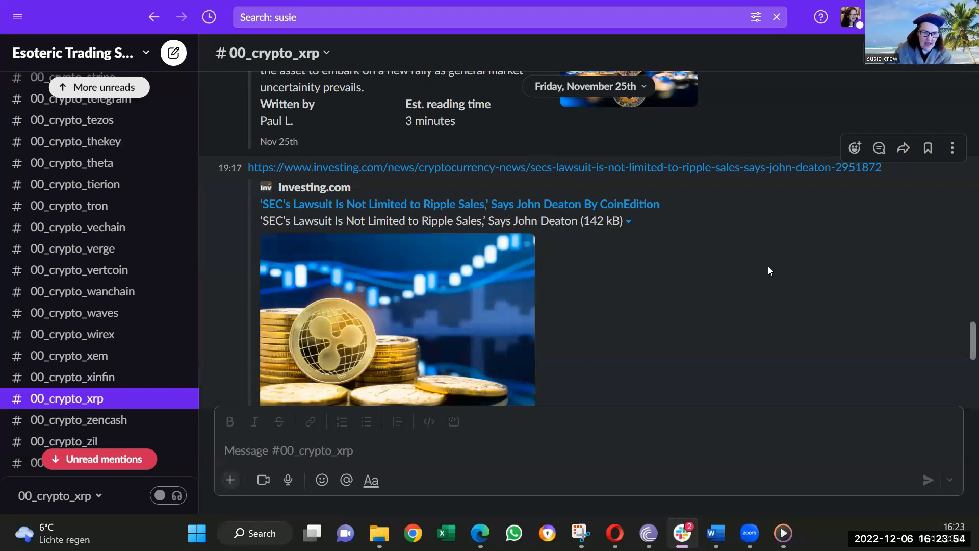
{"action": "mouse_move", "coordinate": [767, 276]}
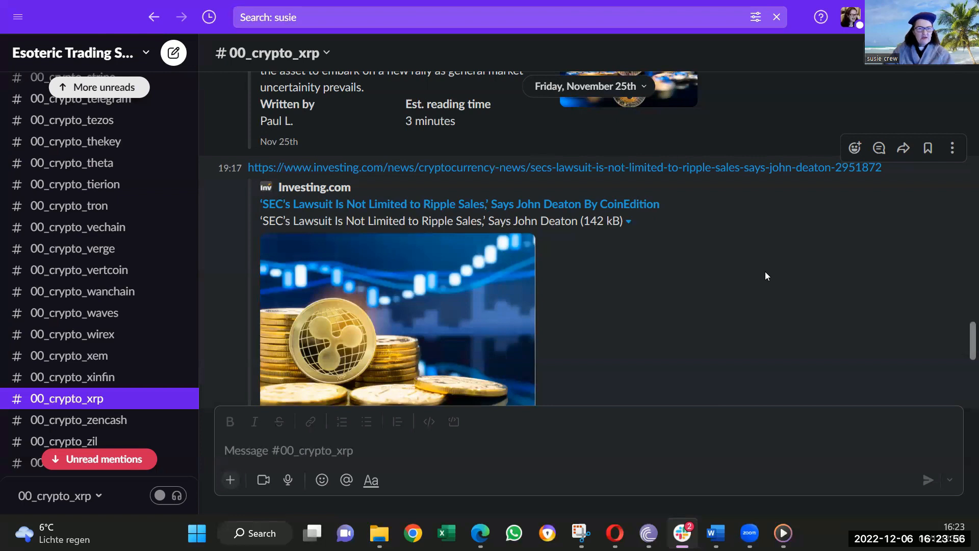
{"action": "mouse_move", "coordinate": [745, 300]}
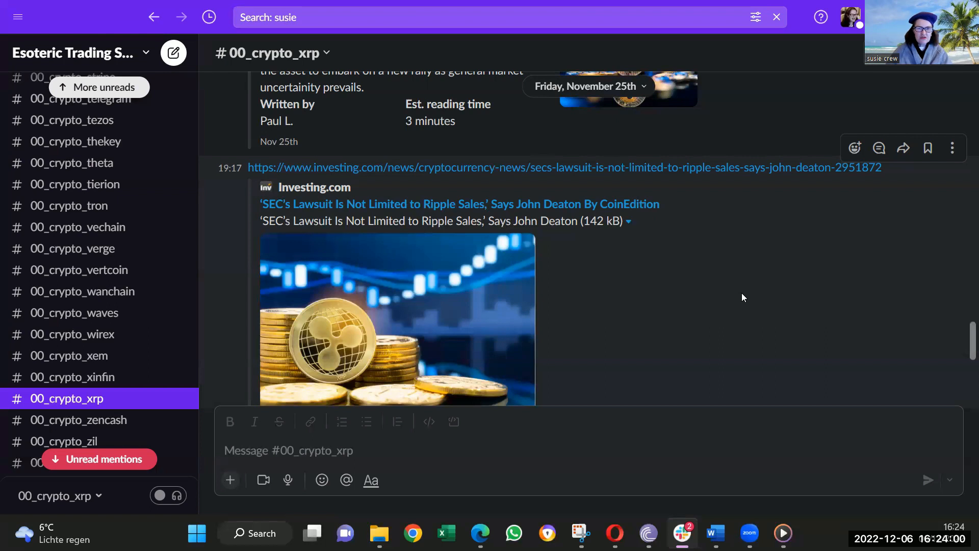
{"action": "mouse_move", "coordinate": [710, 281]}
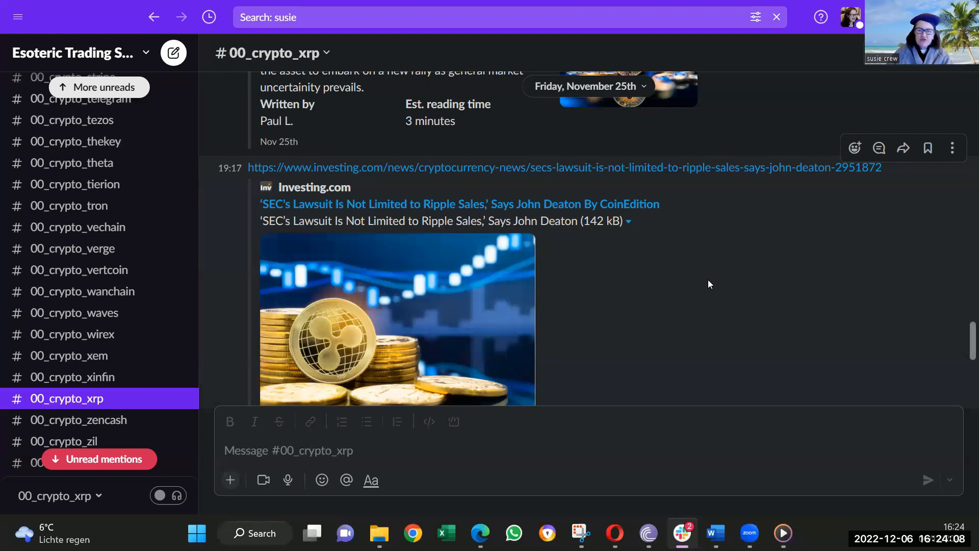
{"action": "mouse_move", "coordinate": [718, 284]}
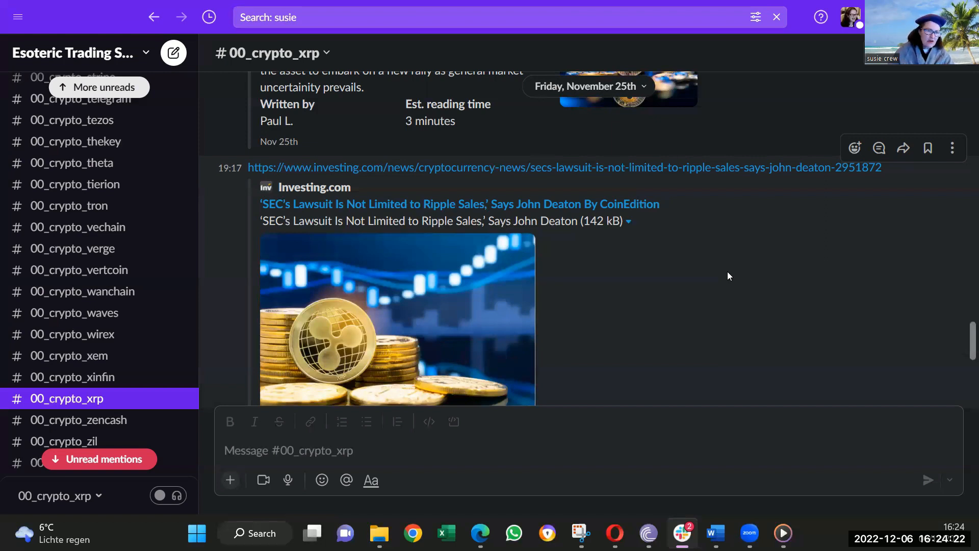
{"action": "mouse_move", "coordinate": [740, 262]}
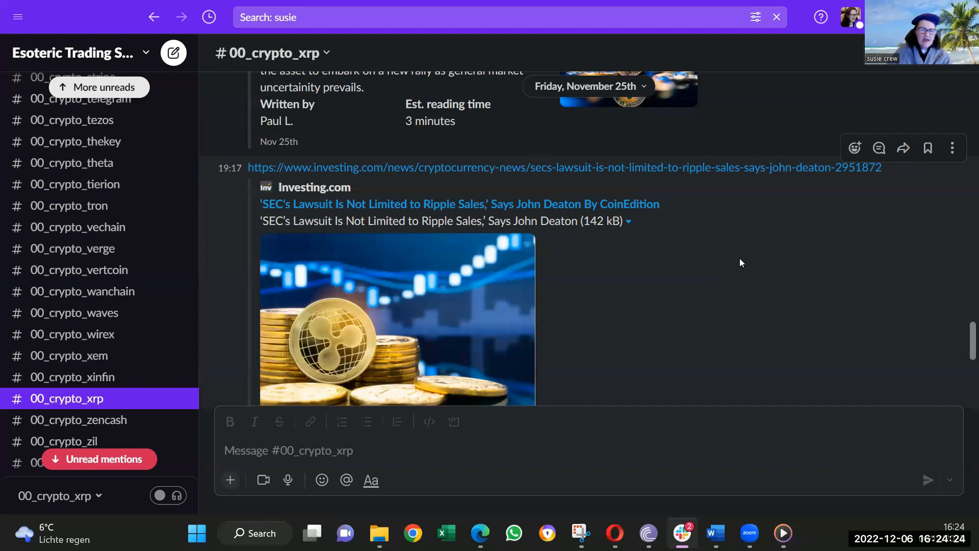
{"action": "mouse_move", "coordinate": [737, 253]}
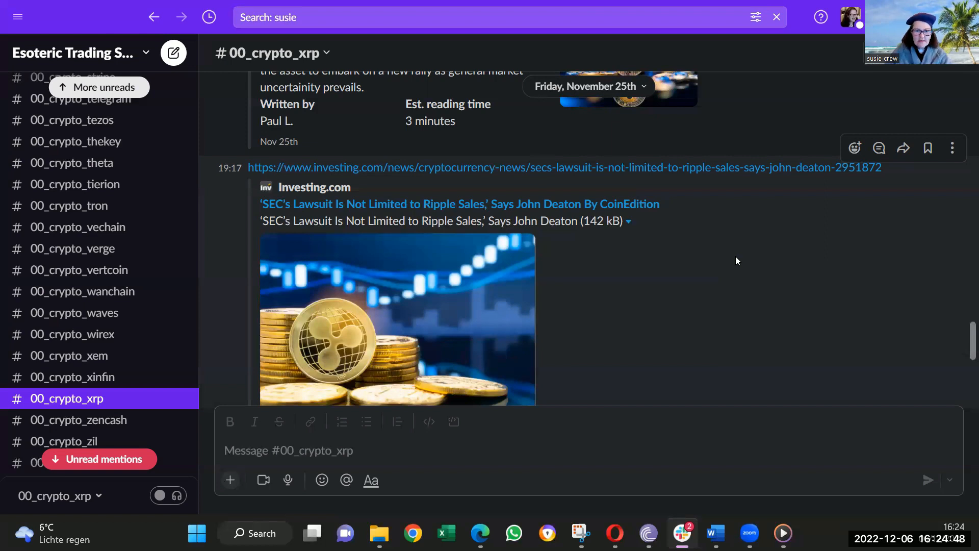
{"action": "scroll", "scroll_direction": "down", "scroll_amount": 3}
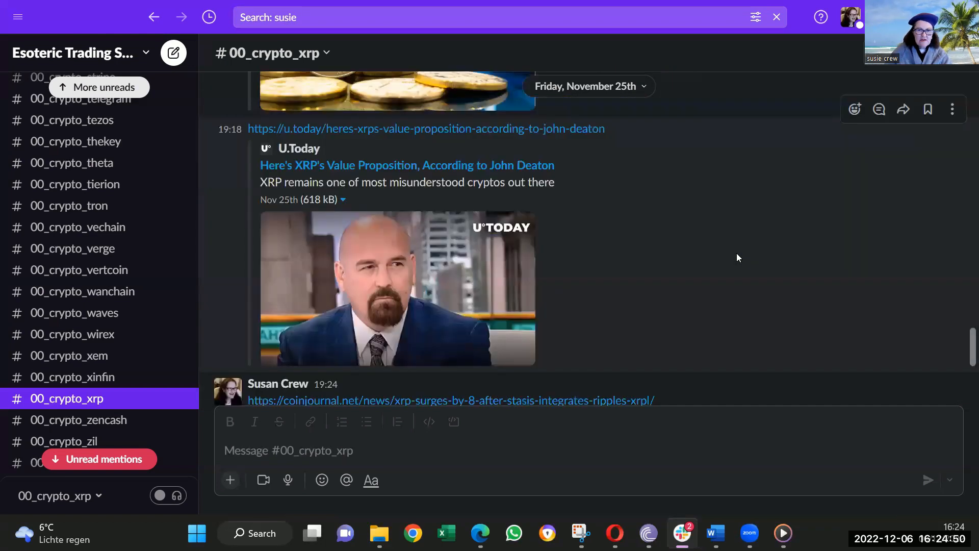
{"action": "scroll", "scroll_direction": "down", "scroll_amount": 3}
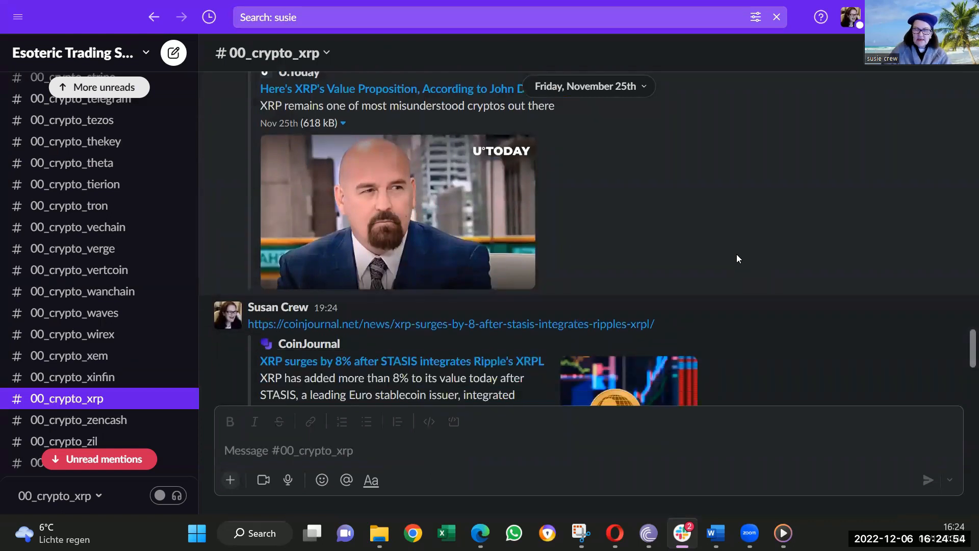
{"action": "scroll", "scroll_direction": "down", "scroll_amount": 3}
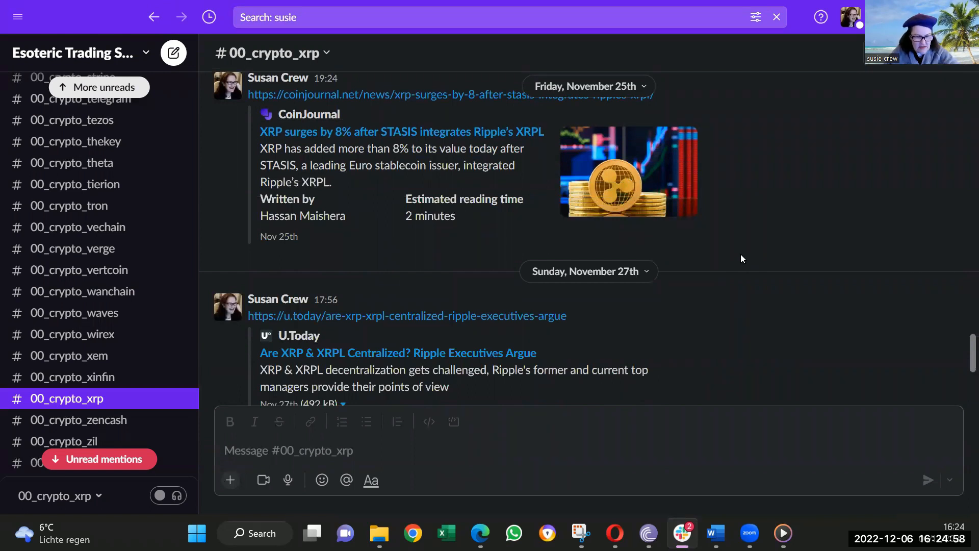
{"action": "scroll", "scroll_direction": "down", "scroll_amount": 3}
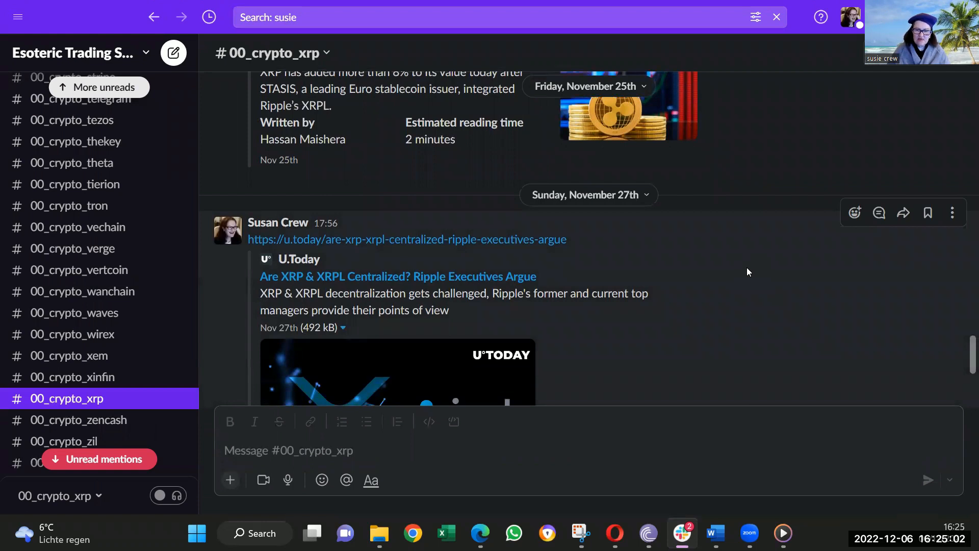
{"action": "mouse_move", "coordinate": [751, 259]}
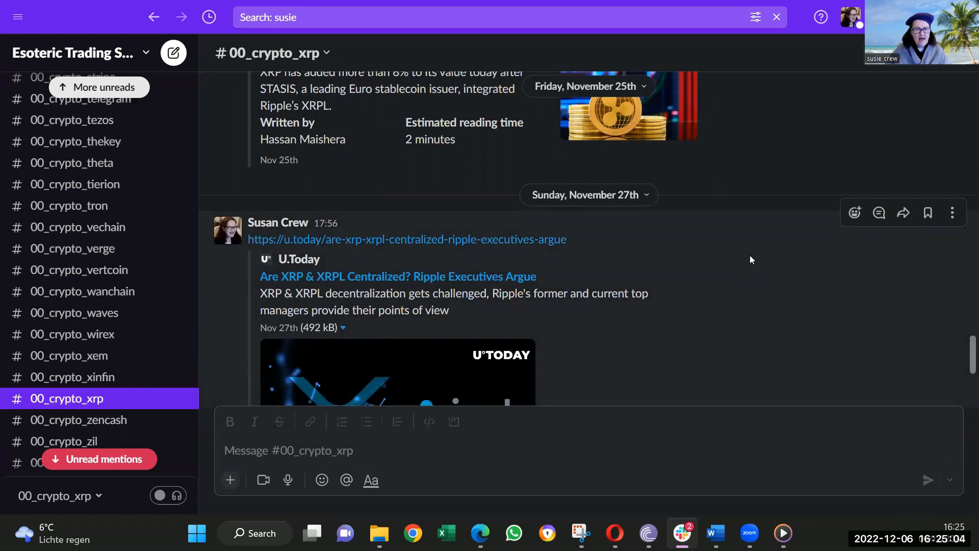
{"action": "scroll", "scroll_direction": "down", "scroll_amount": 3}
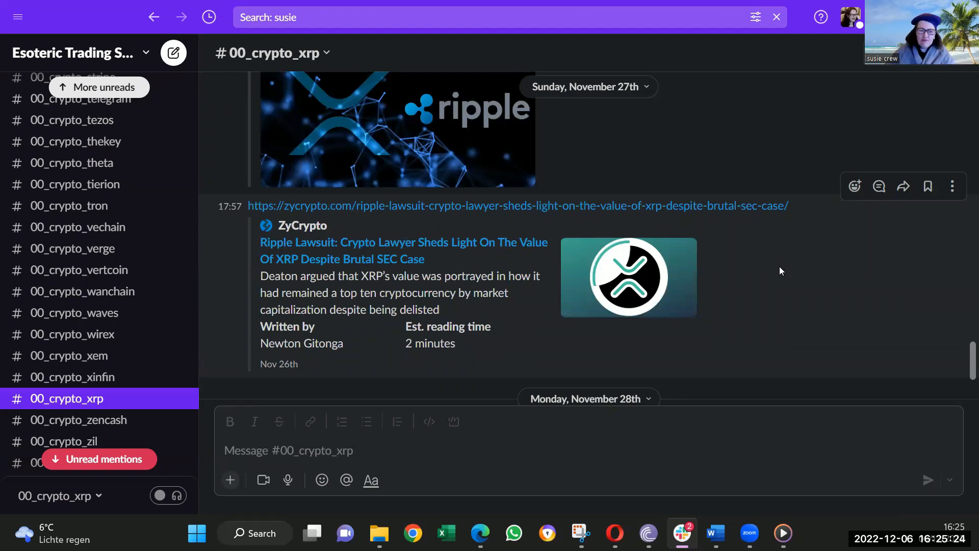
{"action": "scroll", "scroll_direction": "down", "scroll_amount": 3}
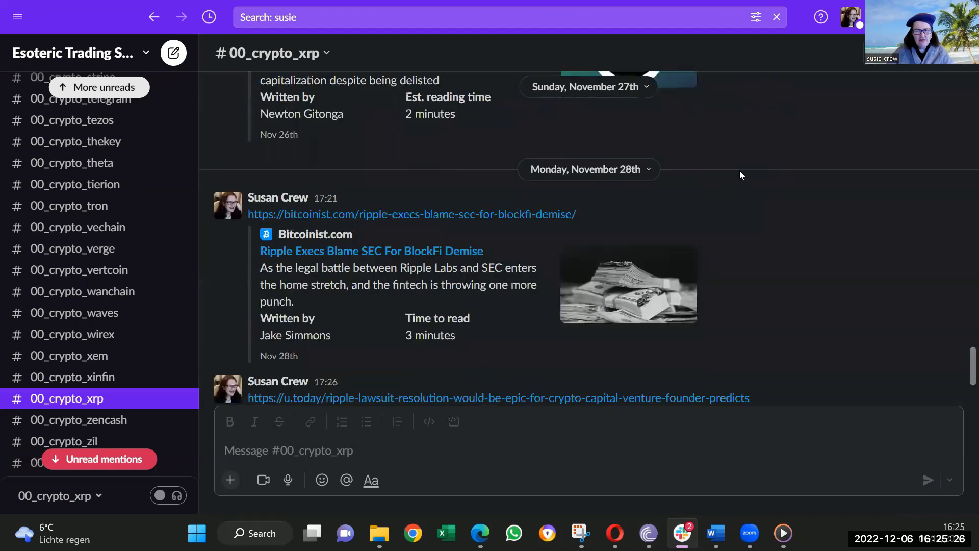
{"action": "mouse_move", "coordinate": [752, 167]}
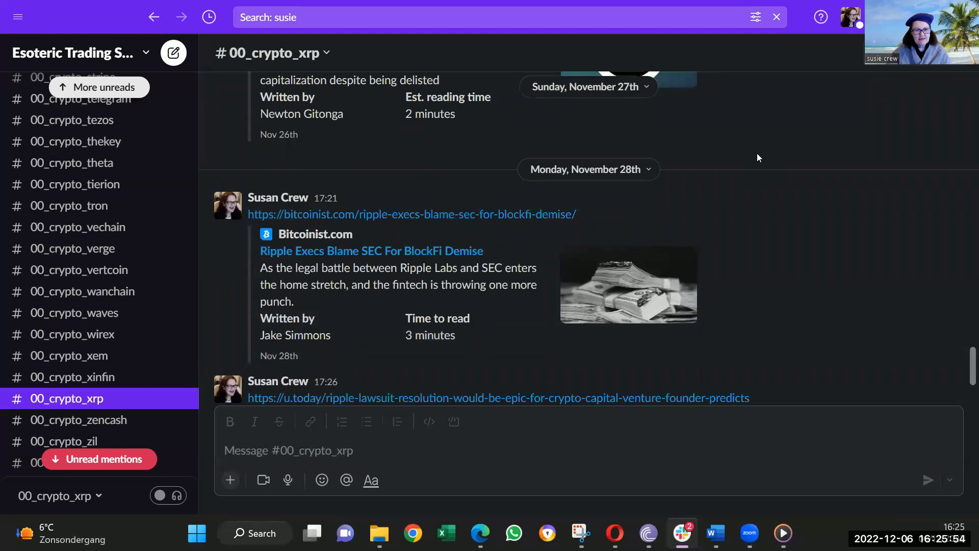
{"action": "scroll", "scroll_direction": "down", "scroll_amount": 3}
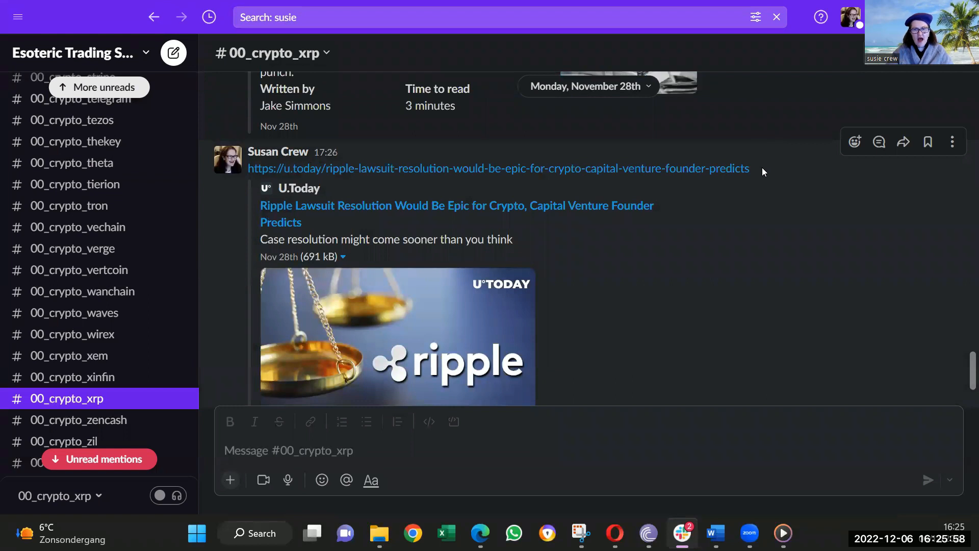
{"action": "scroll", "scroll_direction": "down", "scroll_amount": 3}
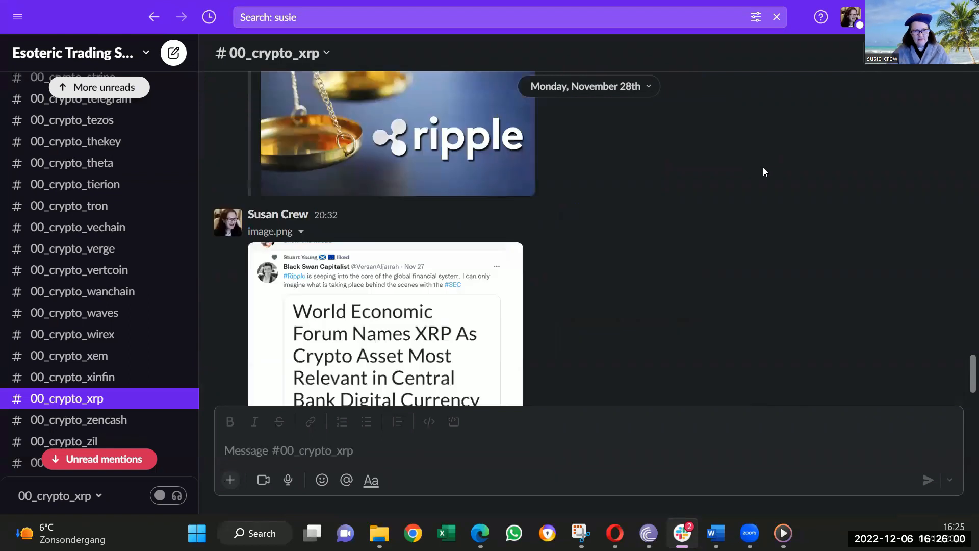
{"action": "scroll", "scroll_direction": "down", "scroll_amount": 3}
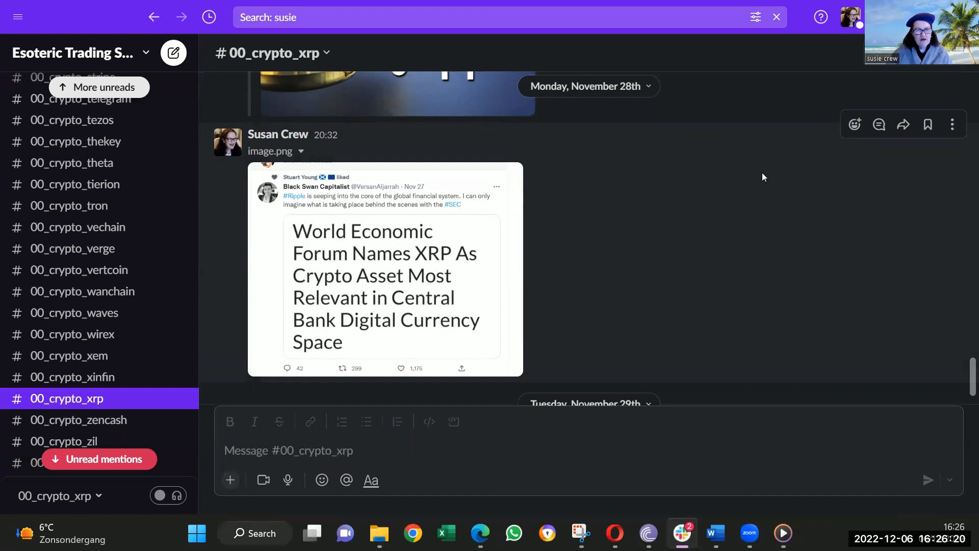
{"action": "scroll", "scroll_direction": "down", "scroll_amount": 3}
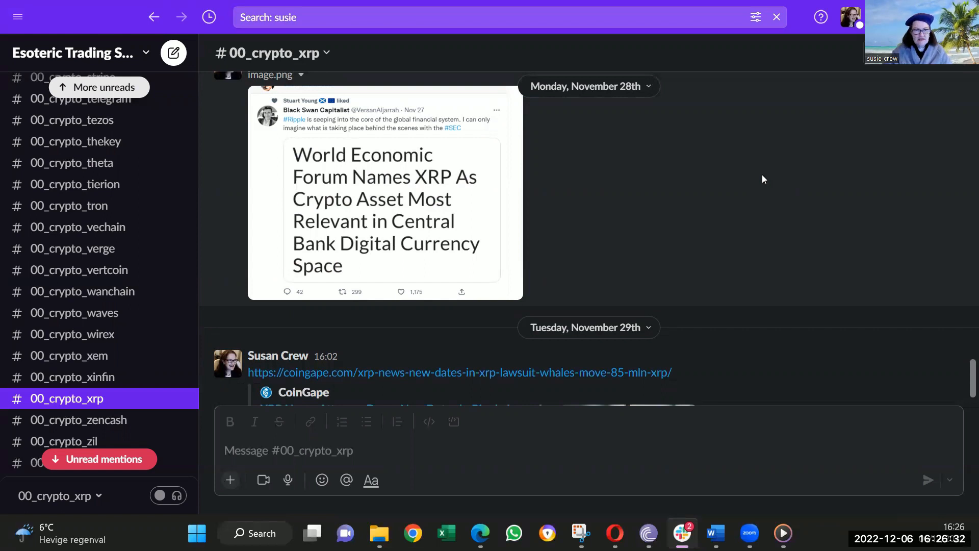
{"action": "mouse_move", "coordinate": [725, 175]}
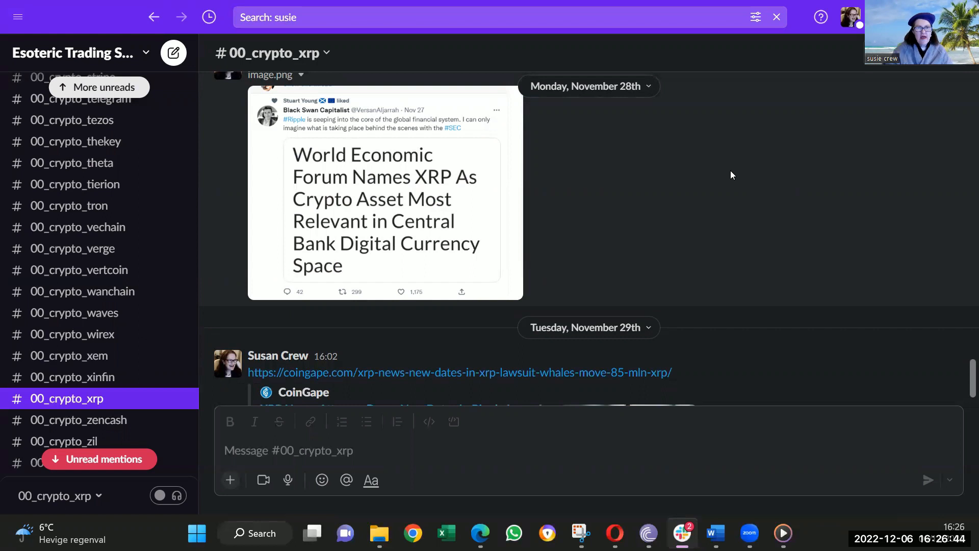
{"action": "mouse_move", "coordinate": [737, 173]}
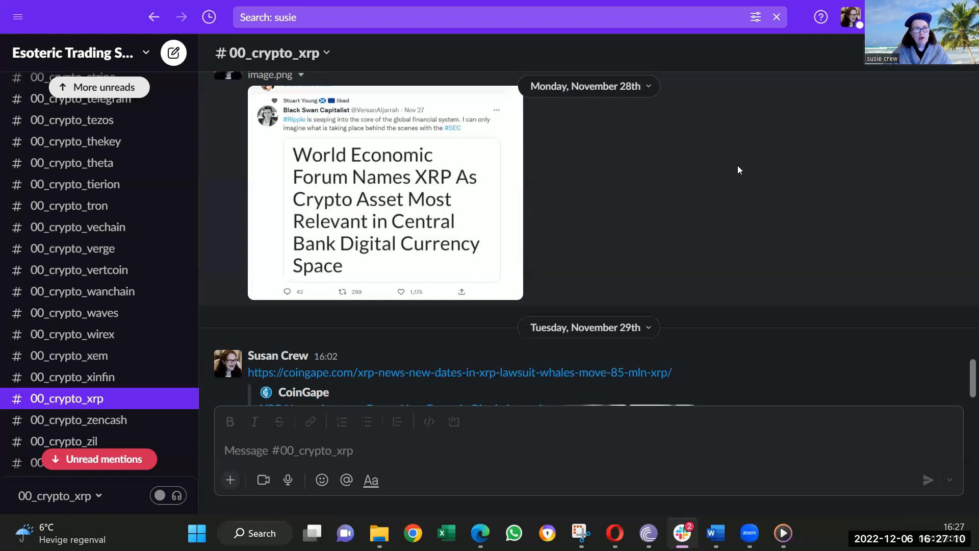
{"action": "mouse_move", "coordinate": [726, 174]}
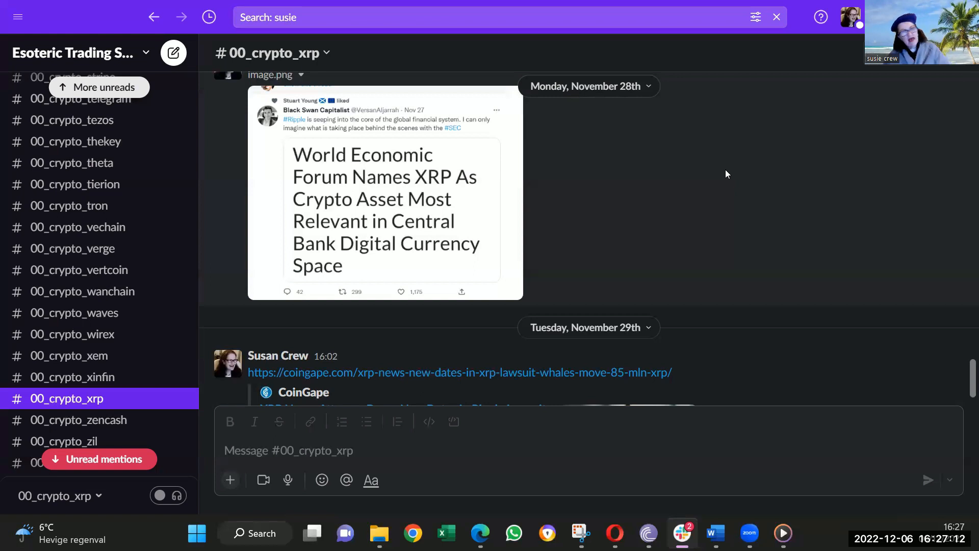
{"action": "mouse_move", "coordinate": [724, 189]}
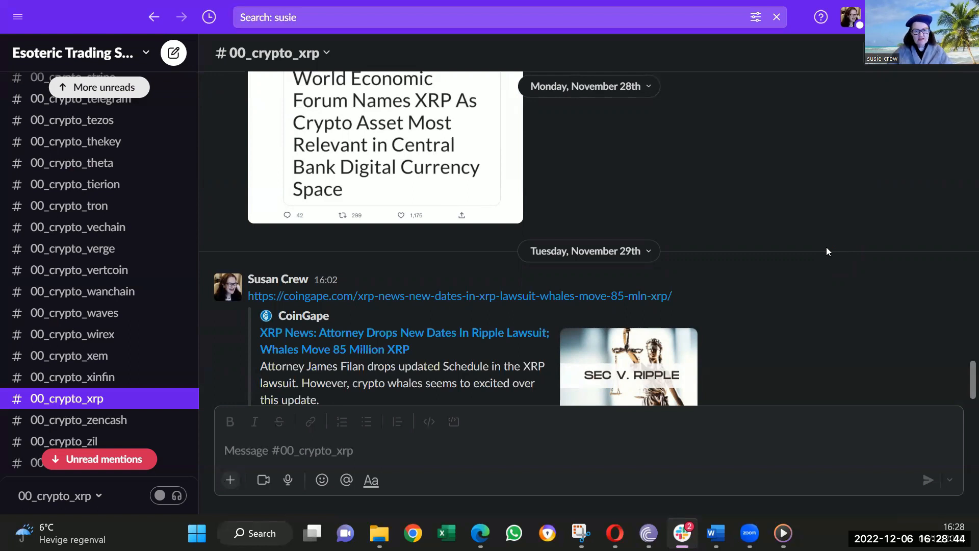
{"action": "scroll", "scroll_direction": "up", "scroll_amount": 3}
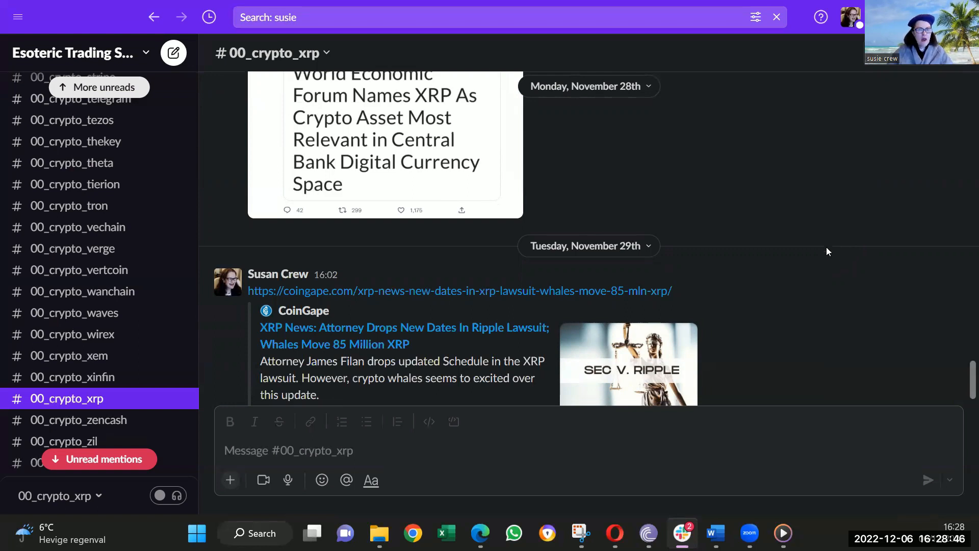
{"action": "scroll", "scroll_direction": "down", "scroll_amount": 3}
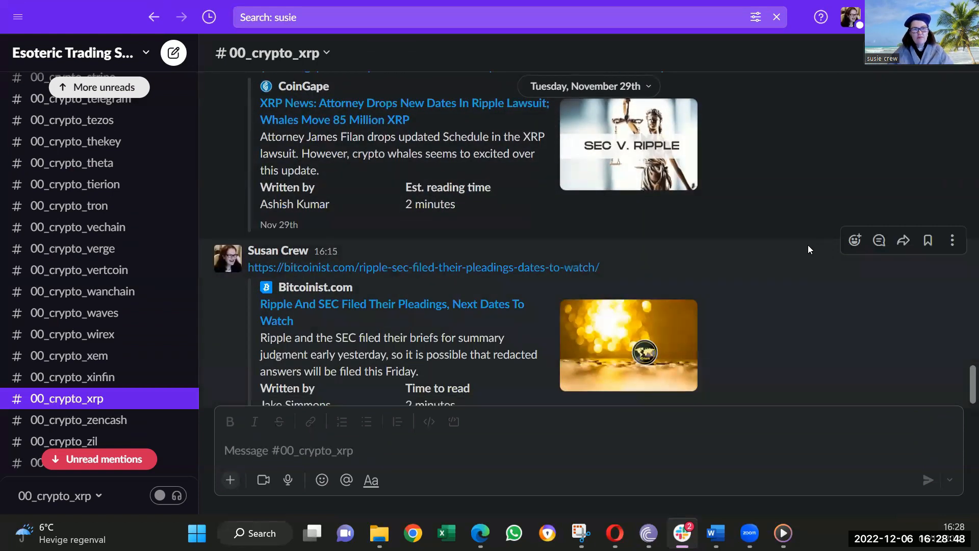
{"action": "mouse_move", "coordinate": [779, 248]}
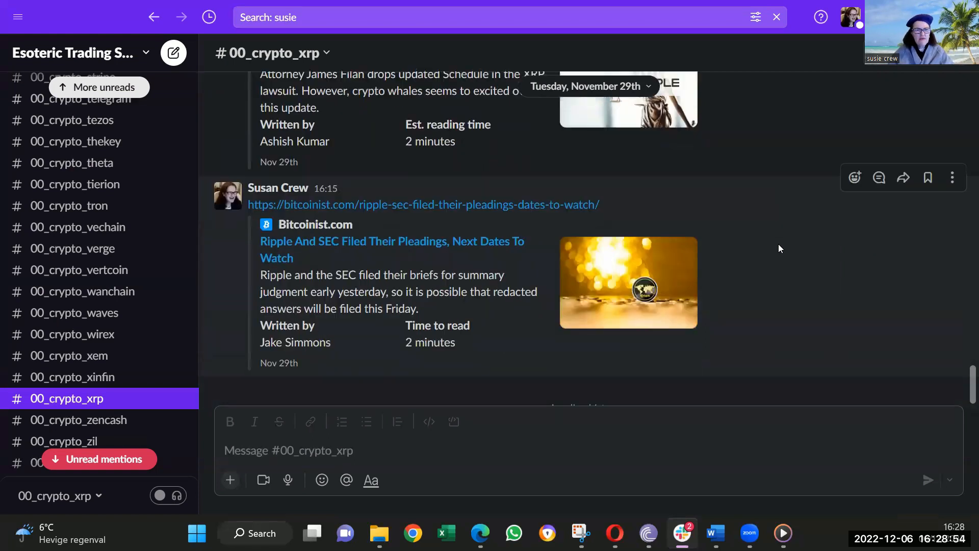
{"action": "scroll", "scroll_direction": "down", "scroll_amount": 3}
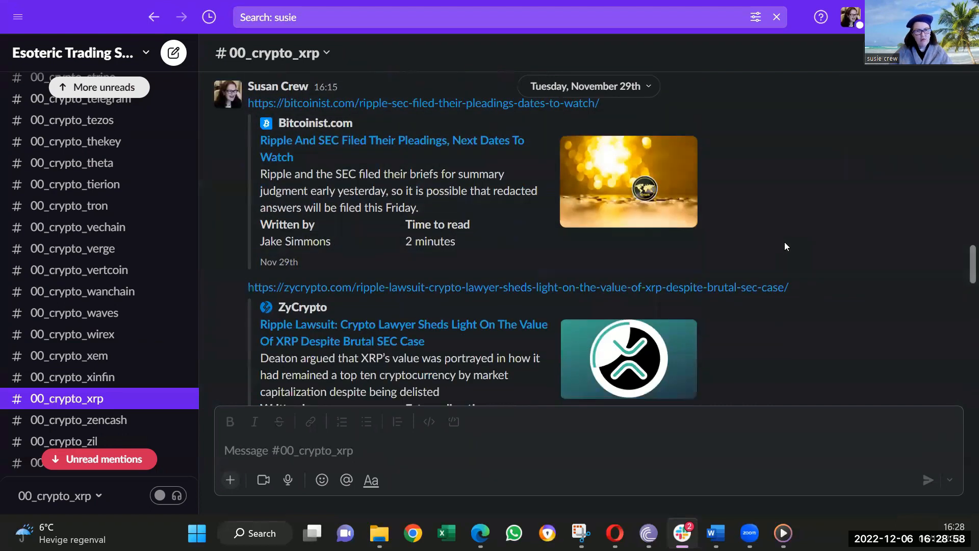
{"action": "scroll", "scroll_direction": "down", "scroll_amount": 3}
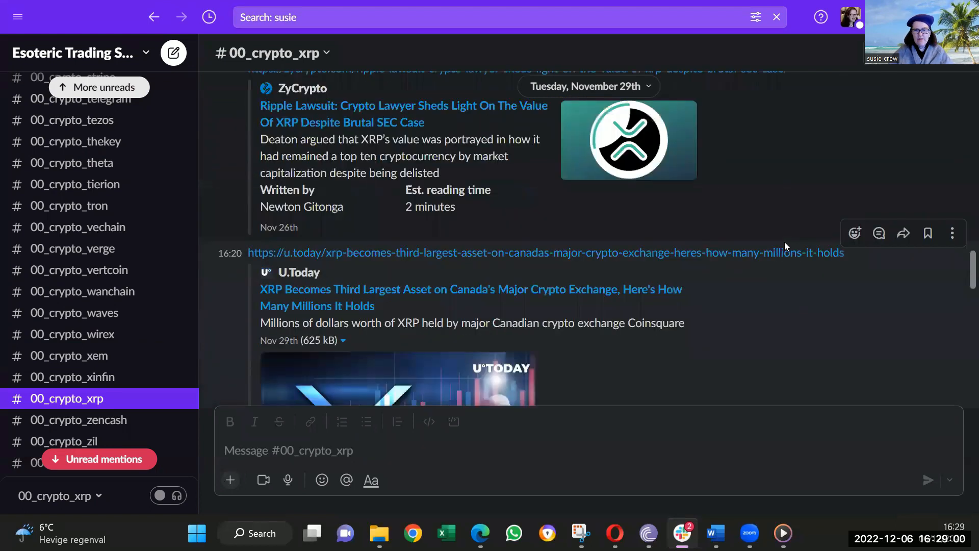
{"action": "mouse_move", "coordinate": [787, 240]}
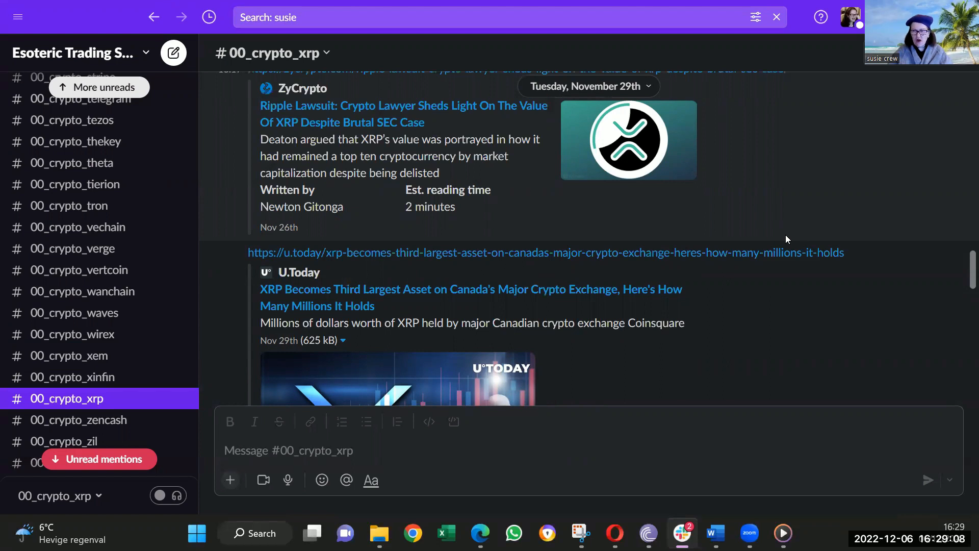
{"action": "mouse_move", "coordinate": [824, 238]}
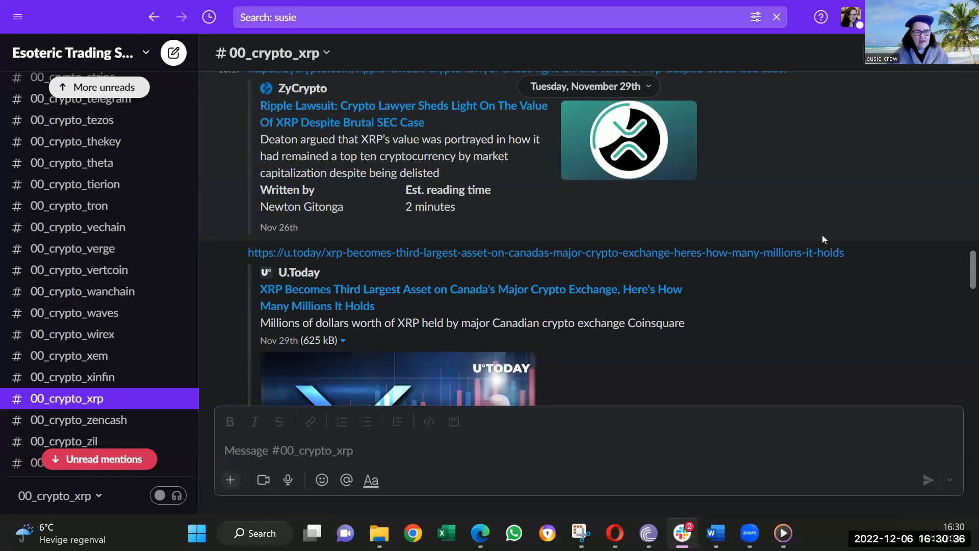
Scroll past December 2nd's CoinJournal Flare post toward the U.Today Airwallex–Agoda preview.
{"action": "scroll", "scroll_direction": "down", "scroll_amount": 3}
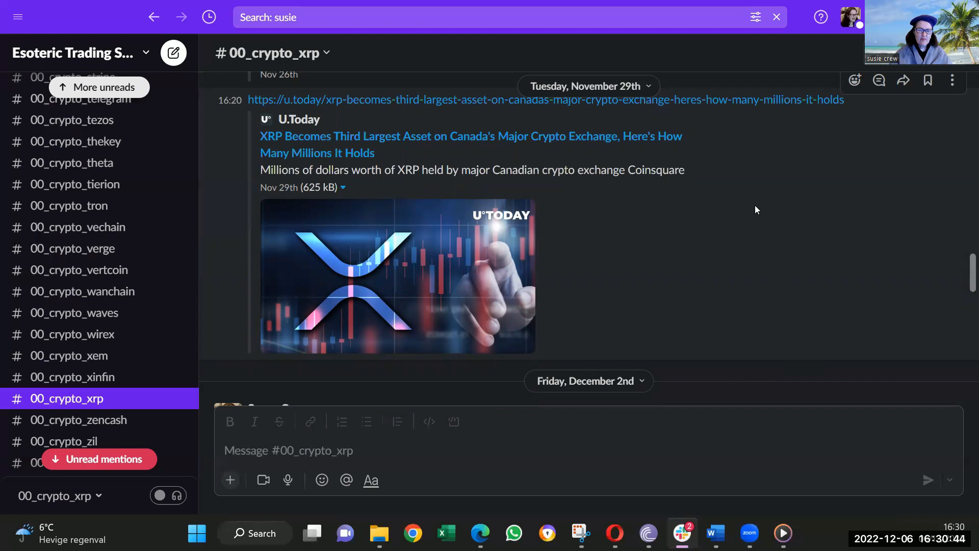
{"action": "mouse_move", "coordinate": [728, 209]}
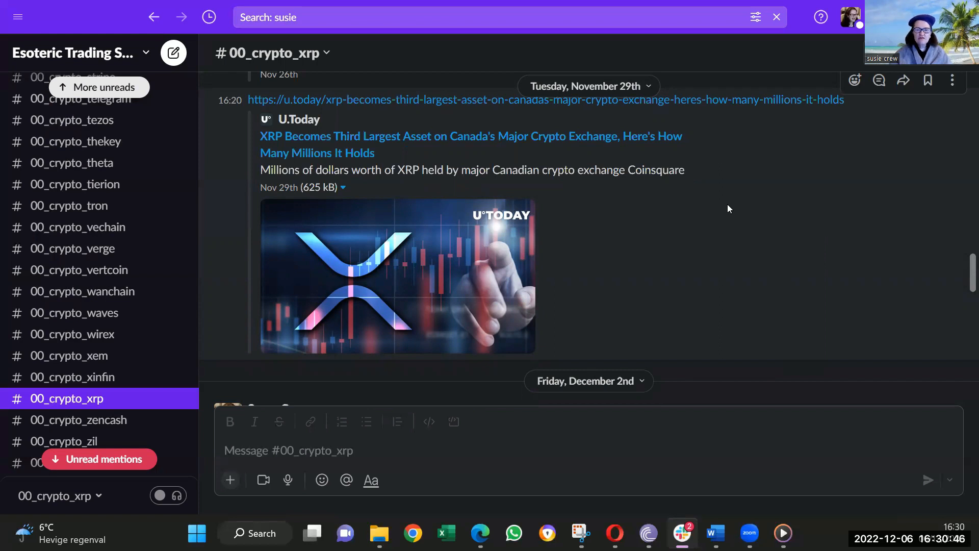
{"action": "scroll", "scroll_direction": "down", "scroll_amount": 3}
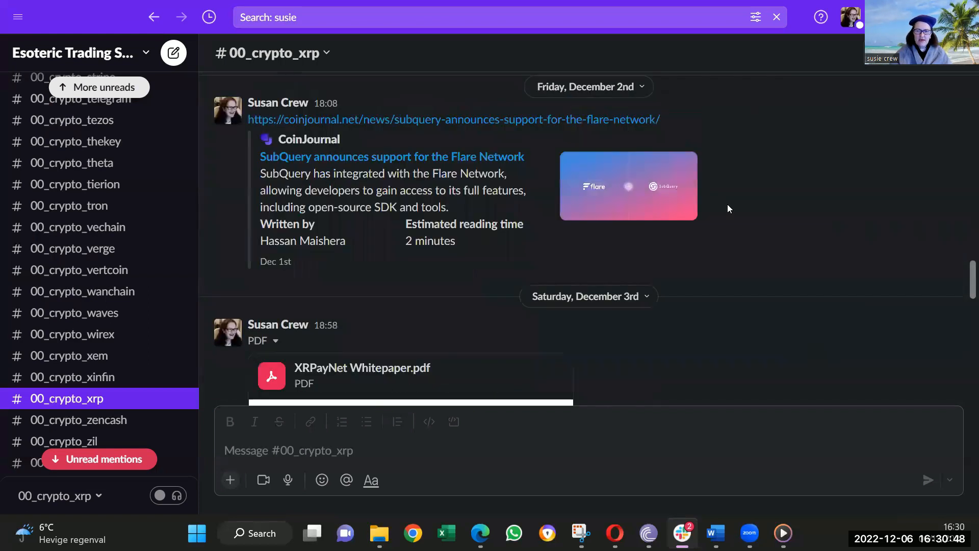
{"action": "mouse_move", "coordinate": [748, 207]}
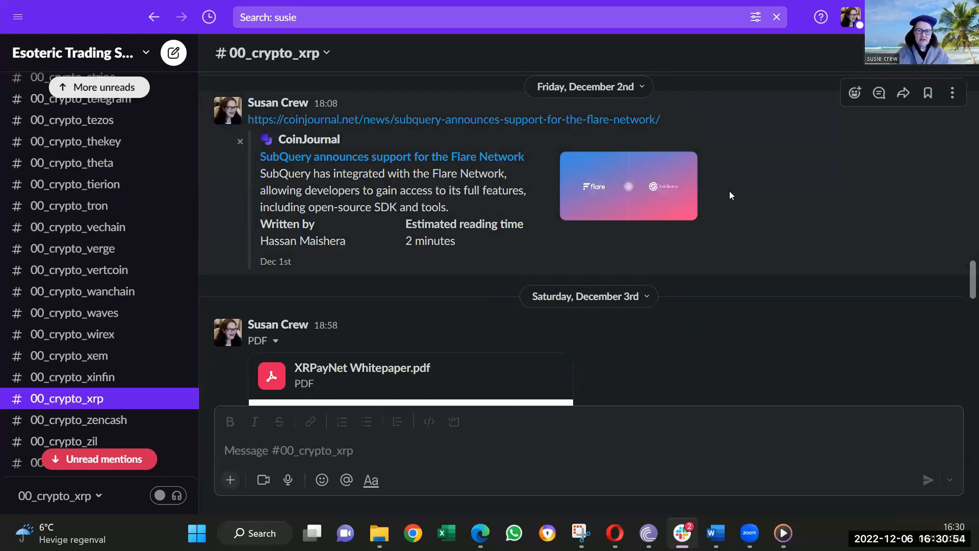
{"action": "scroll", "scroll_direction": "down", "scroll_amount": 3}
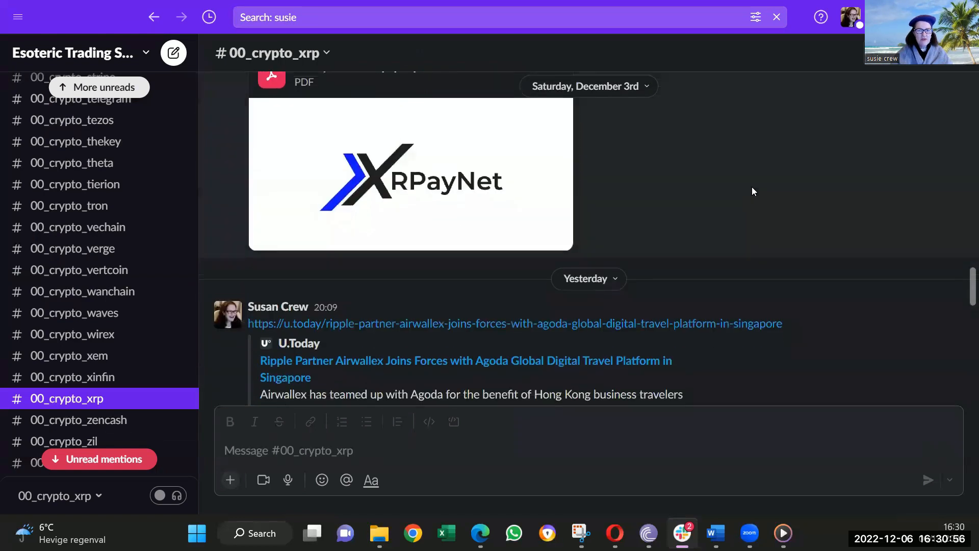
{"action": "scroll", "scroll_direction": "up", "scroll_amount": 3}
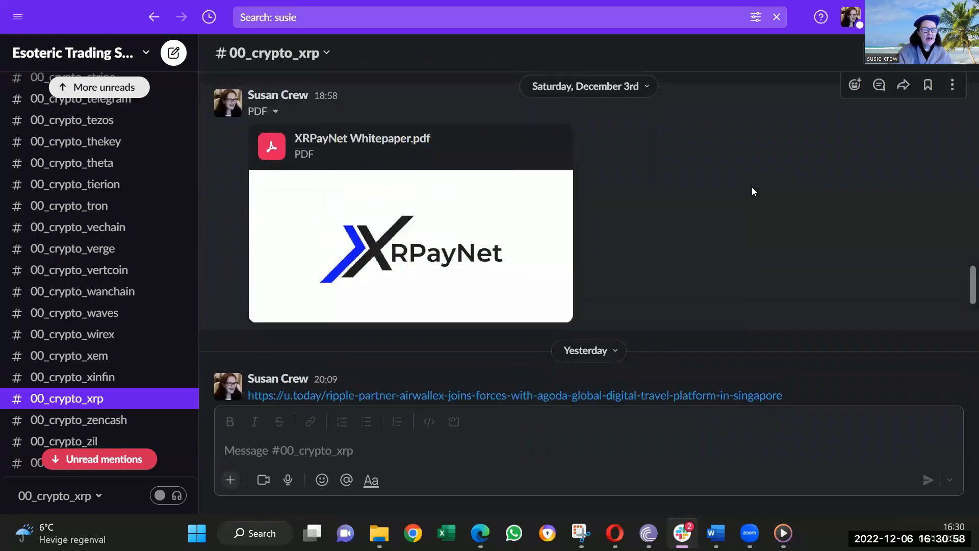
{"action": "scroll", "scroll_direction": "down", "scroll_amount": 3}
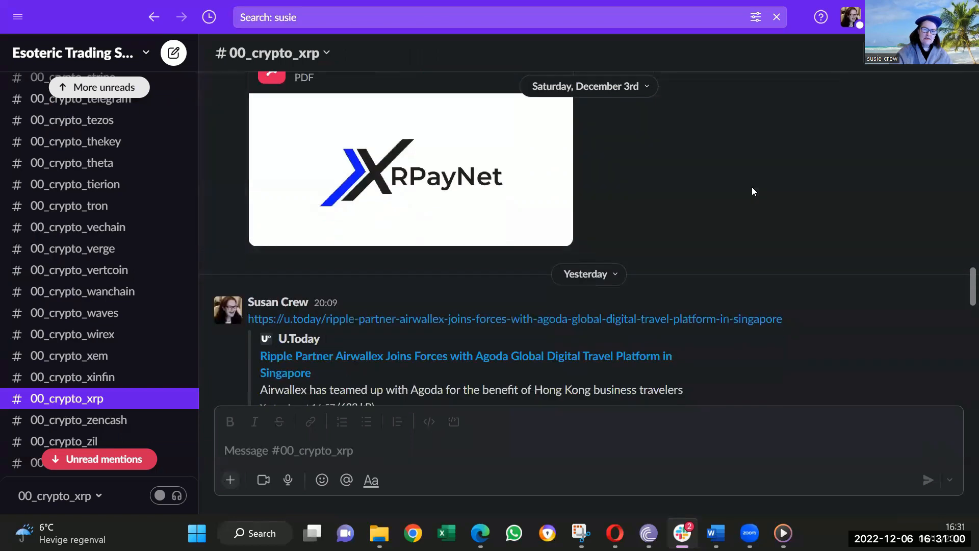
{"action": "scroll", "scroll_direction": "up", "scroll_amount": 3}
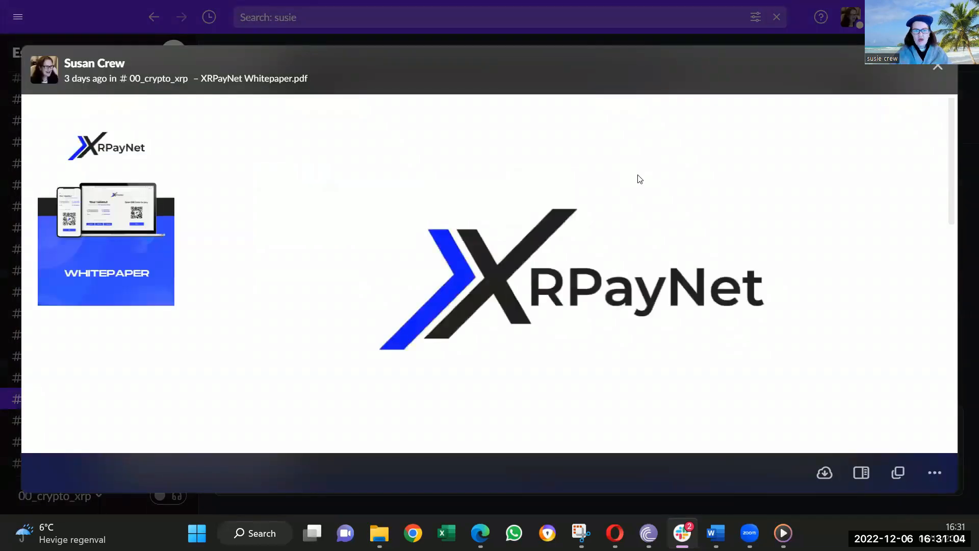
Scroll the XRPayNet Whitepaper past its disclaimer and table of contents to the Introduction page.
{"action": "scroll", "scroll_direction": "down", "scroll_amount": 3}
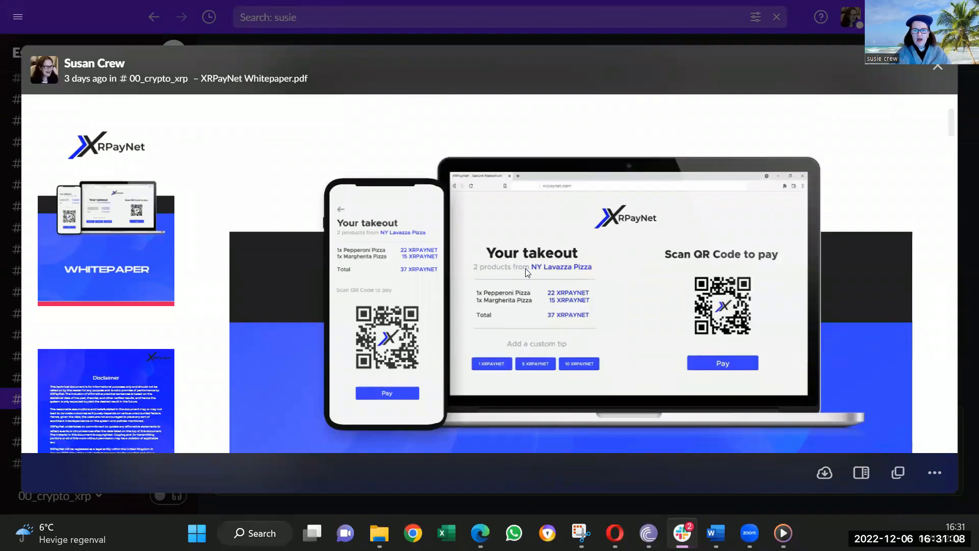
{"action": "mouse_move", "coordinate": [636, 195]}
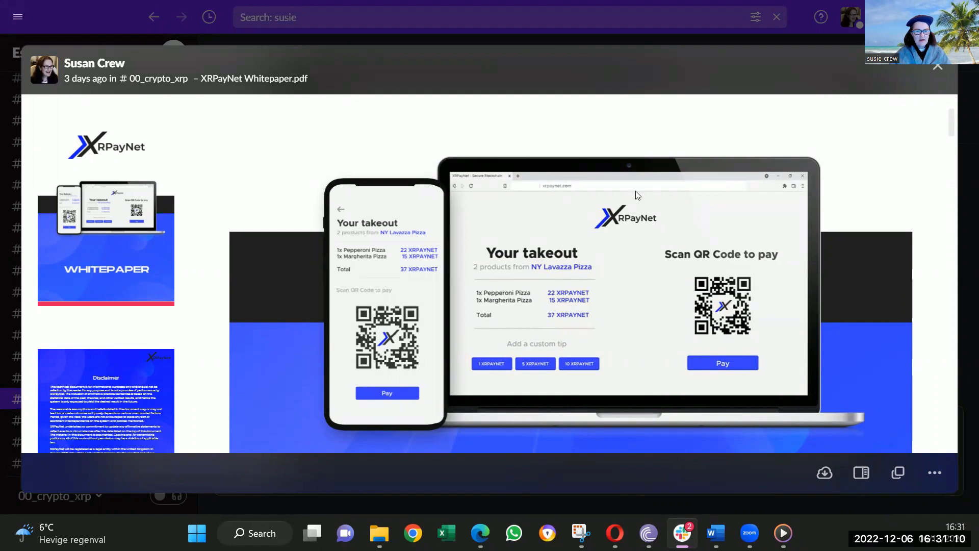
{"action": "mouse_move", "coordinate": [642, 224]}
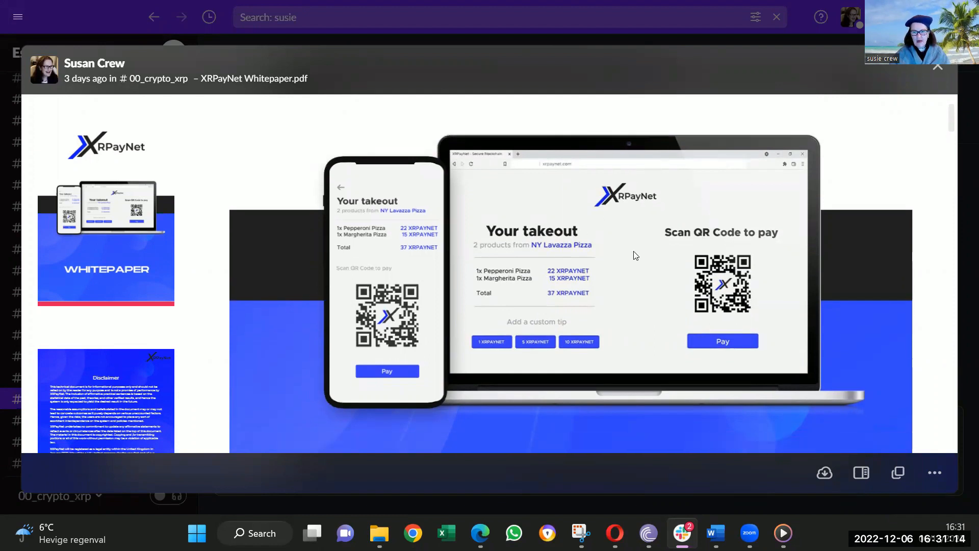
{"action": "scroll", "scroll_direction": "down", "scroll_amount": 3}
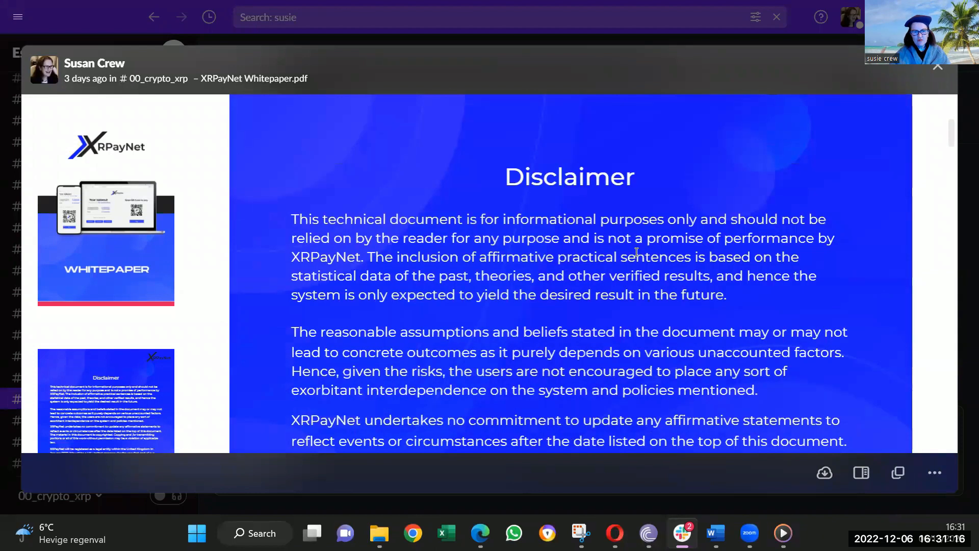
{"action": "scroll", "scroll_direction": "down", "scroll_amount": 3}
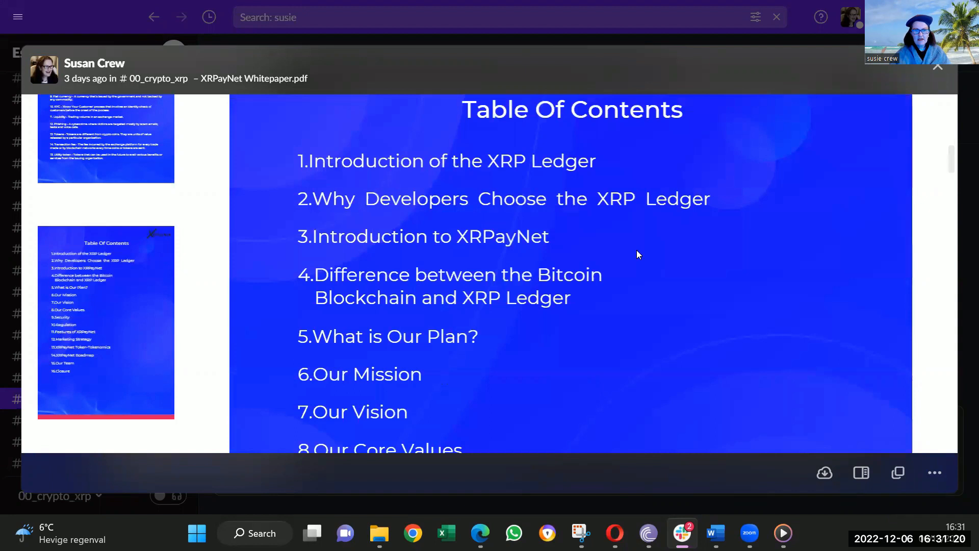
{"action": "scroll", "scroll_direction": "down", "scroll_amount": 3}
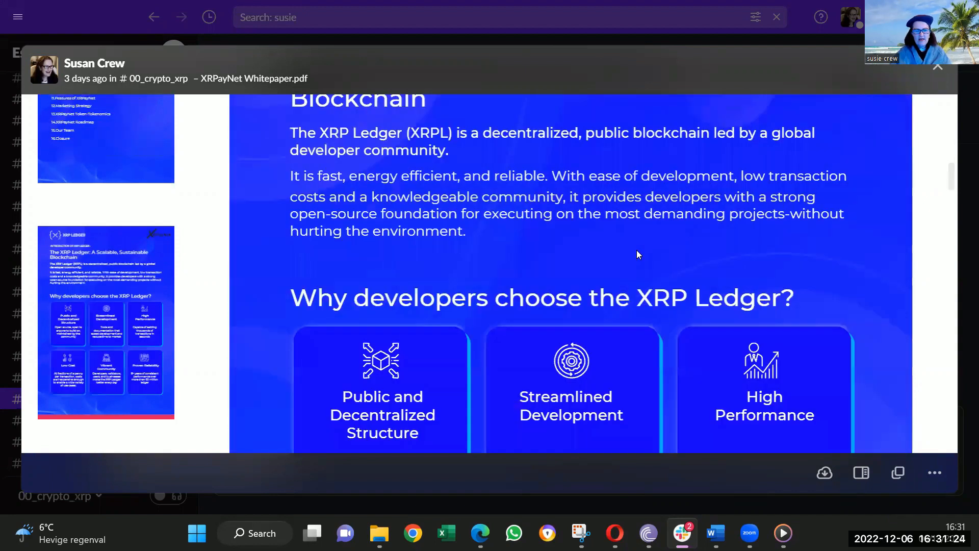
{"action": "scroll", "scroll_direction": "down", "scroll_amount": 3}
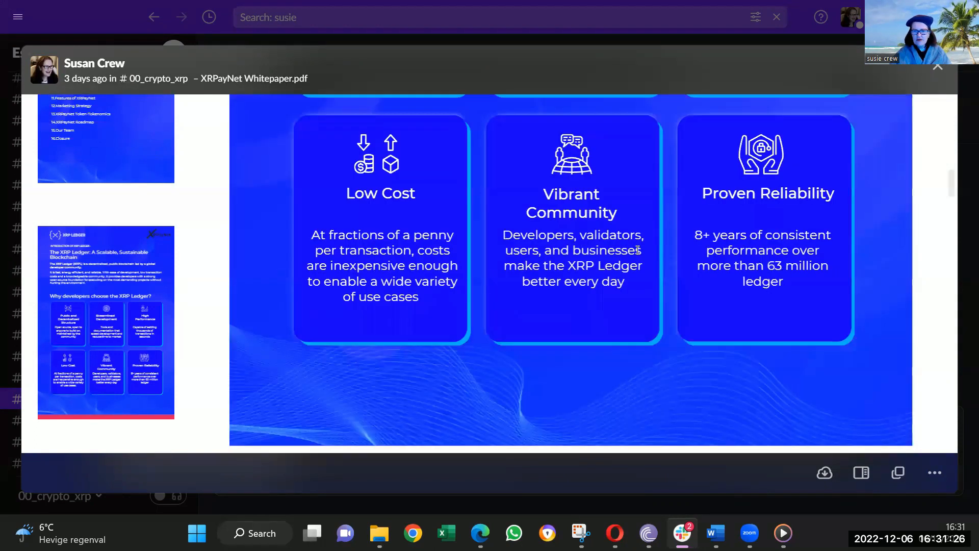
{"action": "scroll", "scroll_direction": "up", "scroll_amount": 3}
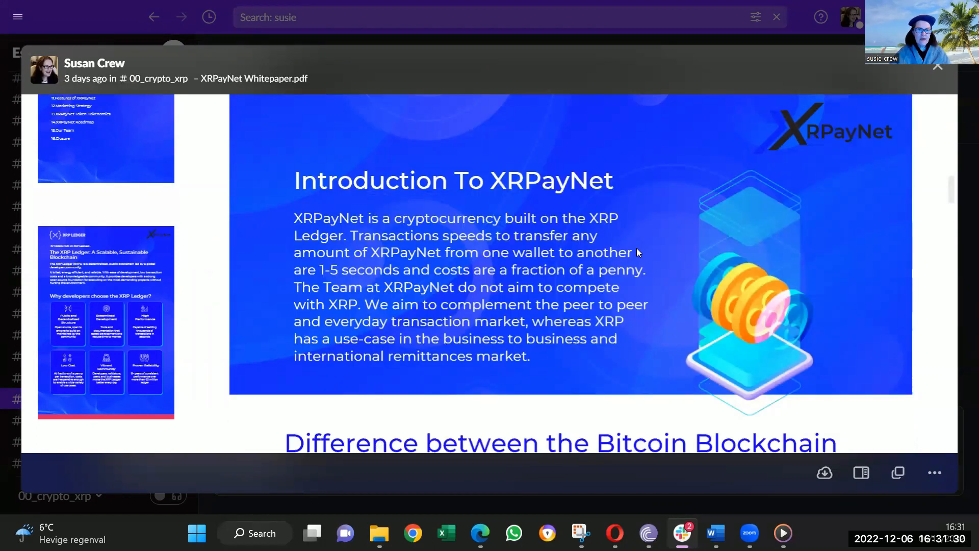
{"action": "mouse_move", "coordinate": [656, 224]}
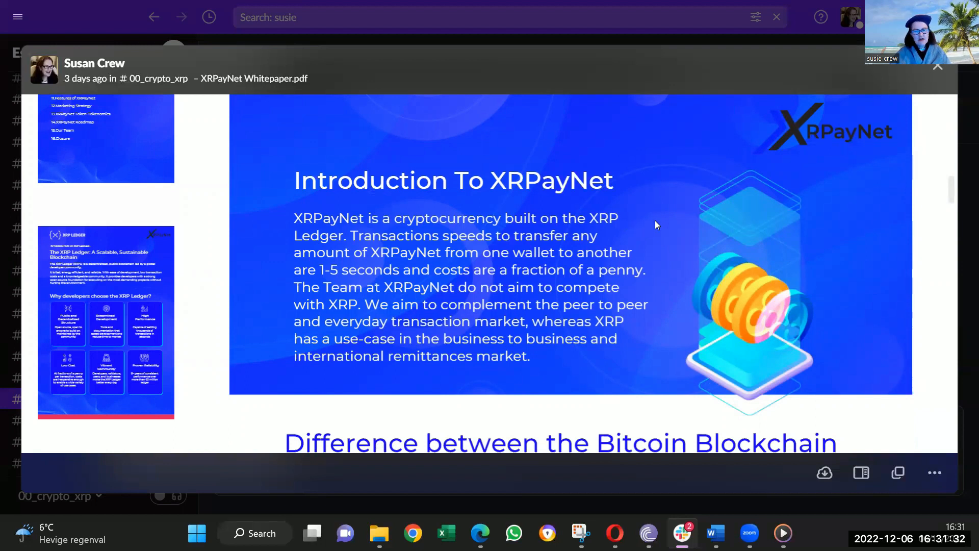
{"action": "mouse_move", "coordinate": [424, 273]}
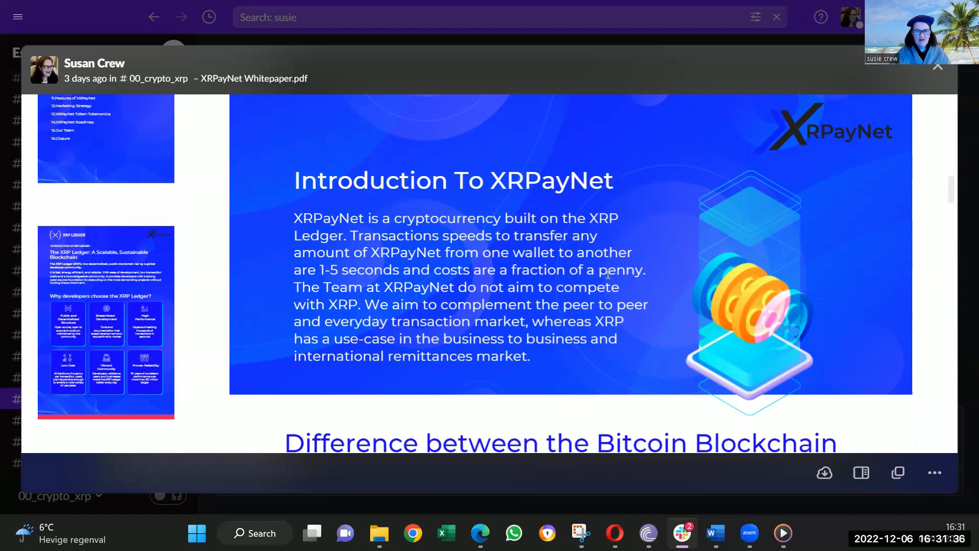
Scroll up and down through the whitepaper's 'Bitcoin Blockchain vs XRP Ledger' comparison table.
{"action": "scroll", "scroll_direction": "down", "scroll_amount": 3}
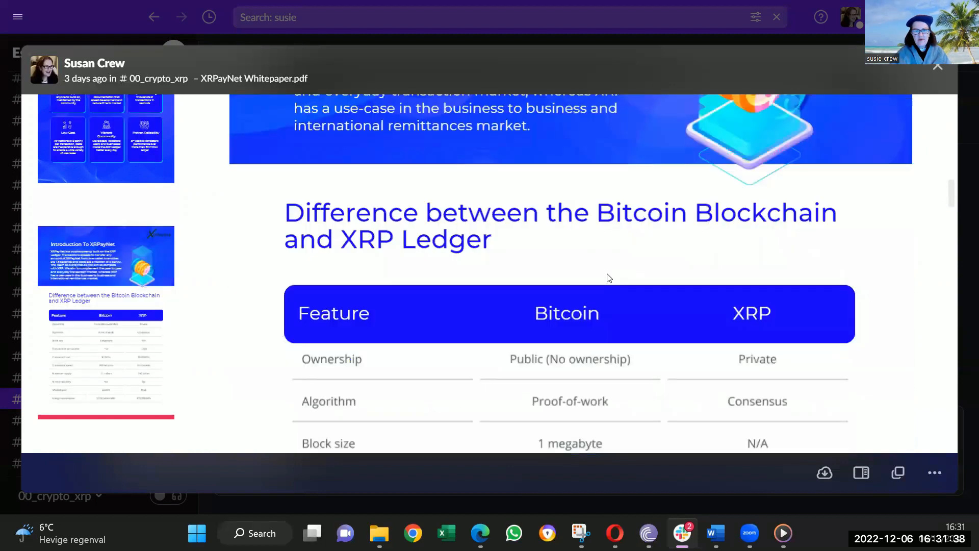
{"action": "scroll", "scroll_direction": "down", "scroll_amount": 3}
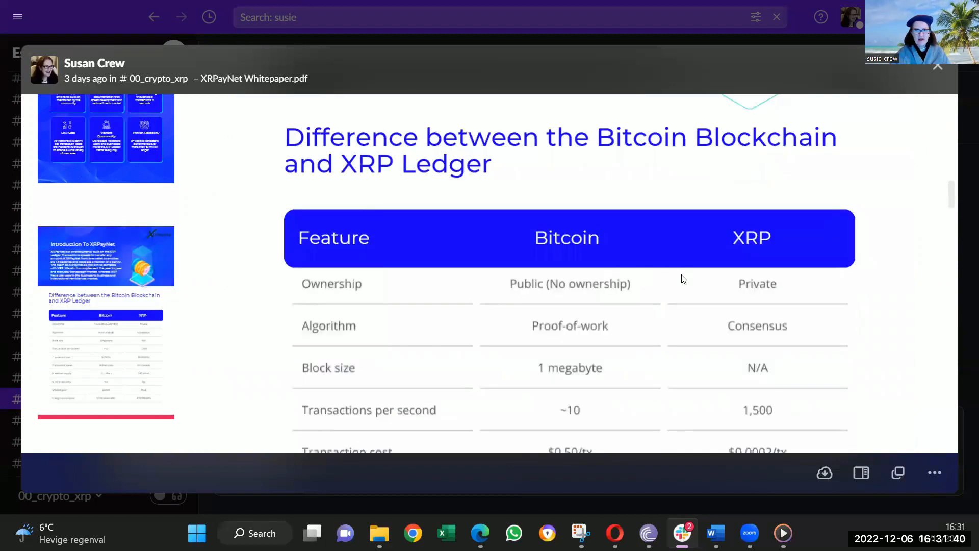
{"action": "mouse_move", "coordinate": [678, 159]}
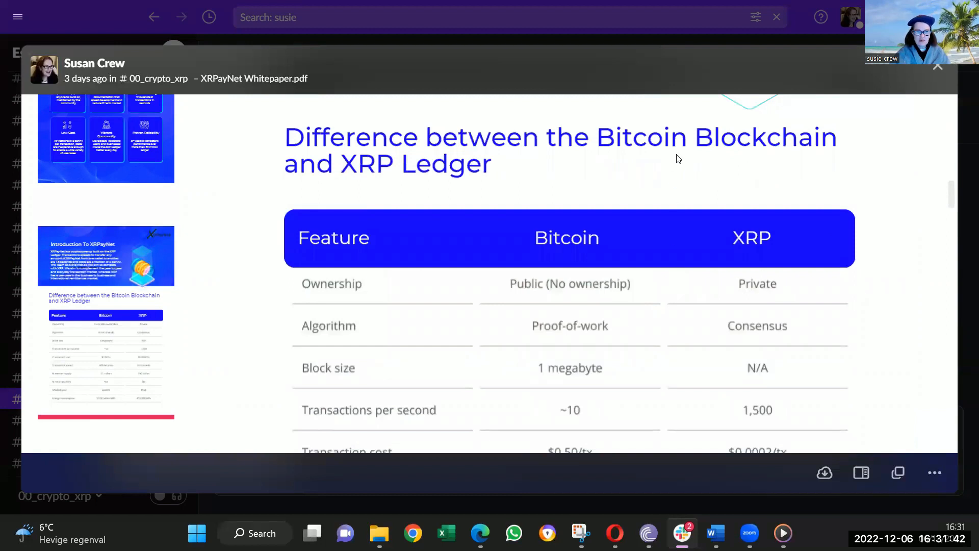
{"action": "scroll", "scroll_direction": "down", "scroll_amount": 3}
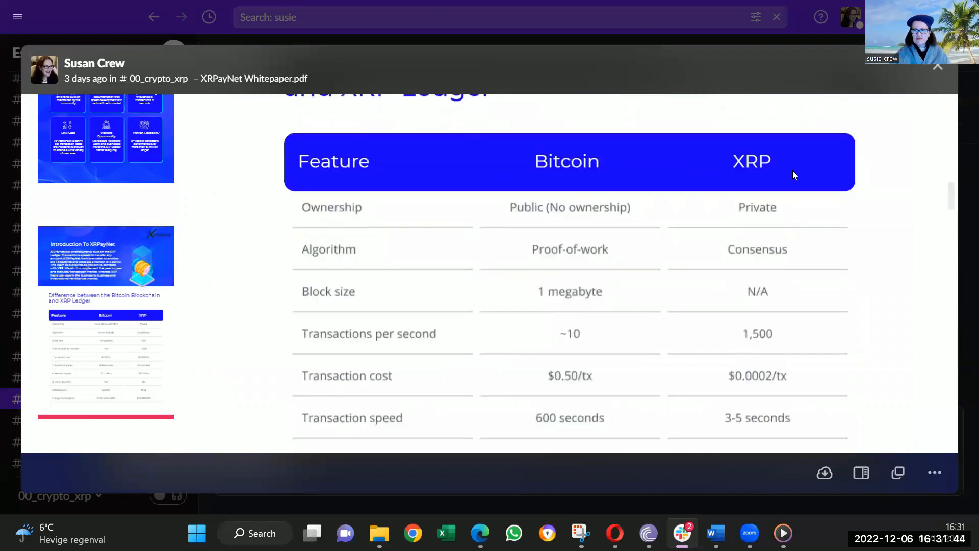
{"action": "mouse_move", "coordinate": [782, 253]}
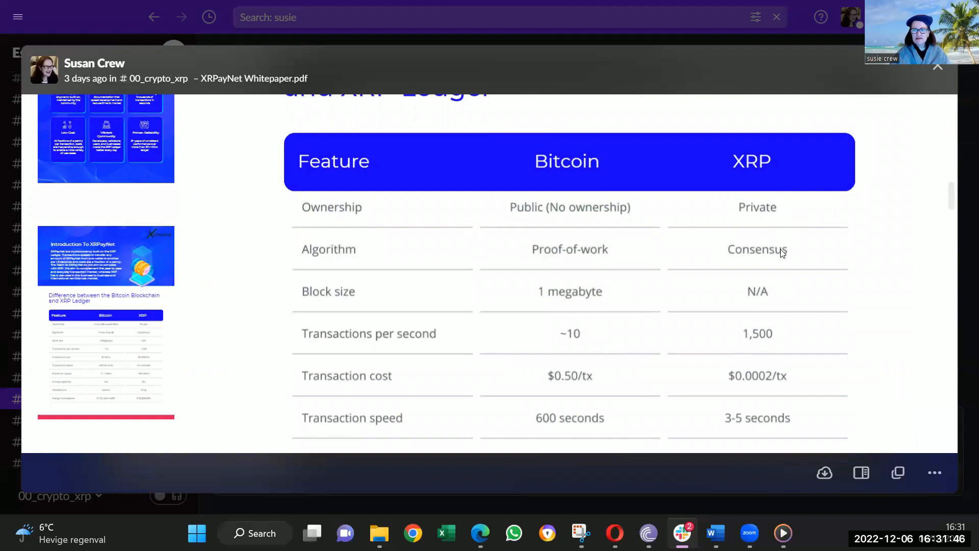
{"action": "mouse_move", "coordinate": [765, 343]}
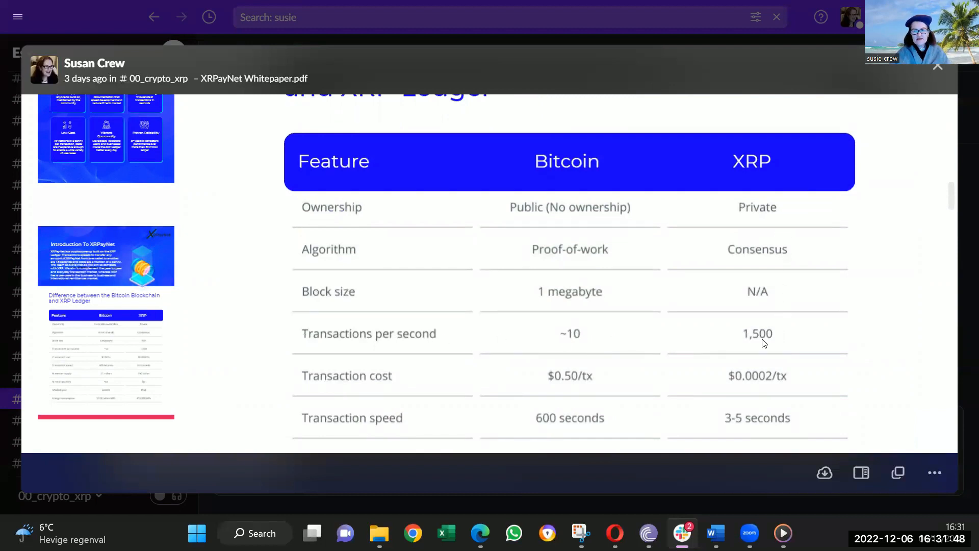
{"action": "mouse_move", "coordinate": [785, 340]}
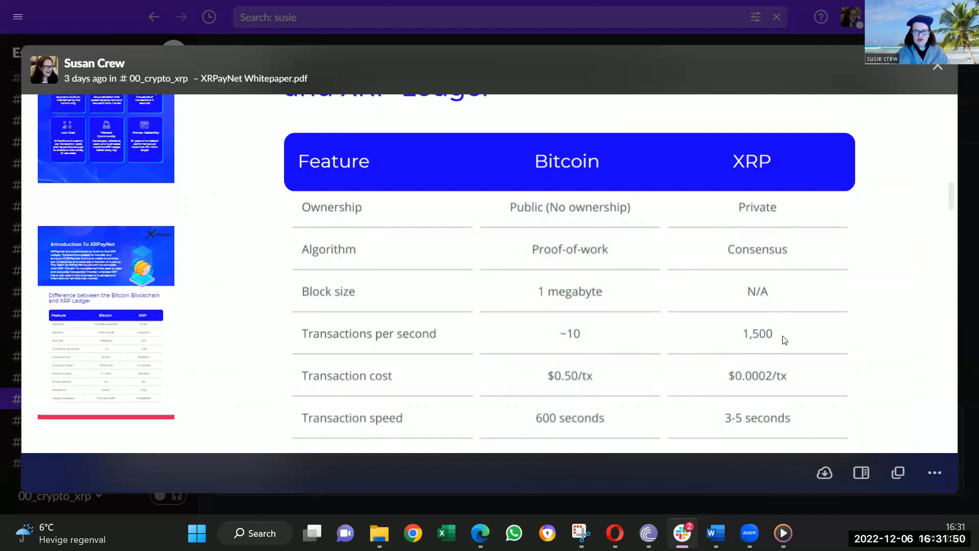
{"action": "scroll", "scroll_direction": "down", "scroll_amount": 3}
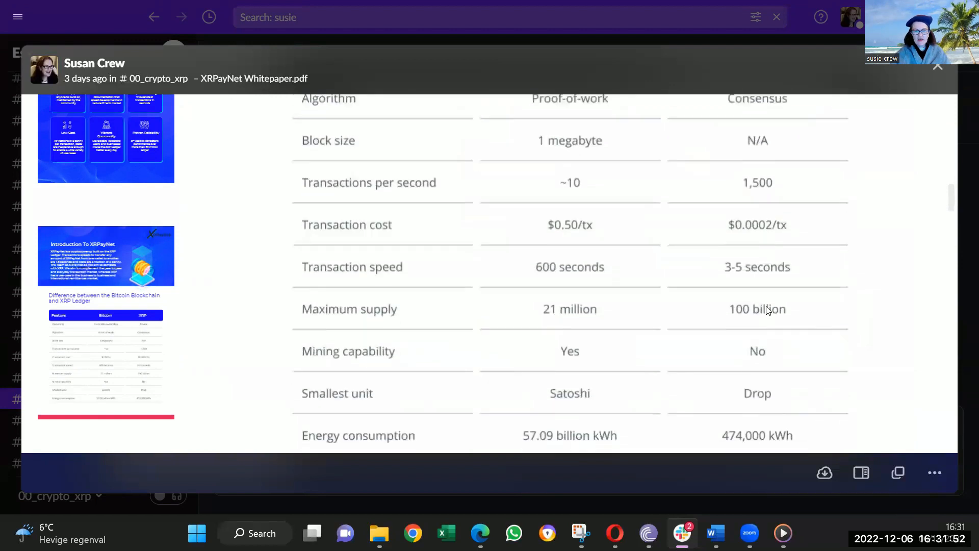
{"action": "scroll", "scroll_direction": "down", "scroll_amount": 3}
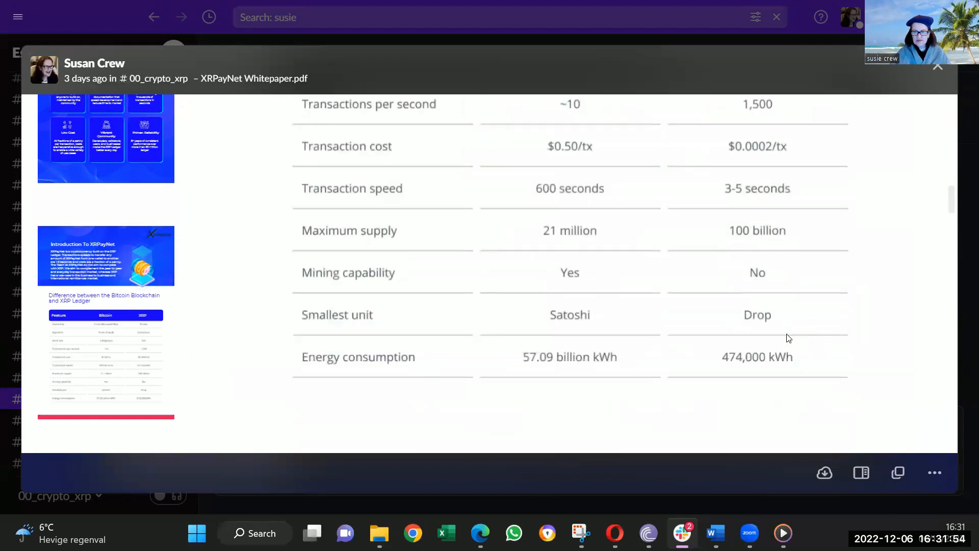
{"action": "mouse_move", "coordinate": [806, 363]}
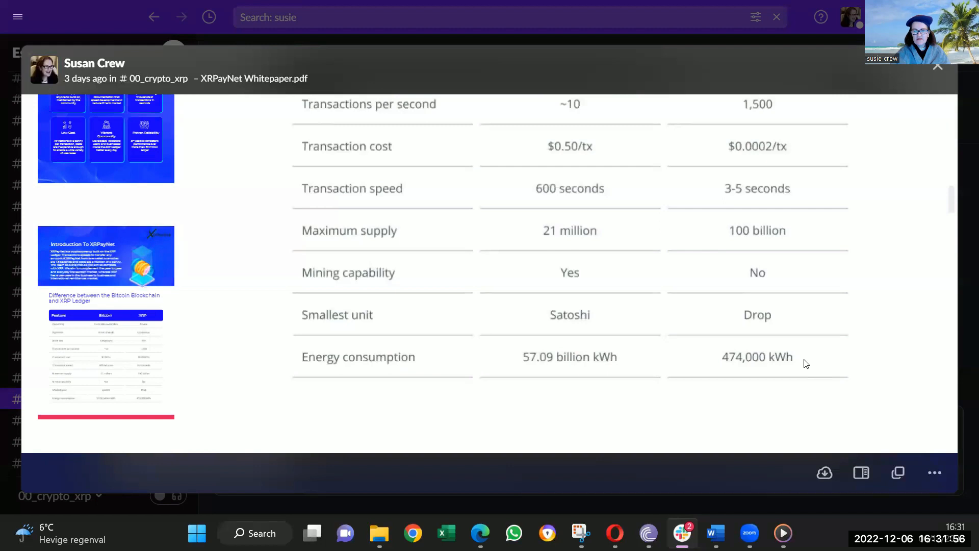
{"action": "mouse_move", "coordinate": [626, 367]}
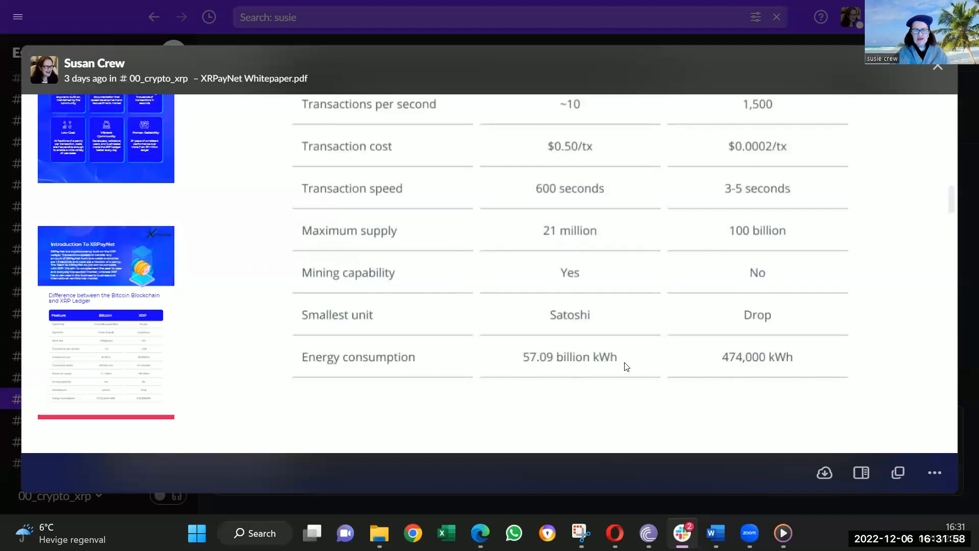
{"action": "mouse_move", "coordinate": [486, 370]}
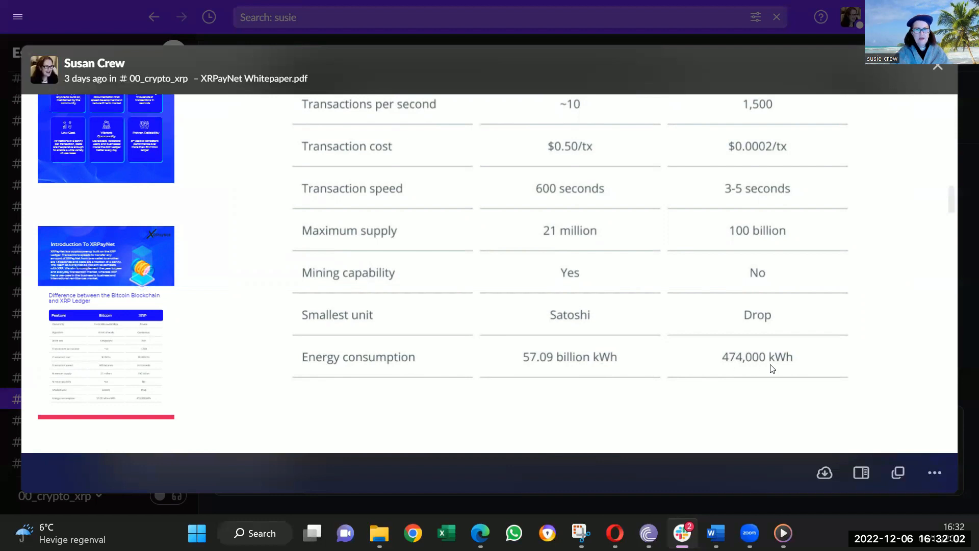
{"action": "scroll", "scroll_direction": "up", "scroll_amount": 3}
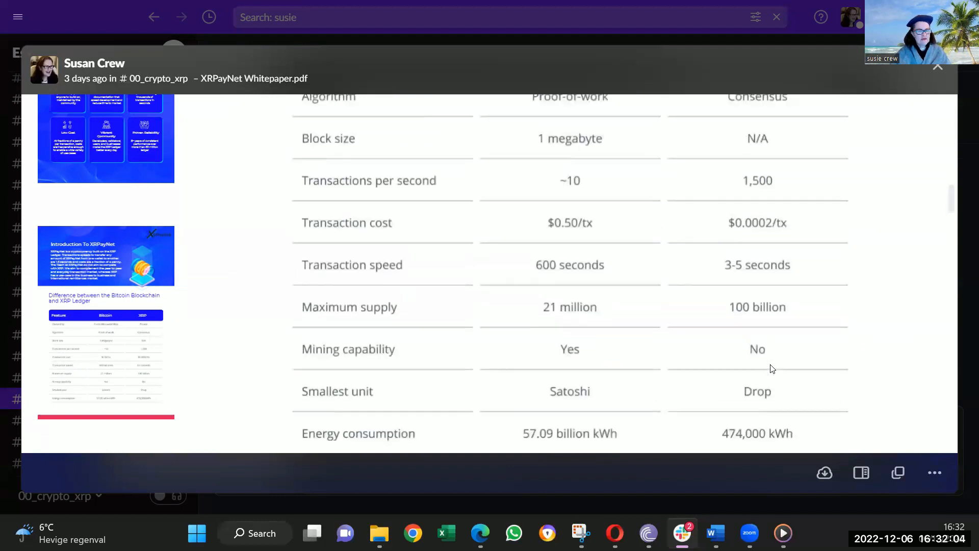
{"action": "scroll", "scroll_direction": "up", "scroll_amount": 3}
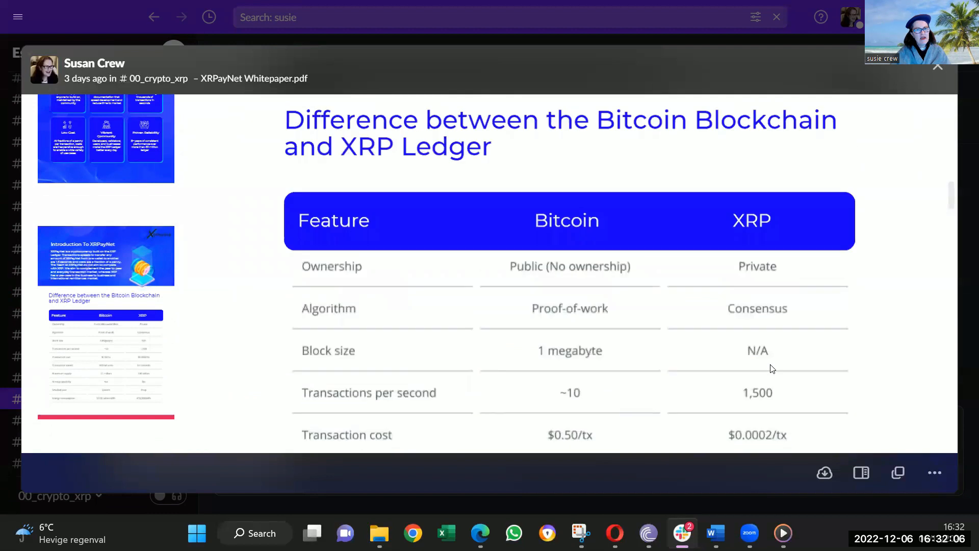
{"action": "scroll", "scroll_direction": "down", "scroll_amount": 3}
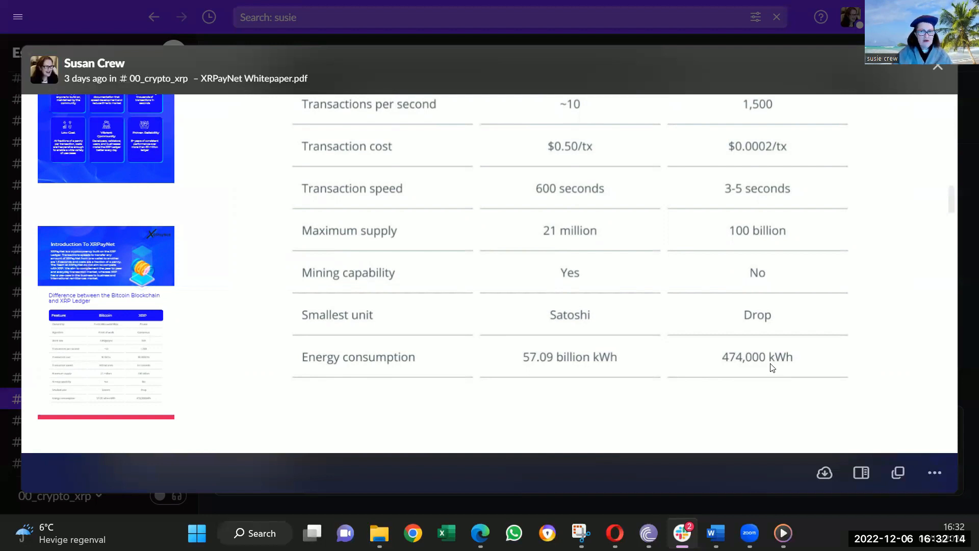
{"action": "mouse_move", "coordinate": [447, 367]}
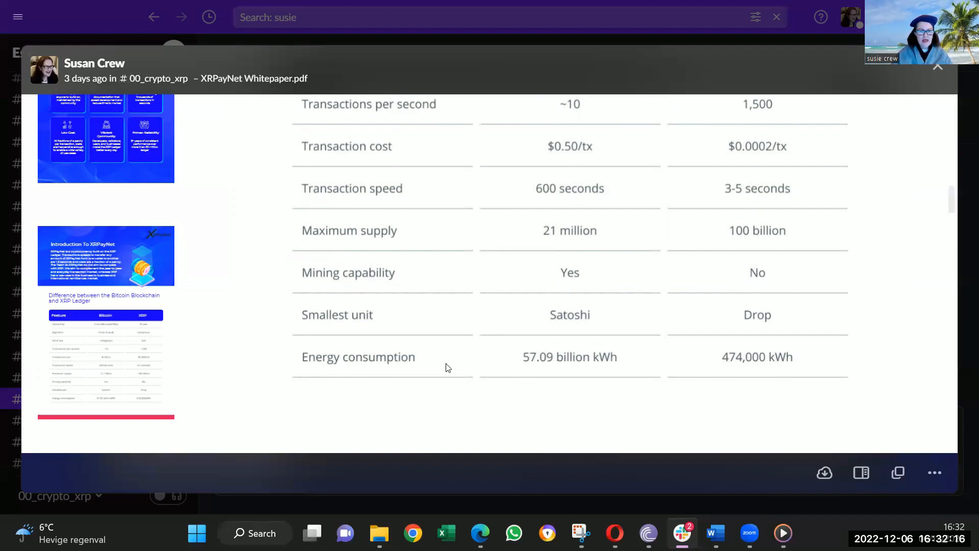
{"action": "mouse_move", "coordinate": [610, 358]}
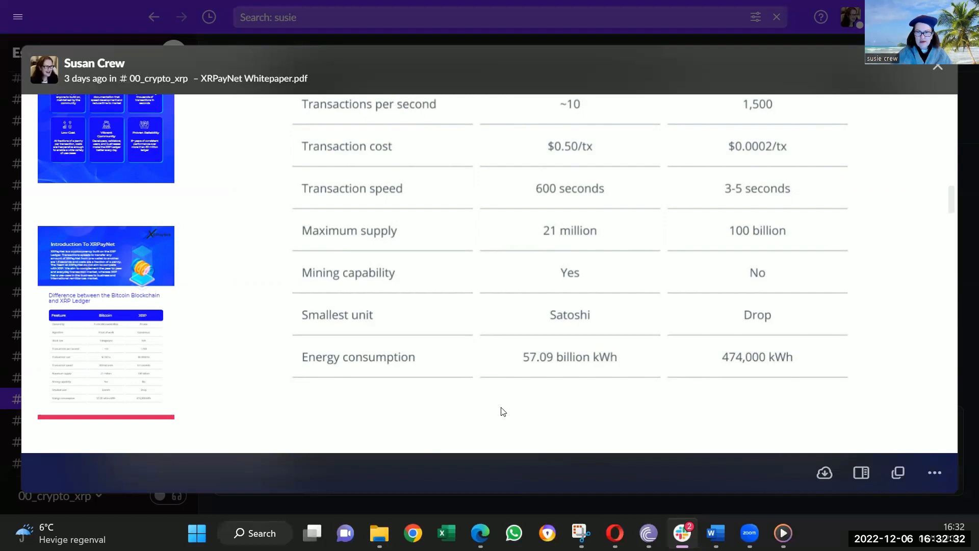
{"action": "scroll", "scroll_direction": "up", "scroll_amount": 3}
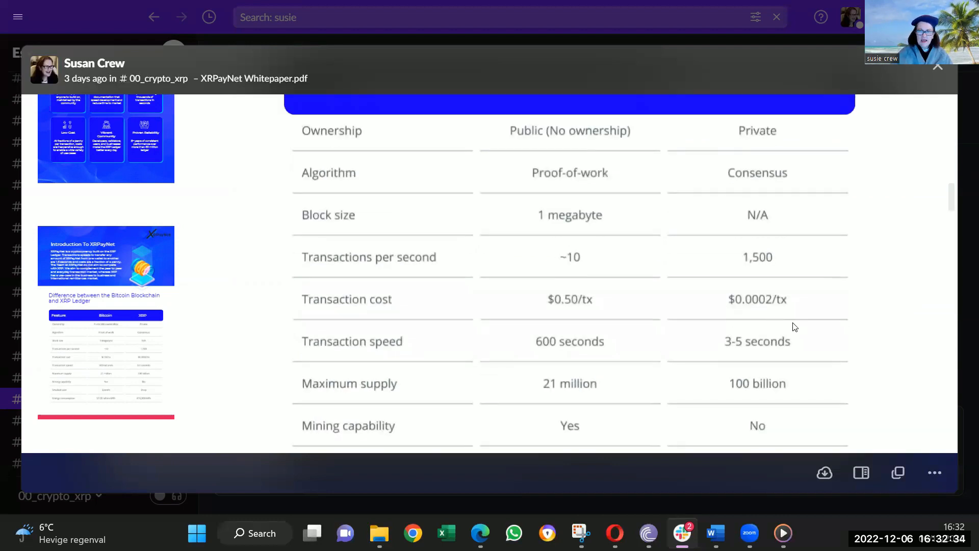
{"action": "scroll", "scroll_direction": "down", "scroll_amount": 3}
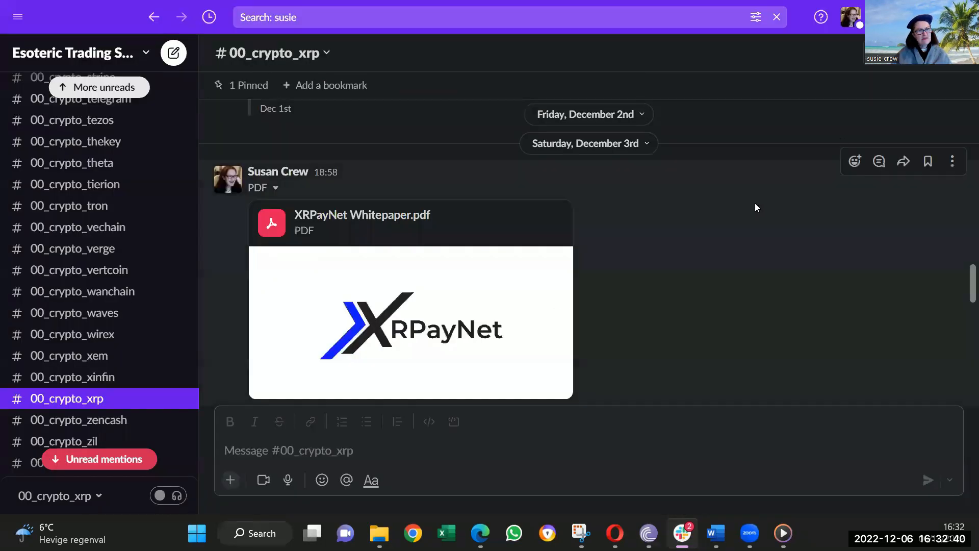
Scroll the XRP channel past the U.Today Airwallex–Agoda post to CryptoGlobe's ODL growth link.
{"action": "scroll", "scroll_direction": "down", "scroll_amount": 3}
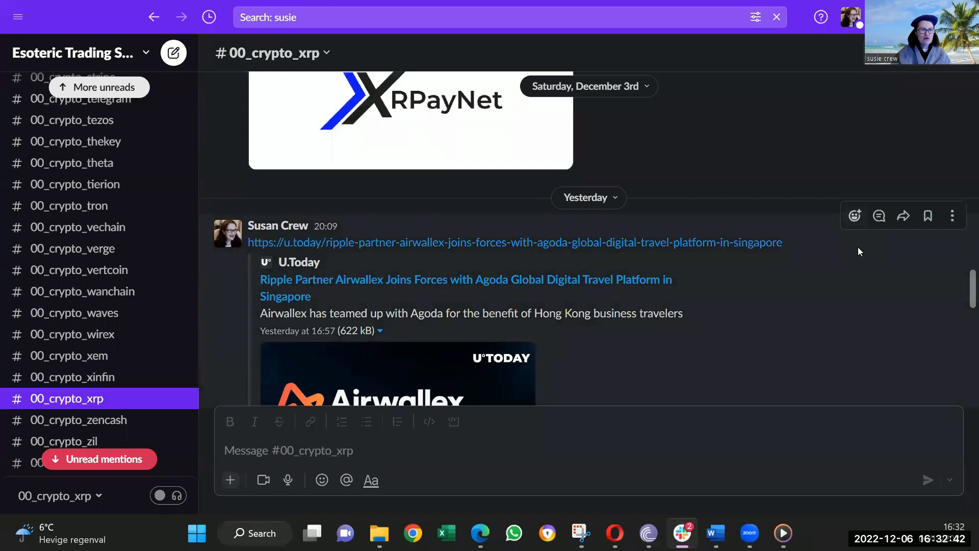
{"action": "scroll", "scroll_direction": "down", "scroll_amount": 3}
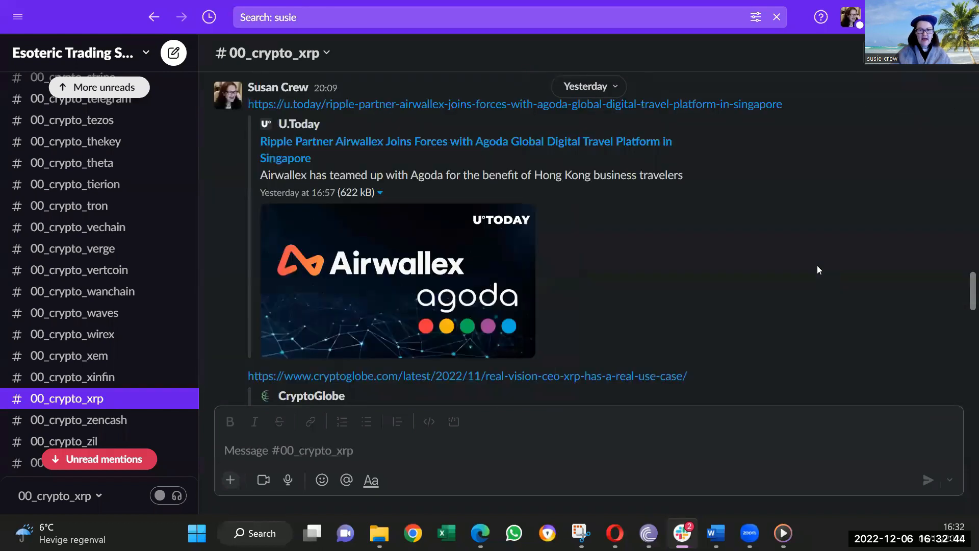
{"action": "scroll", "scroll_direction": "up", "scroll_amount": 3}
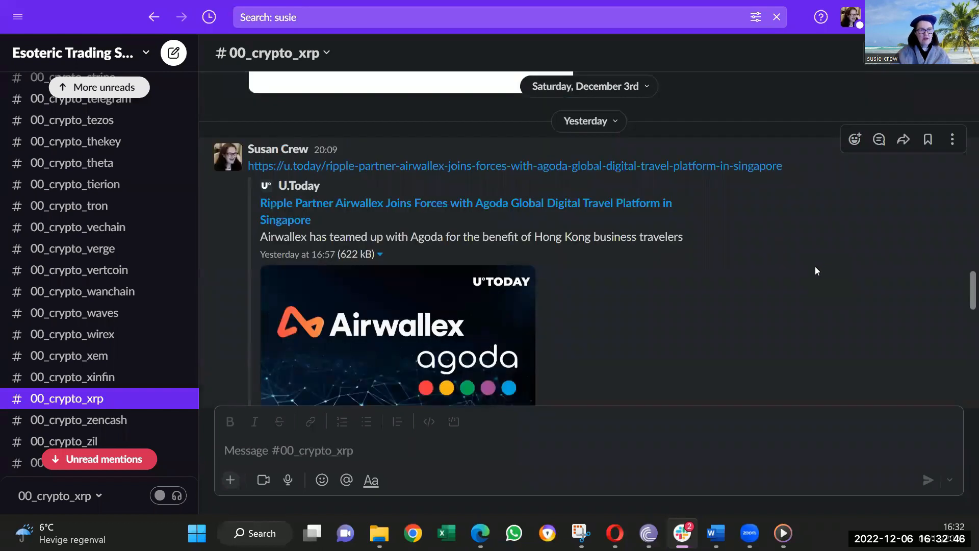
{"action": "mouse_move", "coordinate": [831, 266]}
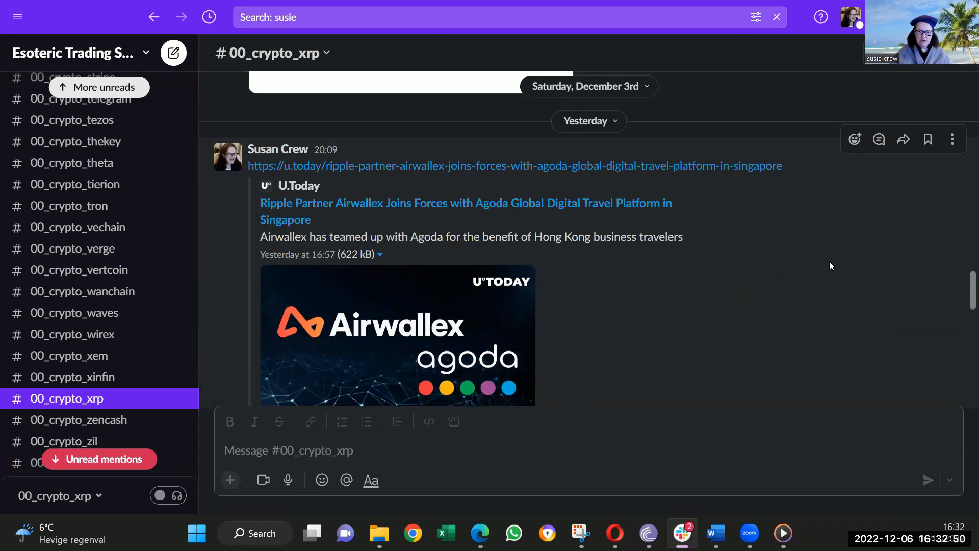
{"action": "mouse_move", "coordinate": [739, 268]}
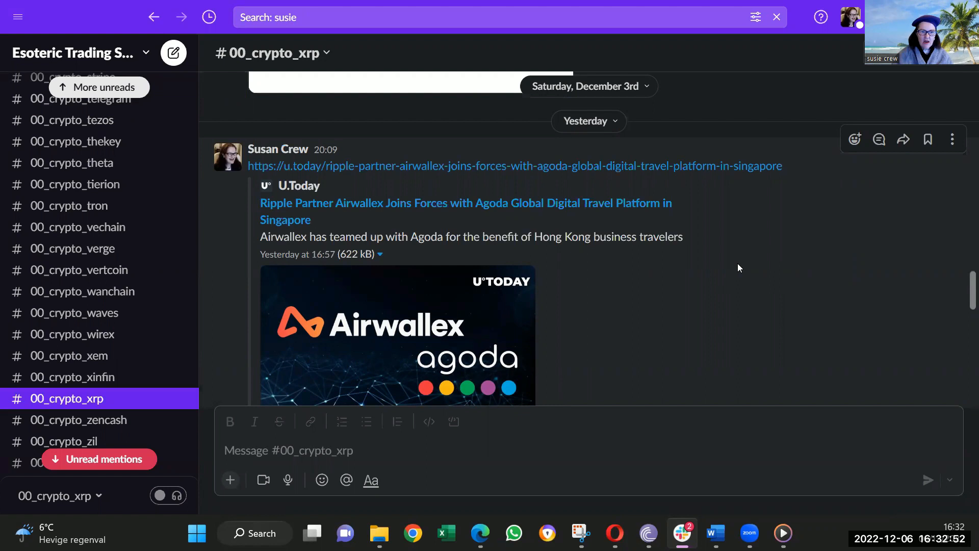
{"action": "scroll", "scroll_direction": "down", "scroll_amount": 3}
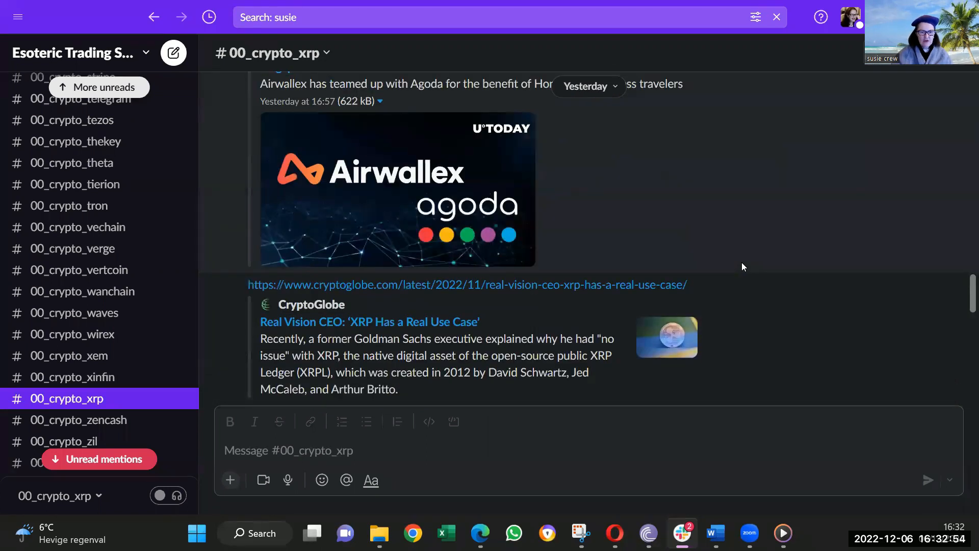
{"action": "scroll", "scroll_direction": "down", "scroll_amount": 3}
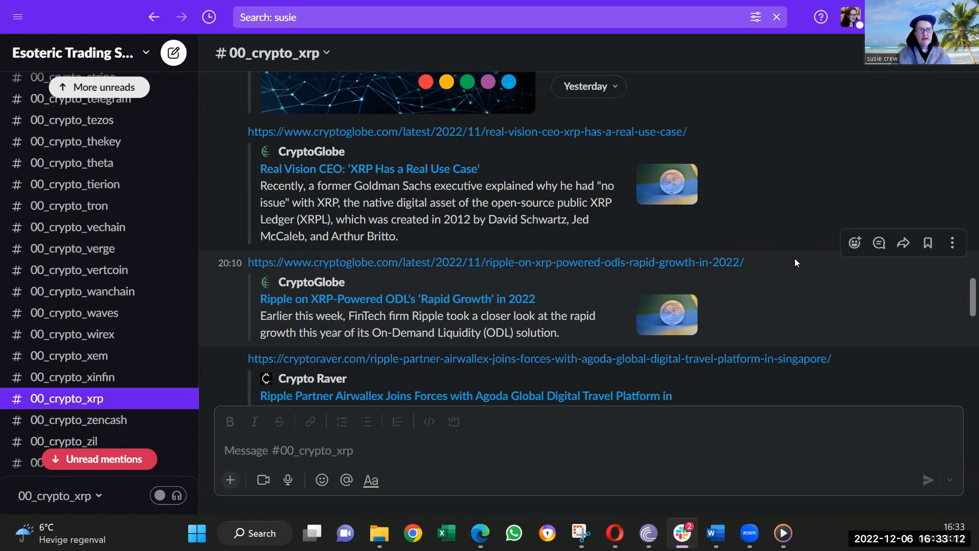
{"action": "mouse_move", "coordinate": [784, 270]}
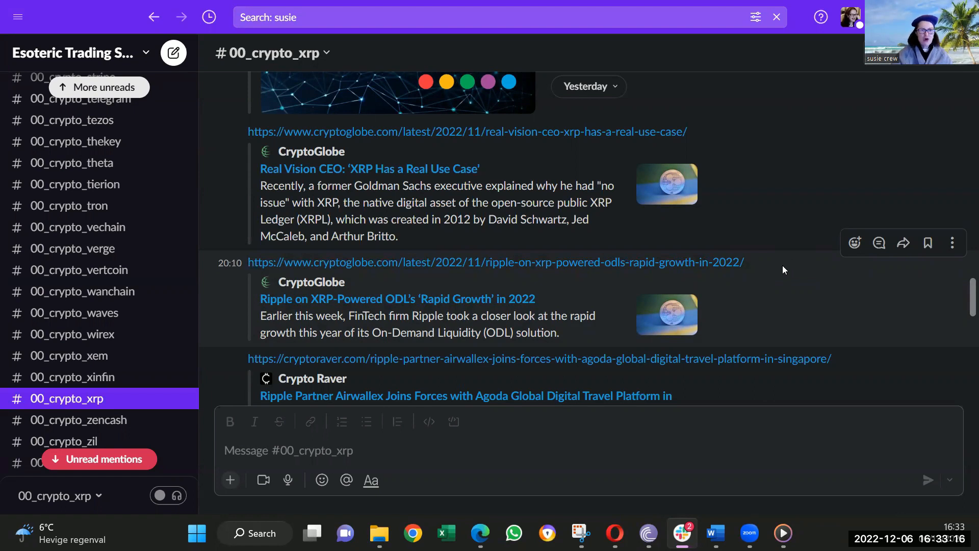
{"action": "mouse_move", "coordinate": [775, 271]}
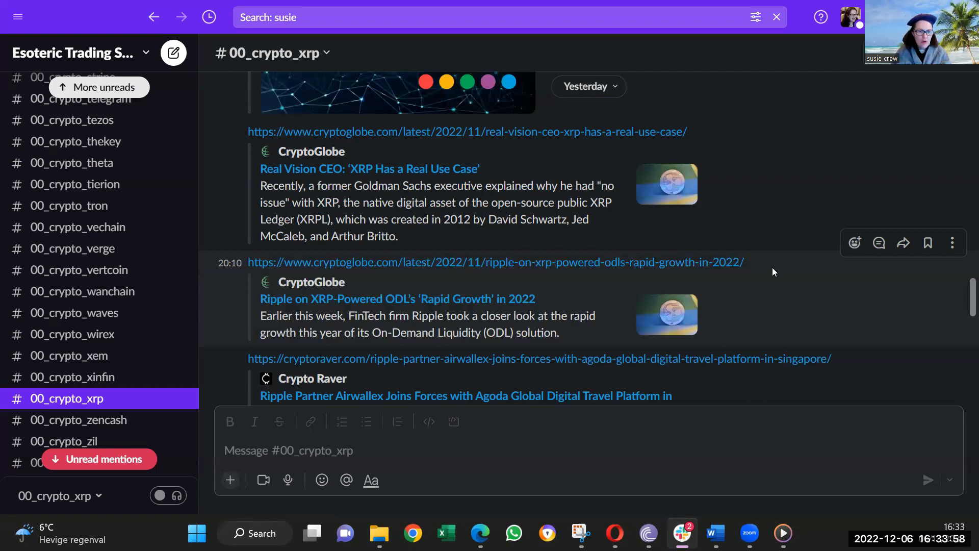
{"action": "mouse_move", "coordinate": [264, 258]}
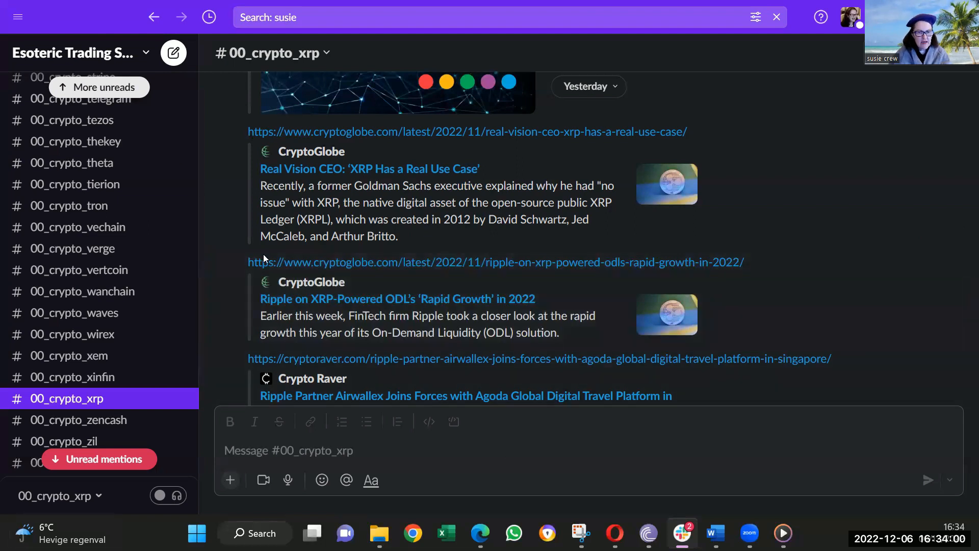
{"action": "mouse_move", "coordinate": [445, 303]}
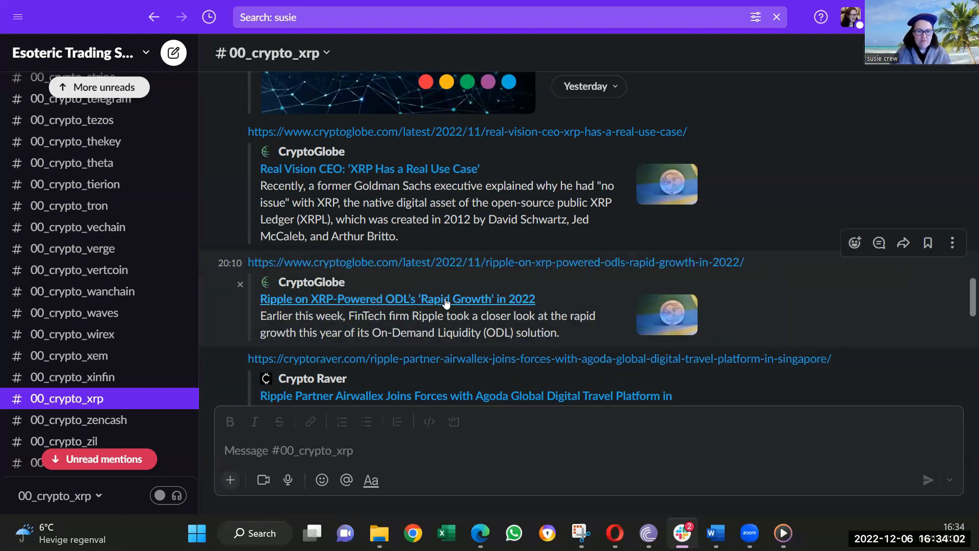
Open CryptoGlobe's 'Ripple on XRP-Powered ODL's Rapid Growth in 2022' article and select 'ODL's' in the headline.
{"action": "left_click", "coordinate": [398, 298]}
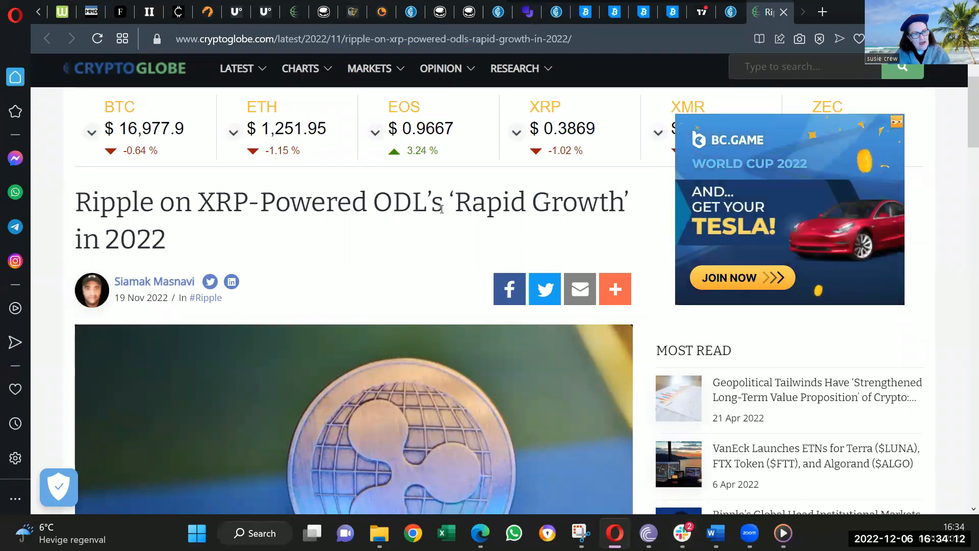
{"action": "double_click", "coordinate": [404, 202]}
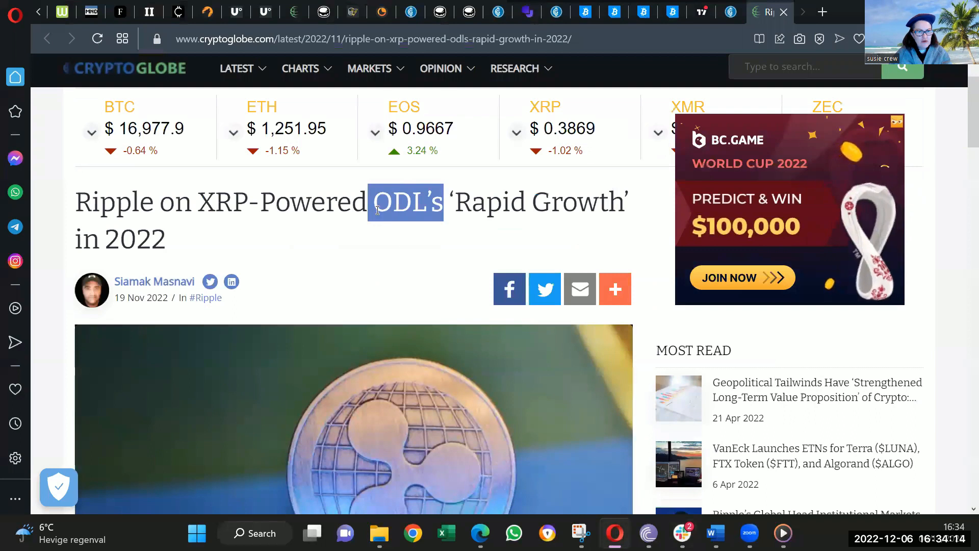
{"action": "mouse_move", "coordinate": [442, 289]}
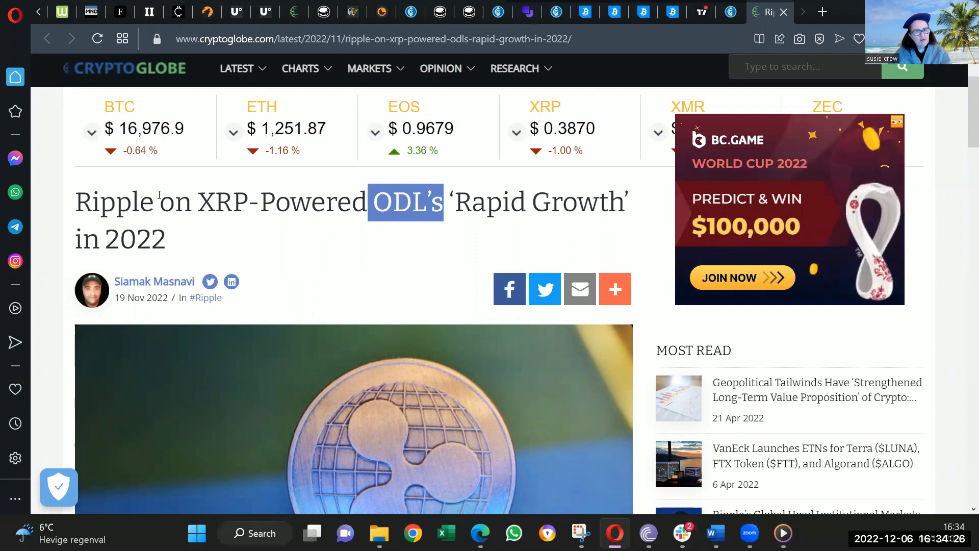
{"action": "mouse_move", "coordinate": [366, 266]}
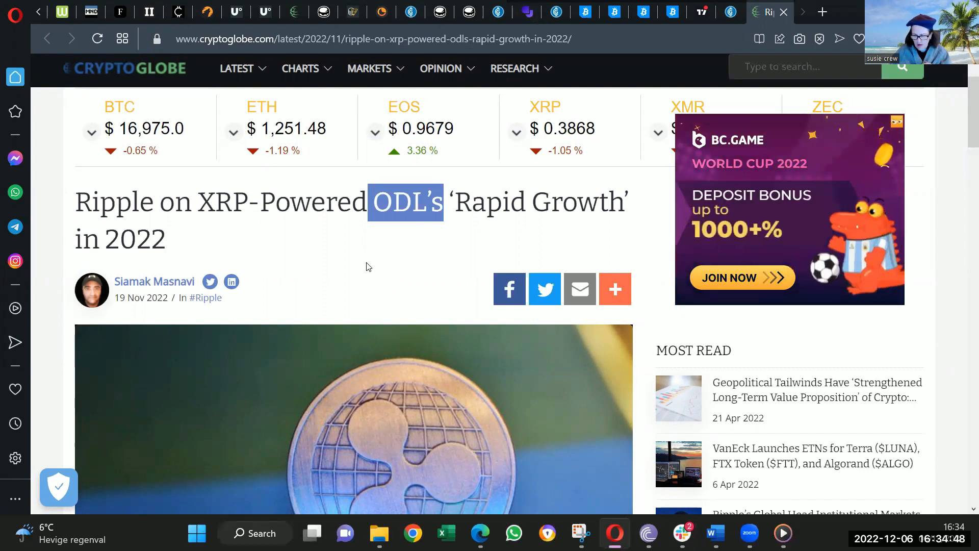
Read down to the Hai Ha Money Transfer CEO quote, highlighting the On-Demand Liquidity (ODL) phrase.
{"action": "scroll", "scroll_direction": "down", "scroll_amount": 3}
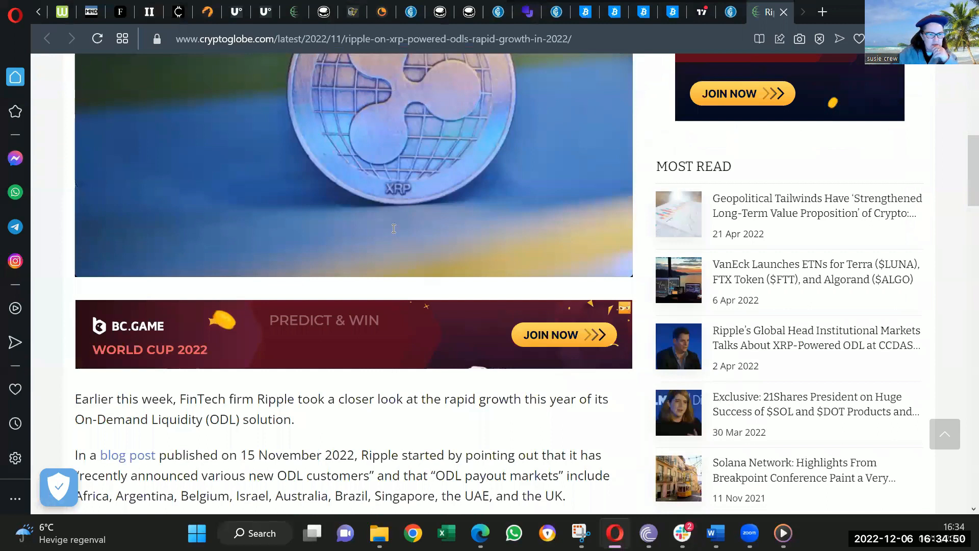
{"action": "scroll", "scroll_direction": "down", "scroll_amount": 3}
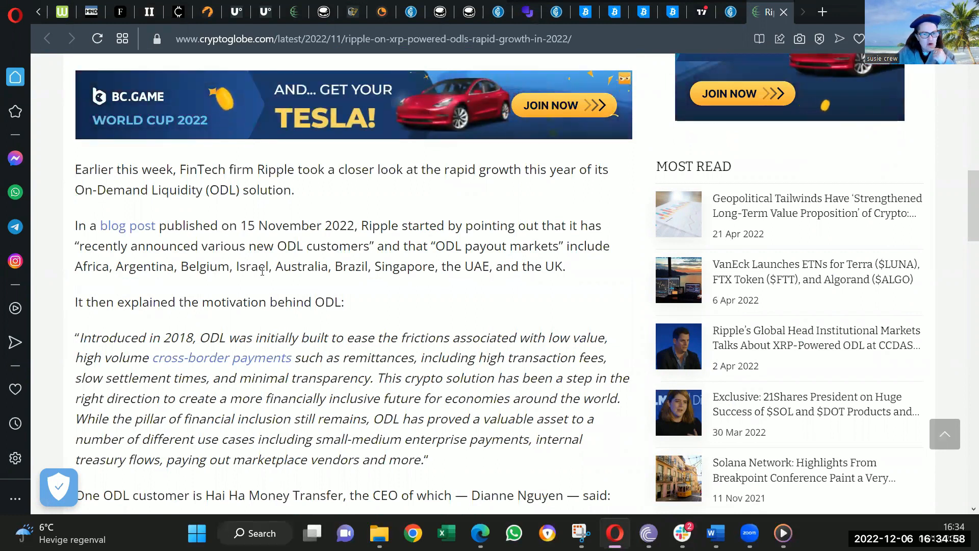
{"action": "double_click", "coordinate": [300, 267]}
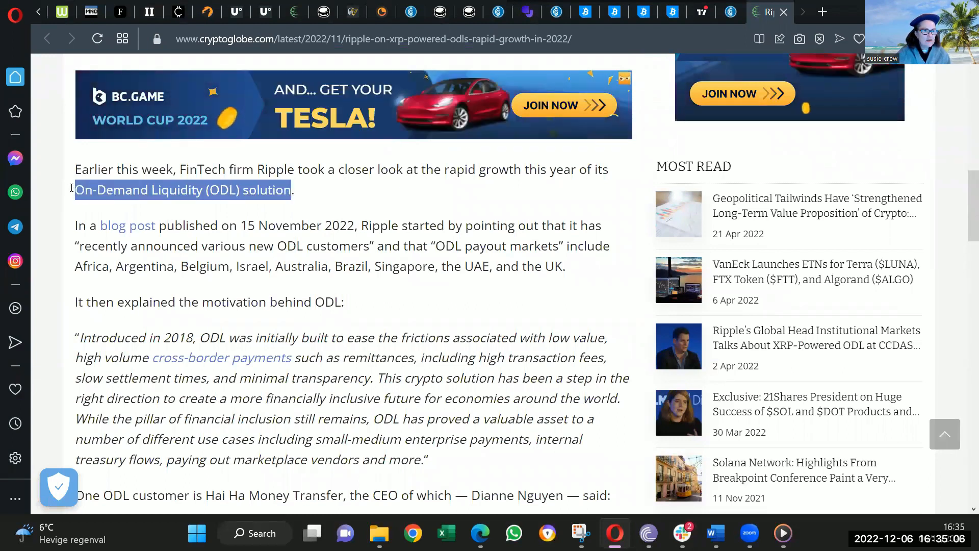
{"action": "mouse_move", "coordinate": [416, 210]}
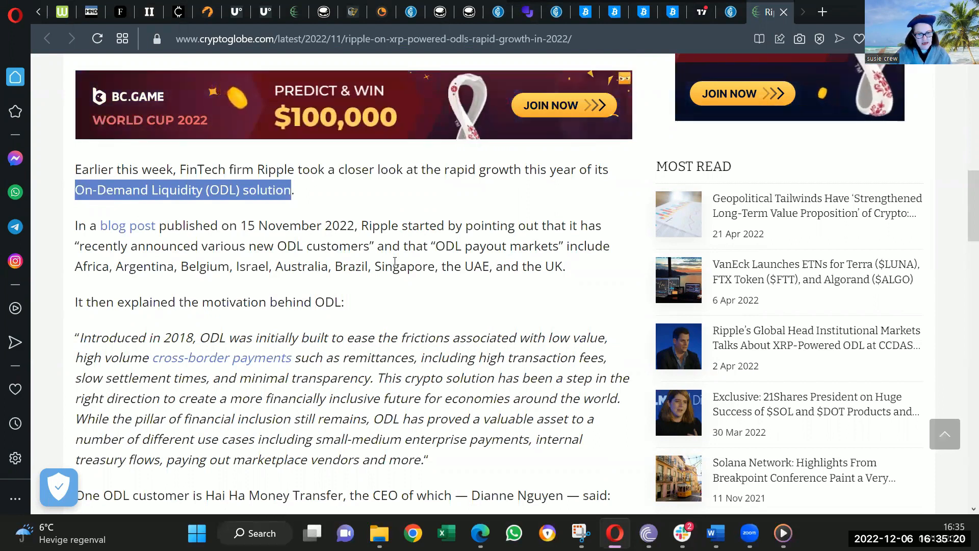
{"action": "scroll", "scroll_direction": "down", "scroll_amount": 3}
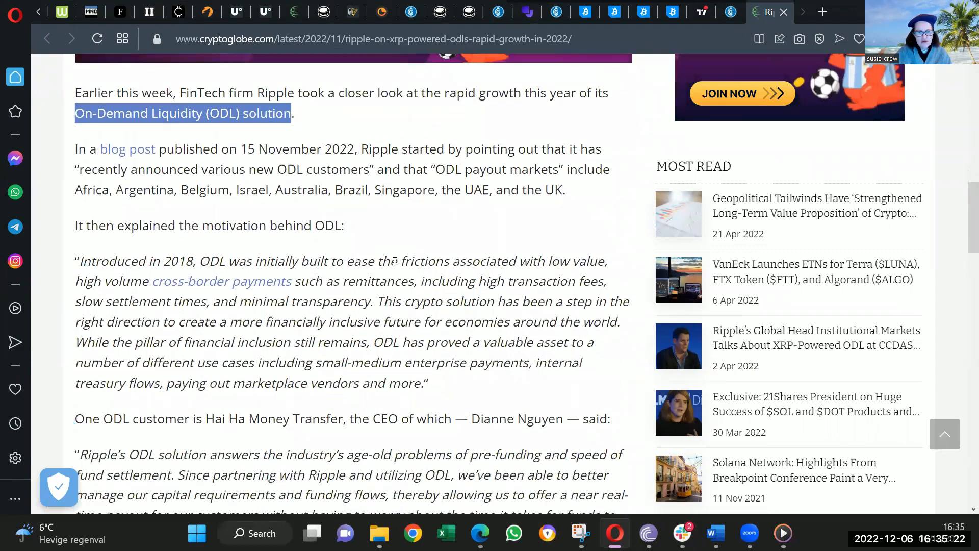
{"action": "scroll", "scroll_direction": "down", "scroll_amount": 3}
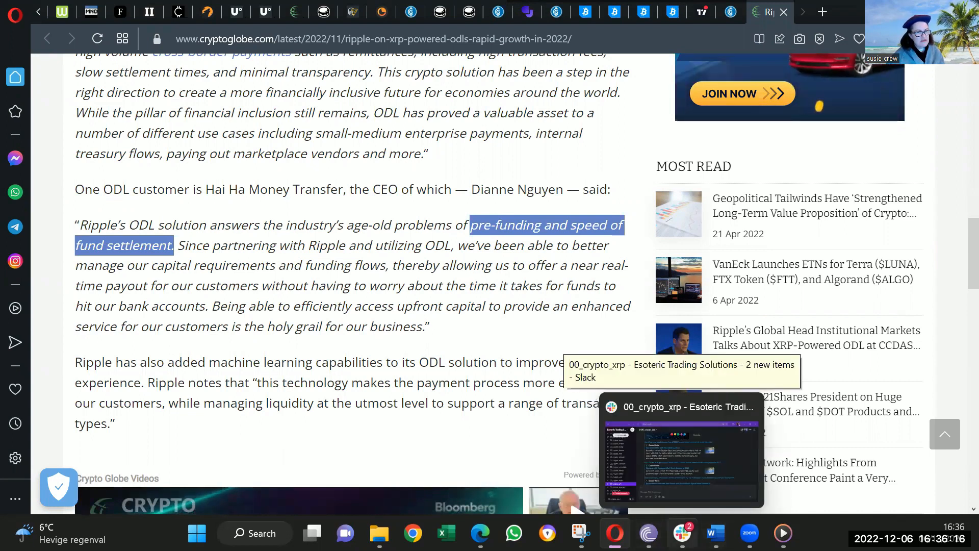
Switch to Slack and scroll past the SaitaSwap and ZyCrypto posts to today's Bitcoinist SEC-battle link.
{"action": "left_click", "coordinate": [680, 450]}
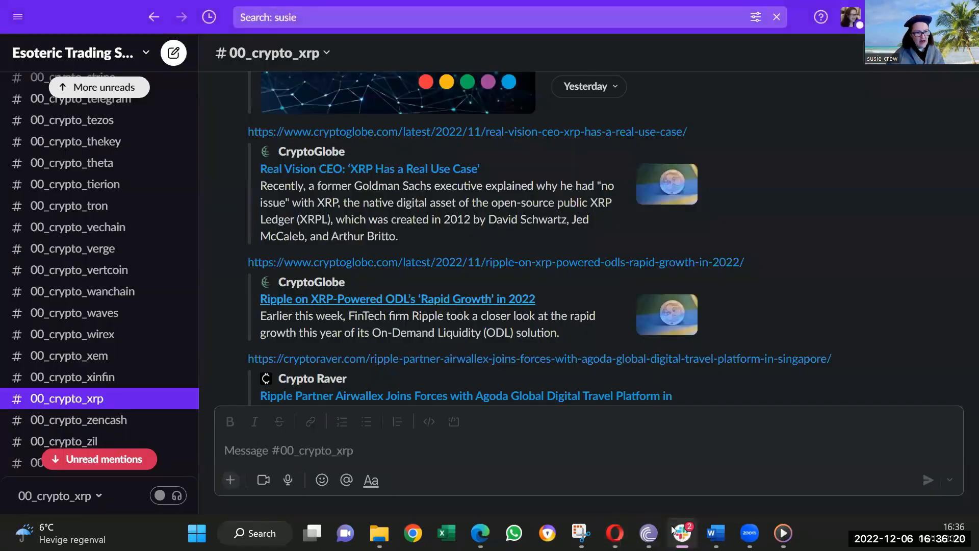
{"action": "scroll", "scroll_direction": "down", "scroll_amount": 3}
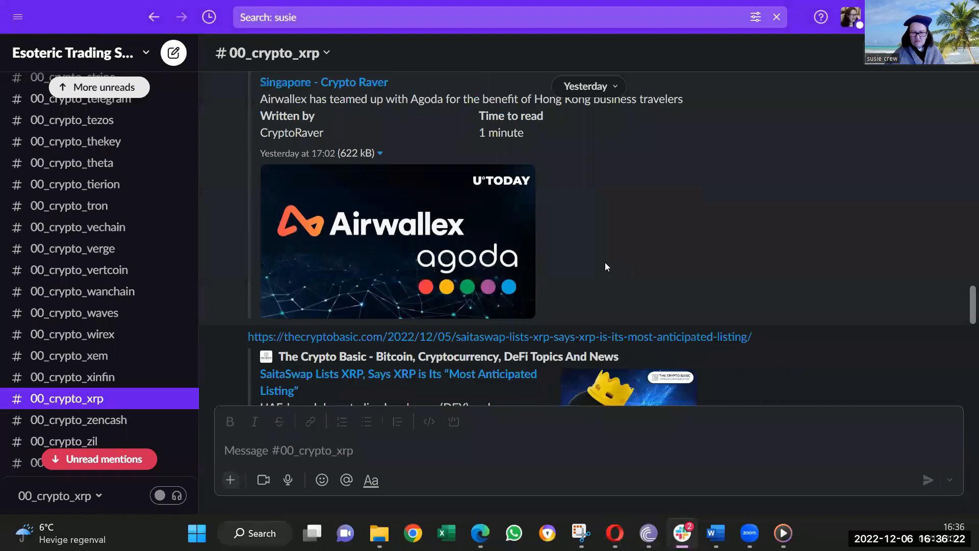
{"action": "scroll", "scroll_direction": "down", "scroll_amount": 3}
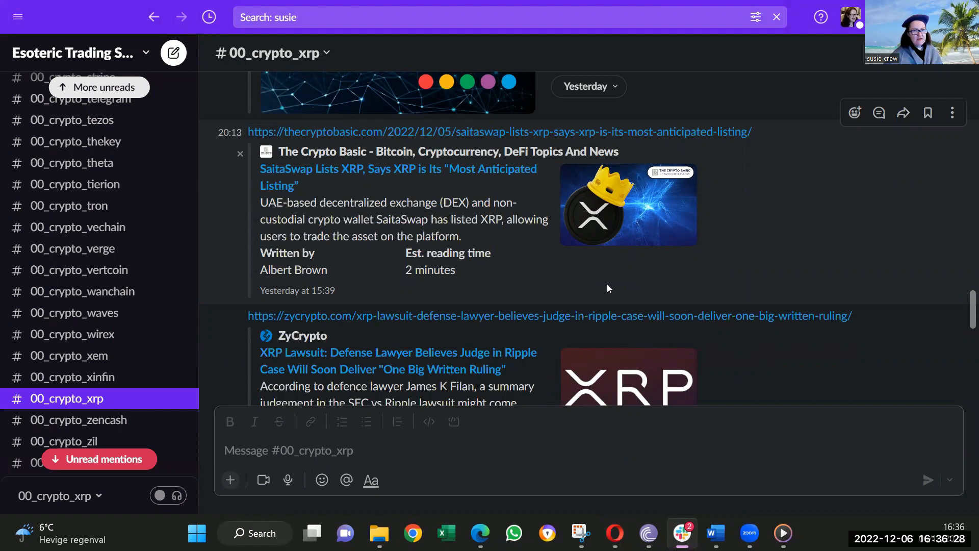
{"action": "mouse_move", "coordinate": [501, 253]}
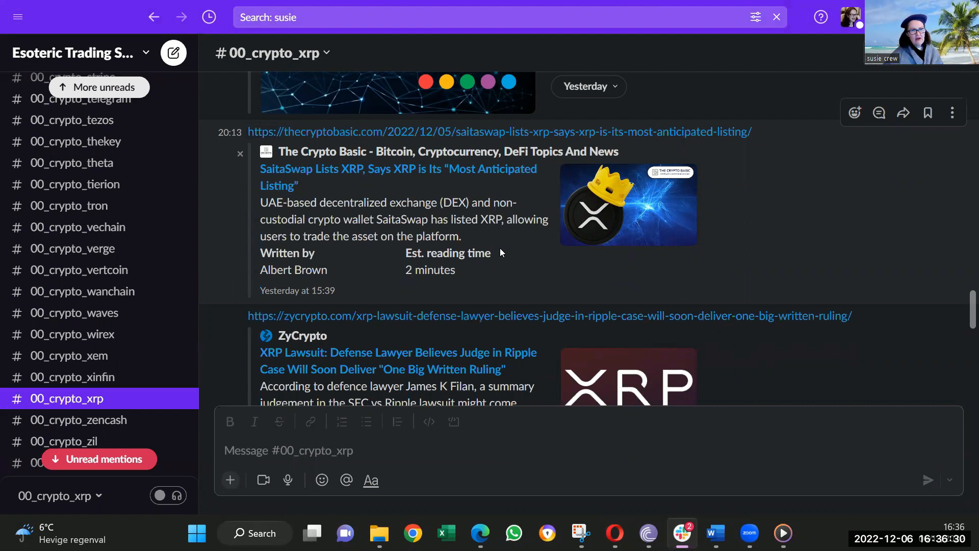
{"action": "mouse_move", "coordinate": [550, 303]}
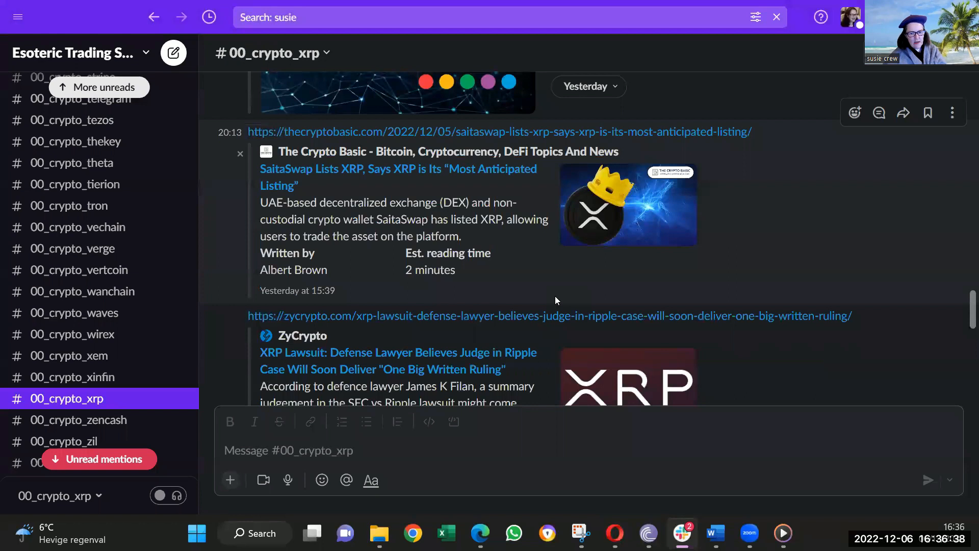
{"action": "scroll", "scroll_direction": "down", "scroll_amount": 3}
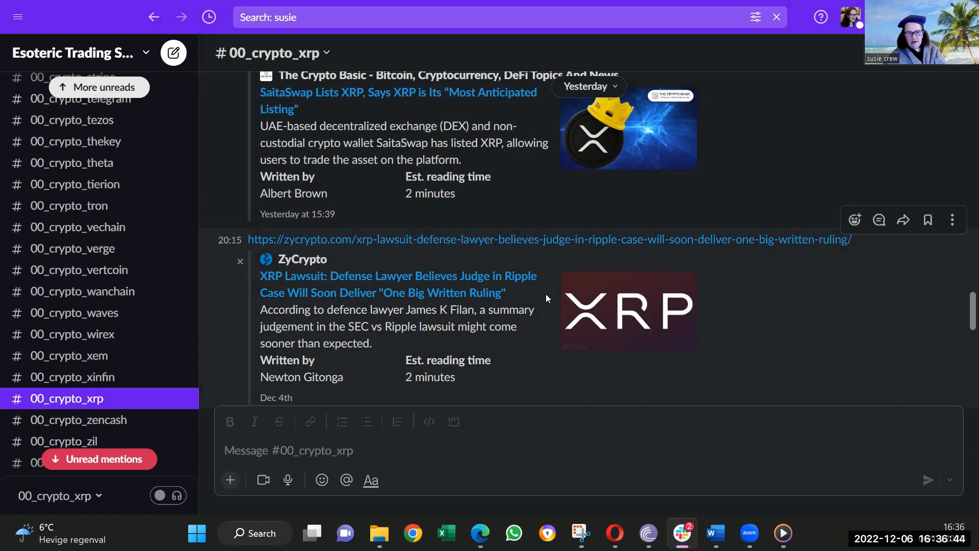
{"action": "scroll", "scroll_direction": "down", "scroll_amount": 3}
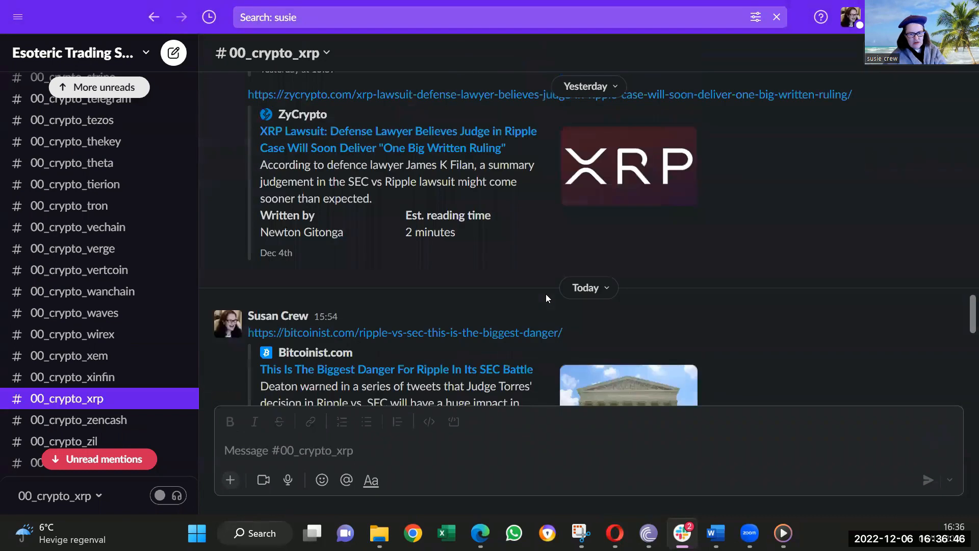
{"action": "scroll", "scroll_direction": "down", "scroll_amount": 3}
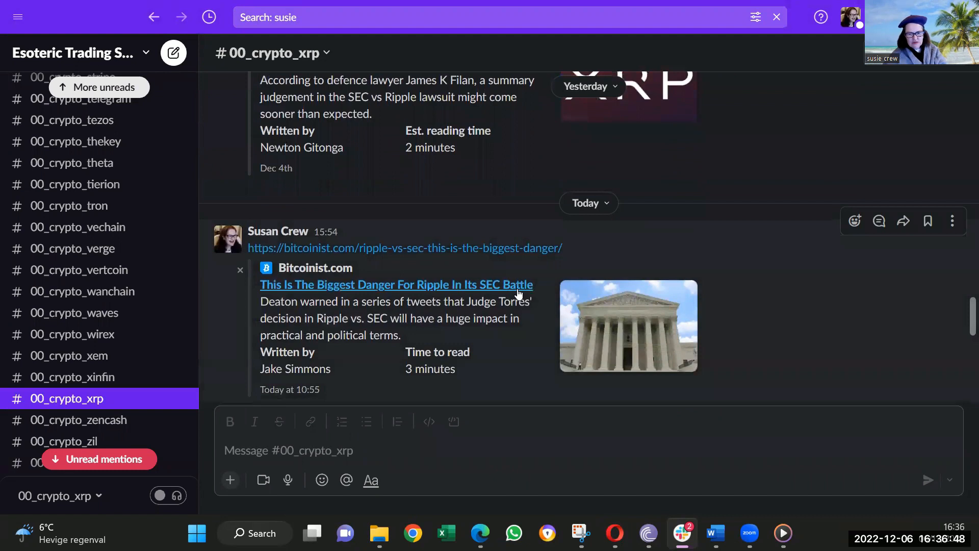
{"action": "mouse_move", "coordinate": [411, 290]}
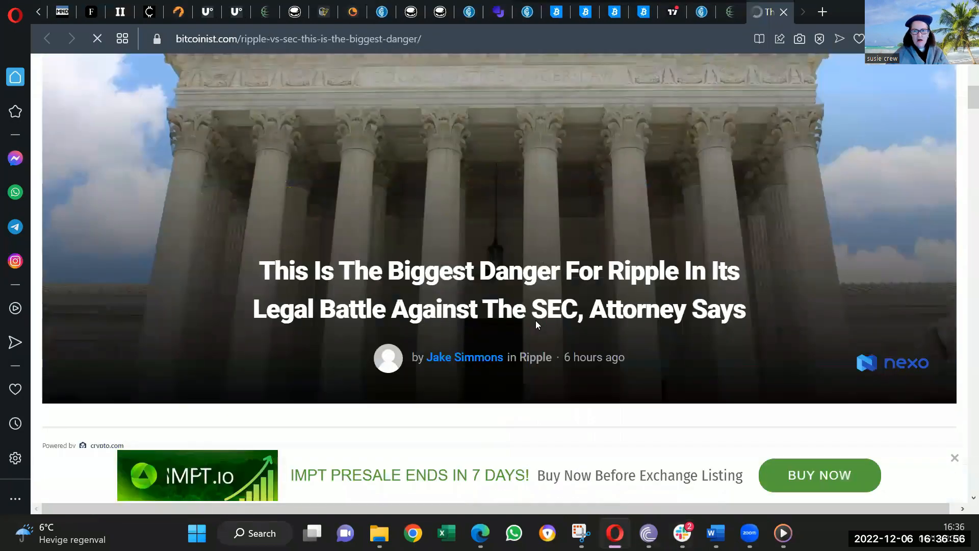
Scroll through the Bitcoinist Ripple-vs-SEC danger article down to the XRP/USD 4-hour chart.
{"action": "scroll", "scroll_direction": "down", "scroll_amount": 3}
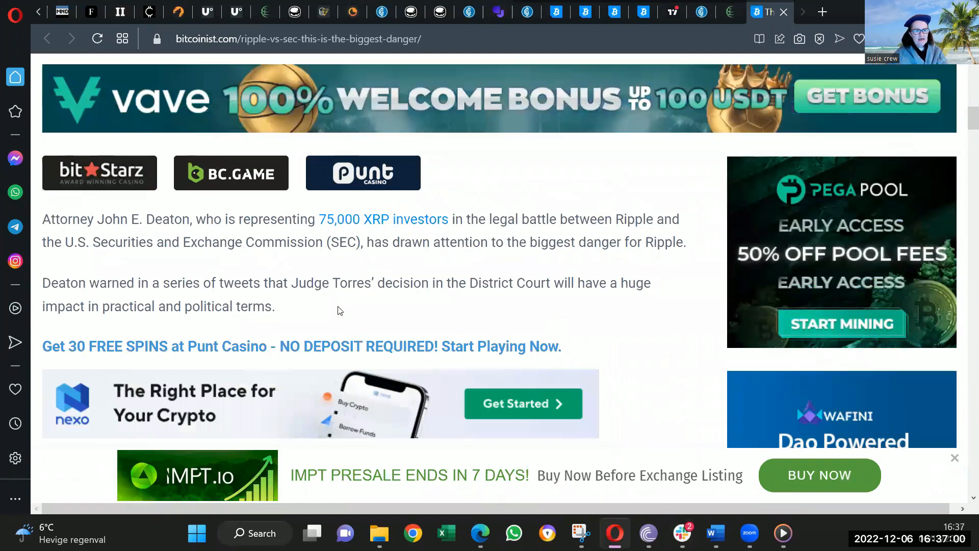
{"action": "mouse_move", "coordinate": [453, 232]}
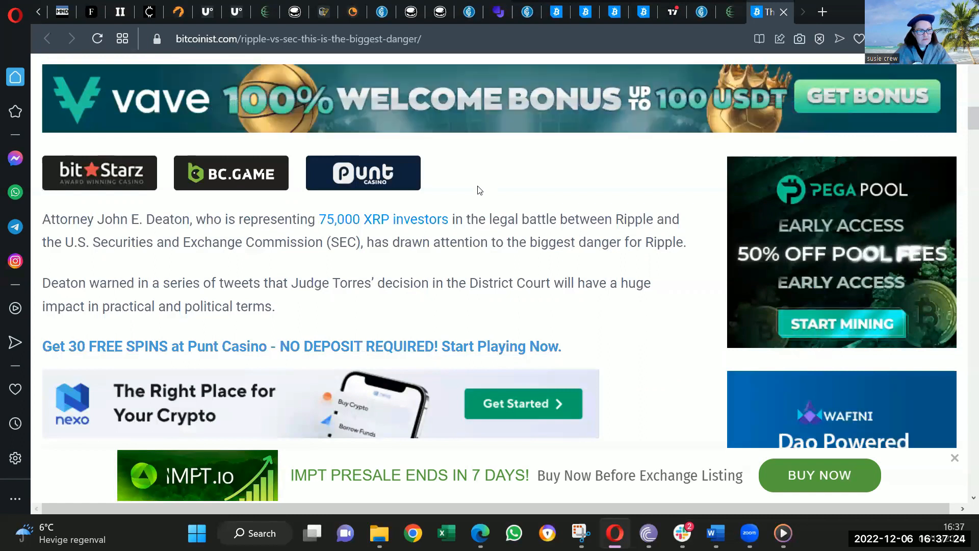
{"action": "mouse_move", "coordinate": [431, 309]}
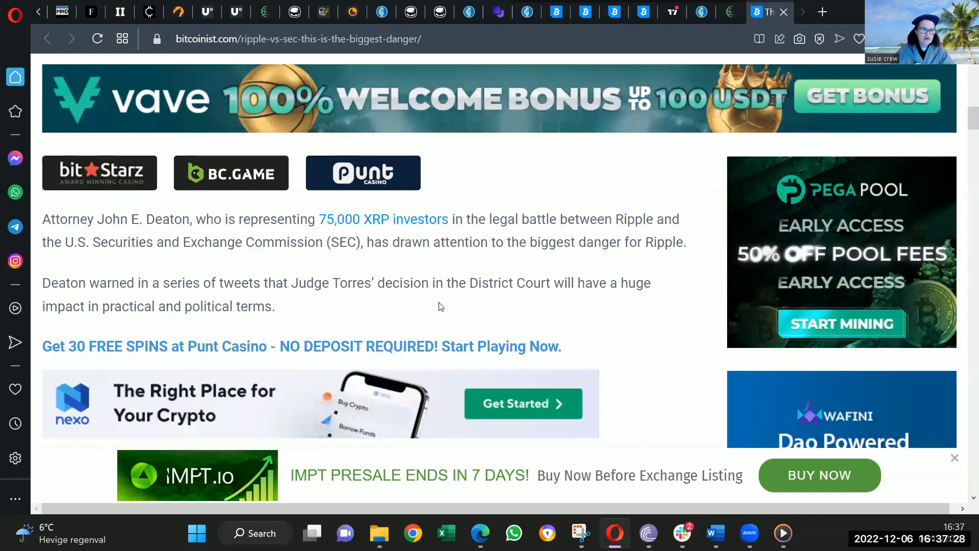
{"action": "scroll", "scroll_direction": "down", "scroll_amount": 3}
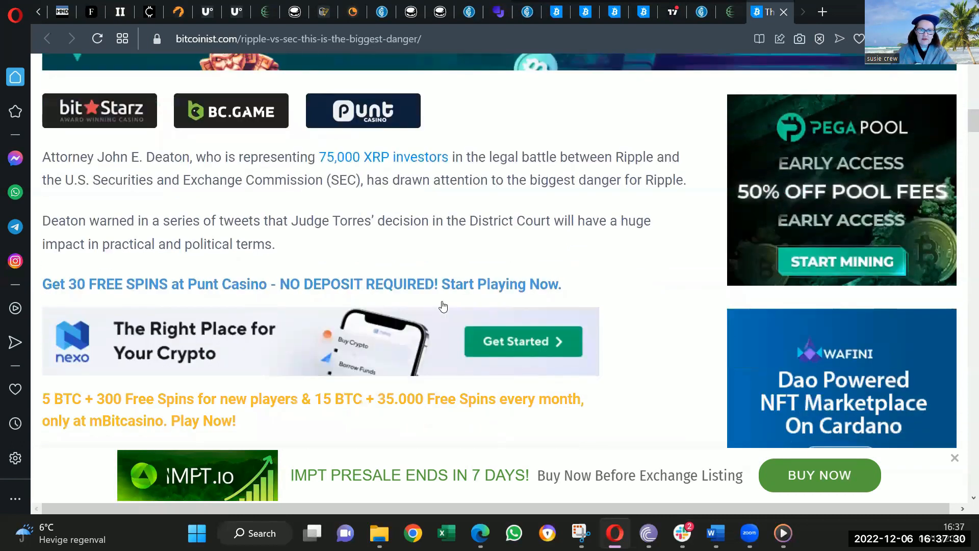
{"action": "scroll", "scroll_direction": "down", "scroll_amount": 3}
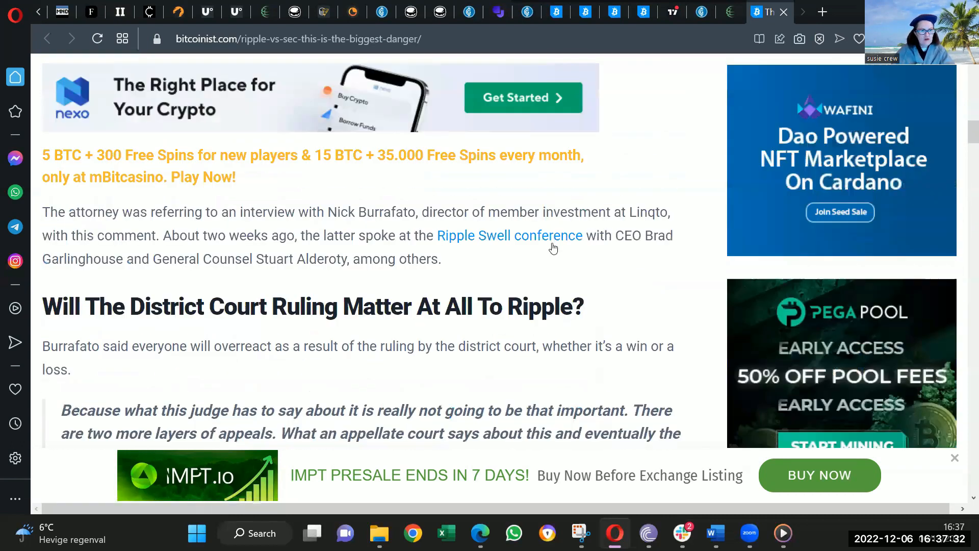
{"action": "mouse_move", "coordinate": [535, 253]}
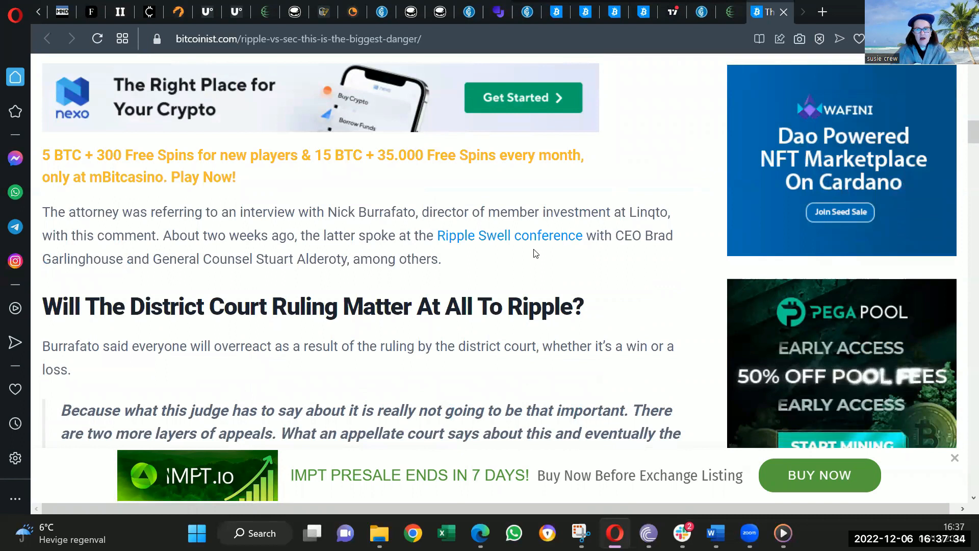
{"action": "scroll", "scroll_direction": "down", "scroll_amount": 3}
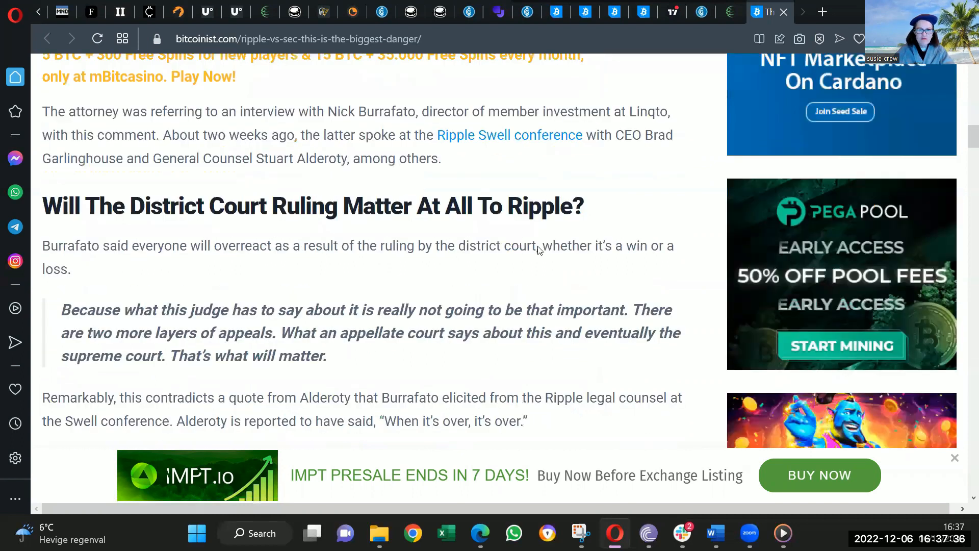
{"action": "scroll", "scroll_direction": "down", "scroll_amount": 3}
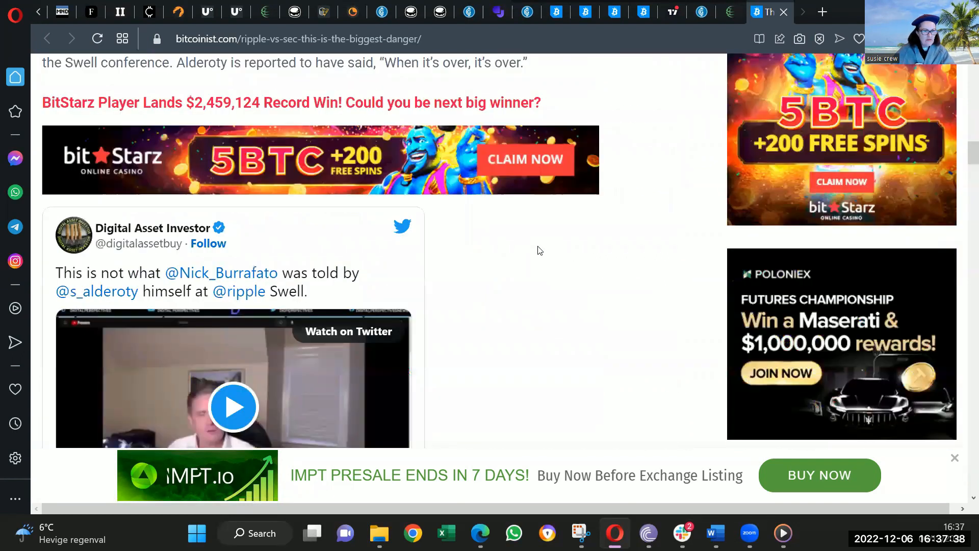
{"action": "scroll", "scroll_direction": "down", "scroll_amount": 3}
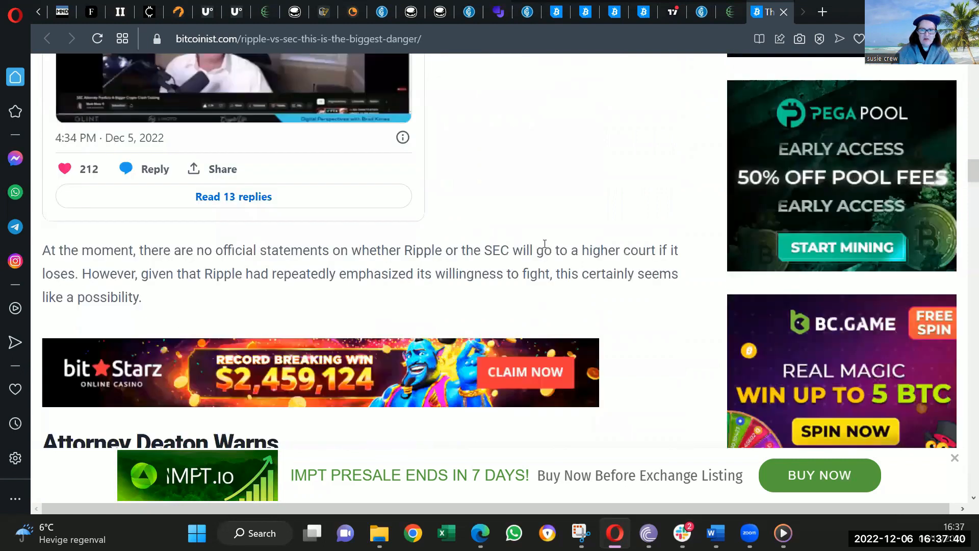
{"action": "scroll", "scroll_direction": "down", "scroll_amount": 3}
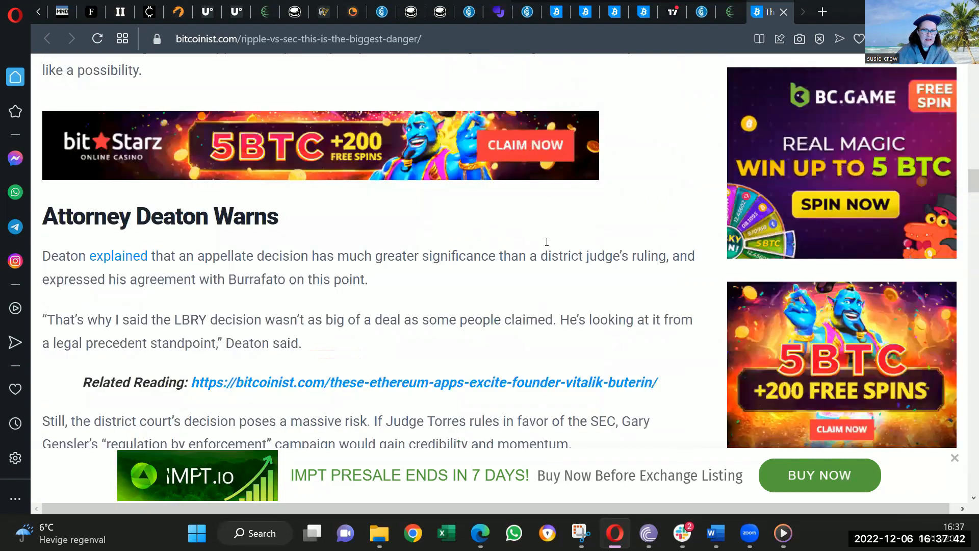
{"action": "scroll", "scroll_direction": "down", "scroll_amount": 3}
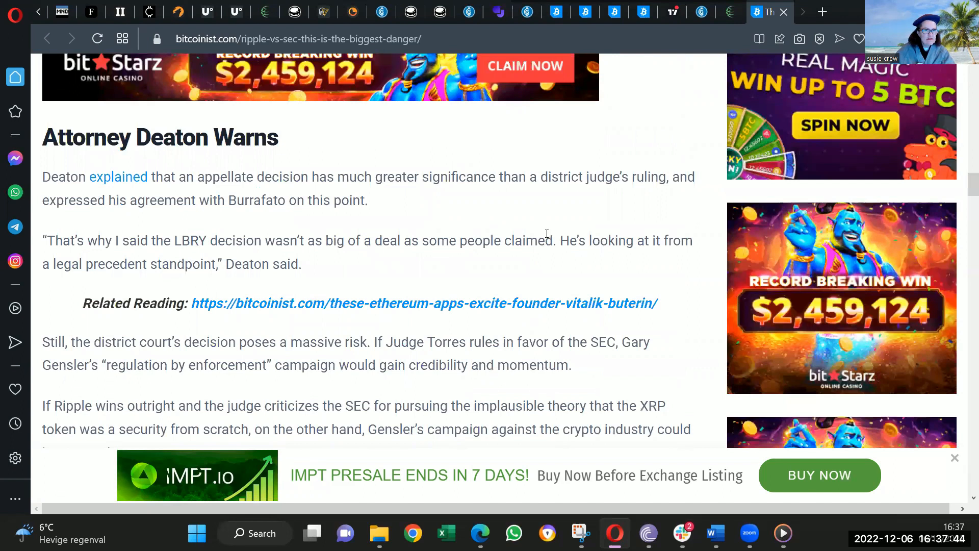
{"action": "scroll", "scroll_direction": "down", "scroll_amount": 3}
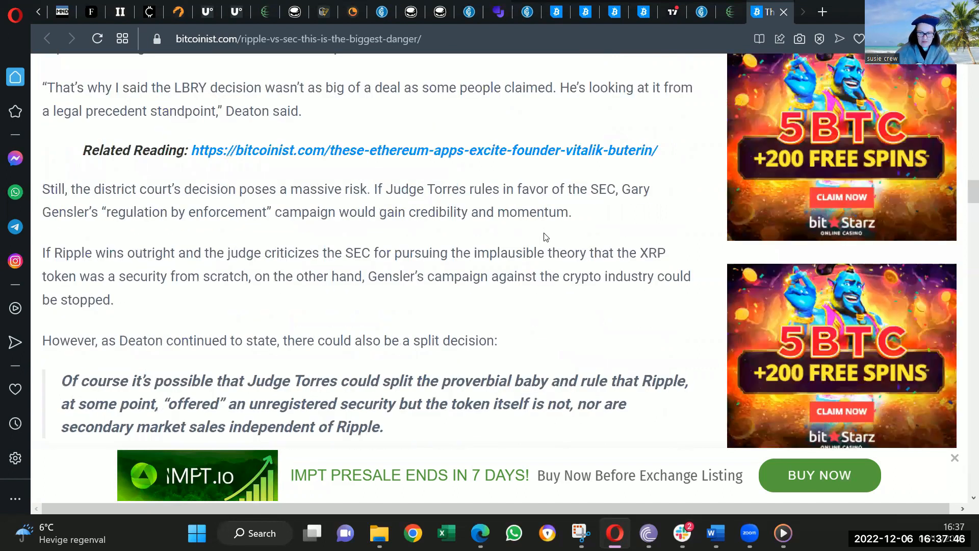
{"action": "scroll", "scroll_direction": "down", "scroll_amount": 3}
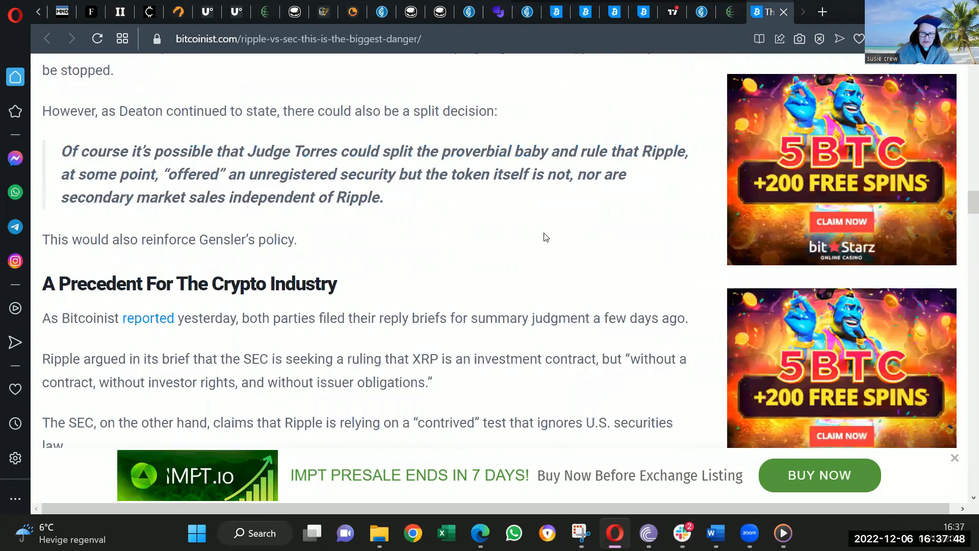
{"action": "scroll", "scroll_direction": "down", "scroll_amount": 3}
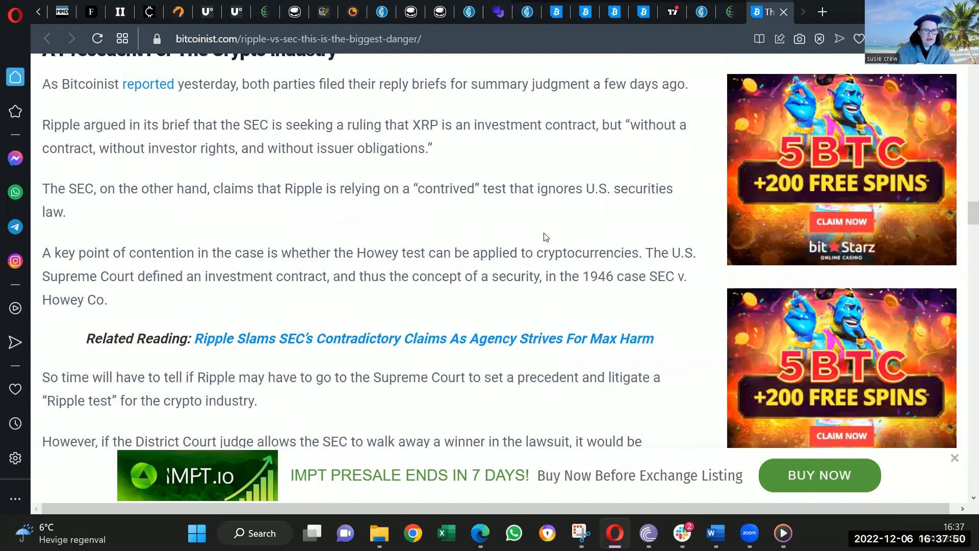
{"action": "scroll", "scroll_direction": "down", "scroll_amount": 3}
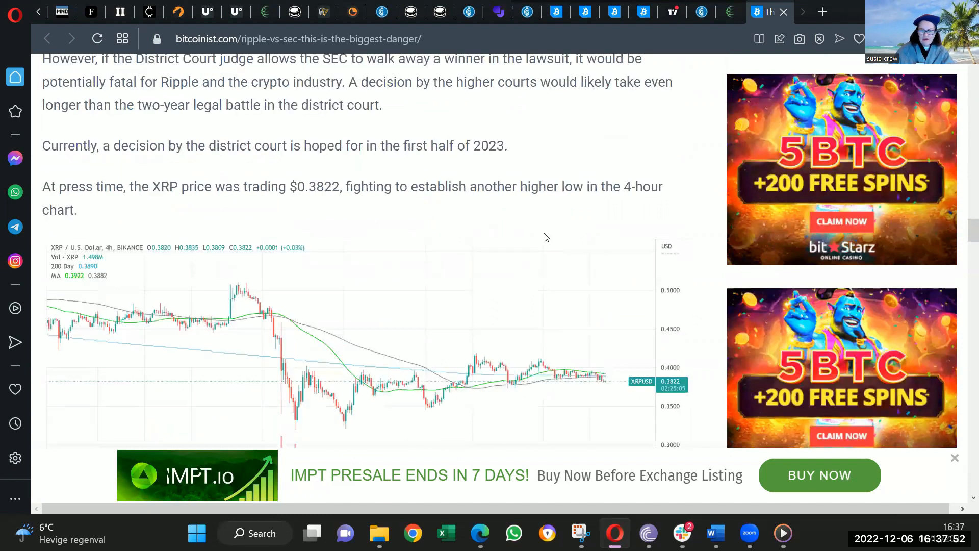
{"action": "scroll", "scroll_direction": "down", "scroll_amount": 3}
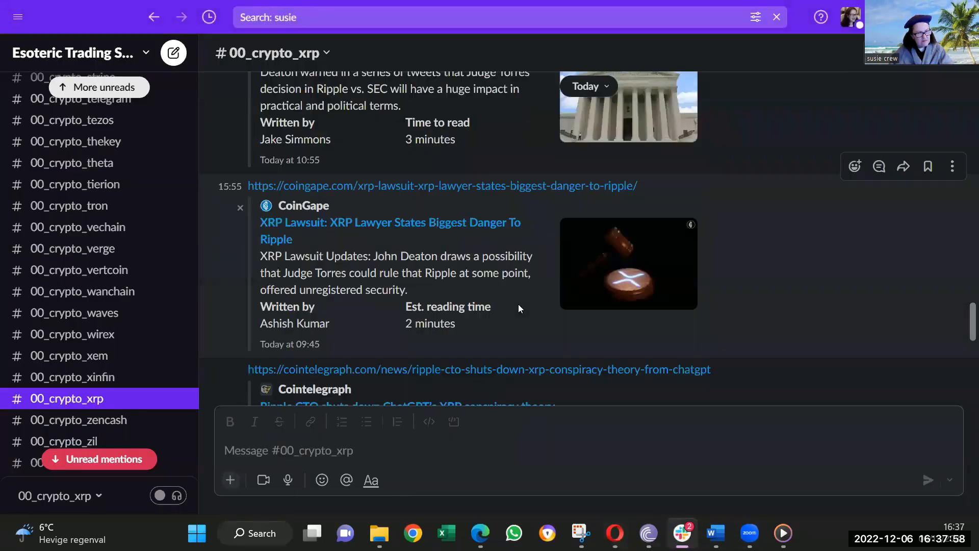
Scroll the channel past the CoinGape, Cointelegraph and U.Today posts to the Finbold startups link.
{"action": "scroll", "scroll_direction": "down", "scroll_amount": 3}
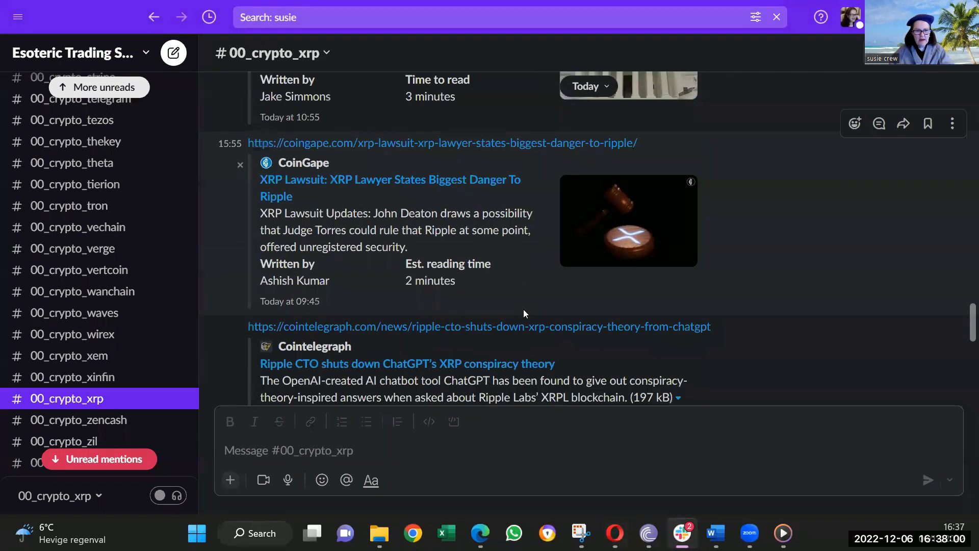
{"action": "scroll", "scroll_direction": "down", "scroll_amount": 3}
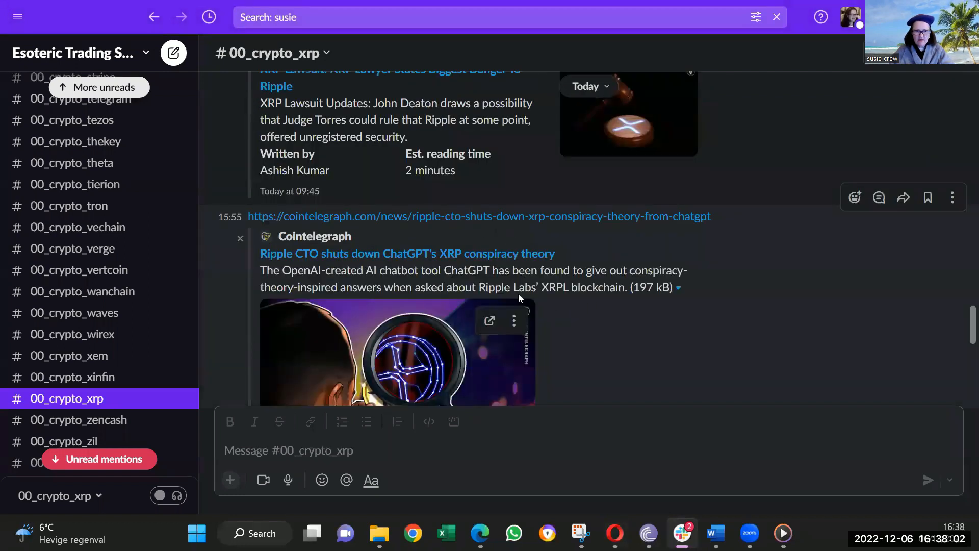
{"action": "mouse_move", "coordinate": [604, 309]}
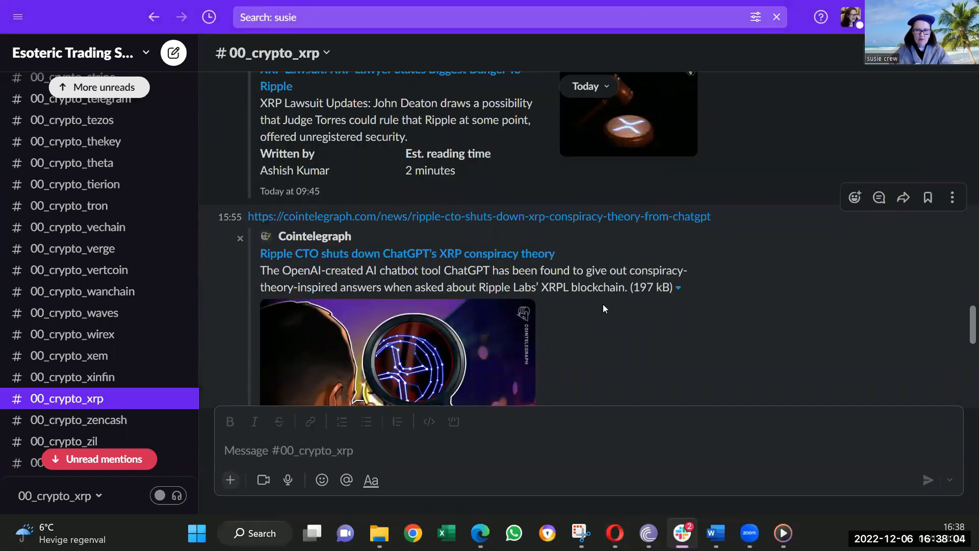
{"action": "mouse_move", "coordinate": [556, 280]}
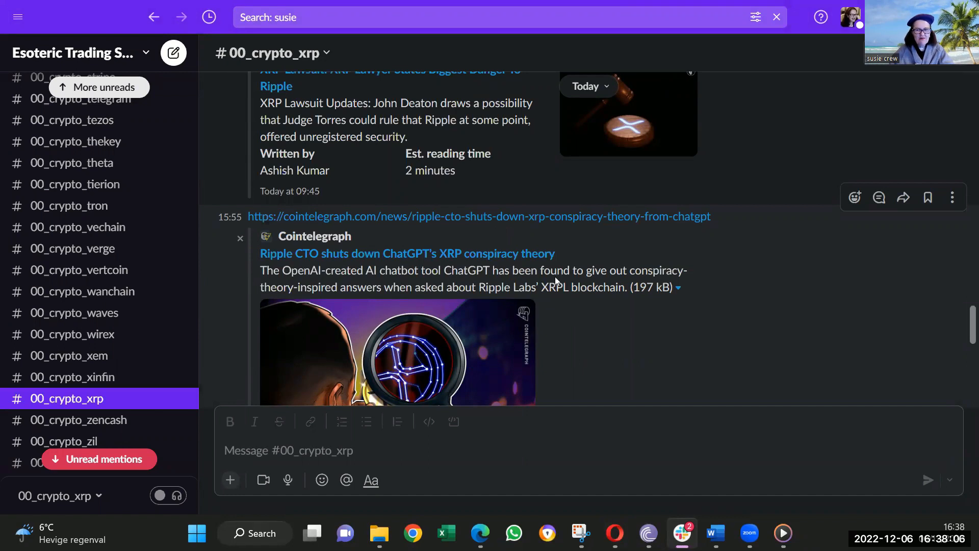
{"action": "scroll", "scroll_direction": "down", "scroll_amount": 3}
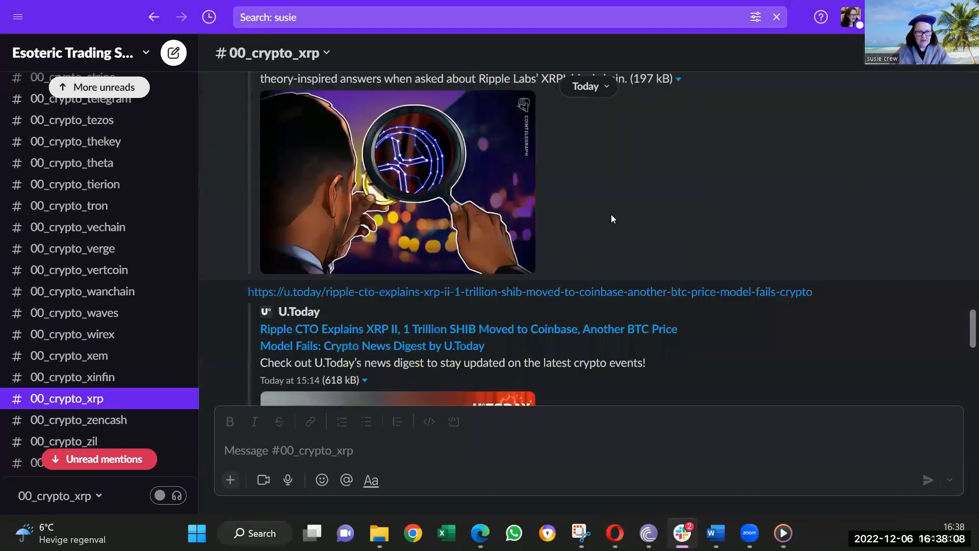
{"action": "scroll", "scroll_direction": "up", "scroll_amount": 3}
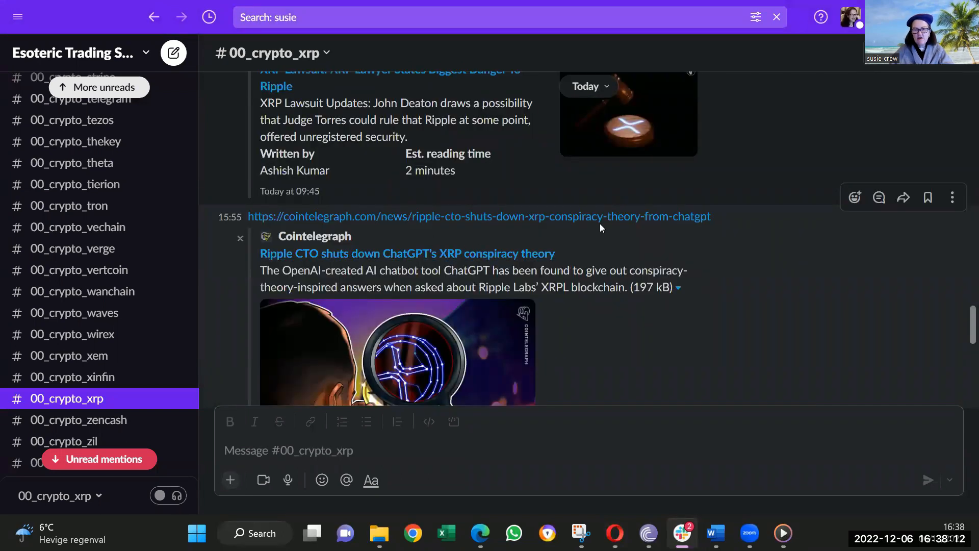
{"action": "scroll", "scroll_direction": "down", "scroll_amount": 3}
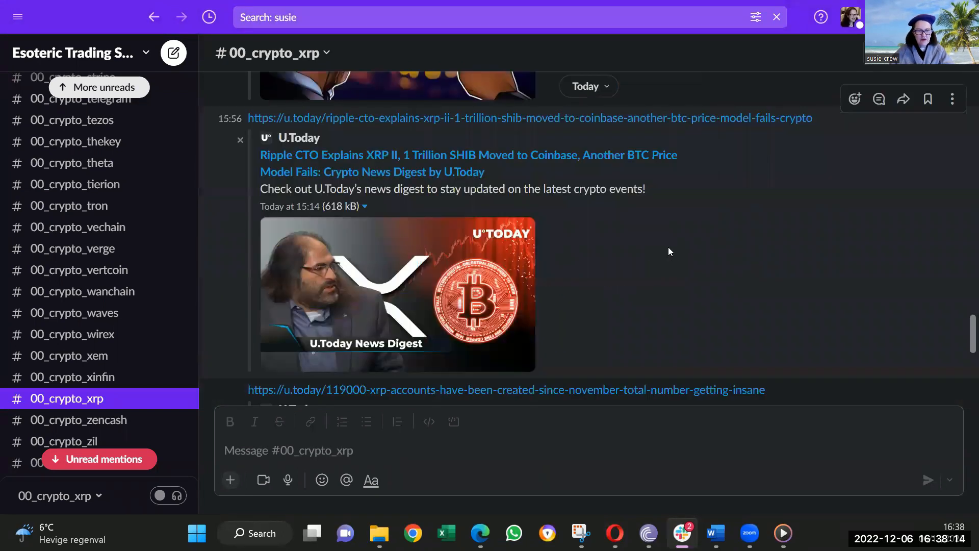
{"action": "scroll", "scroll_direction": "down", "scroll_amount": 3}
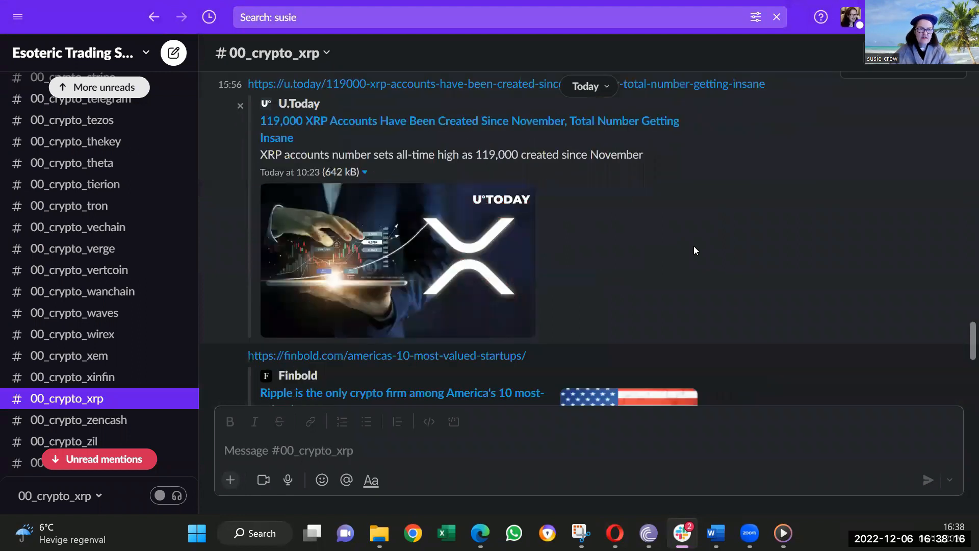
{"action": "scroll", "scroll_direction": "up", "scroll_amount": 3}
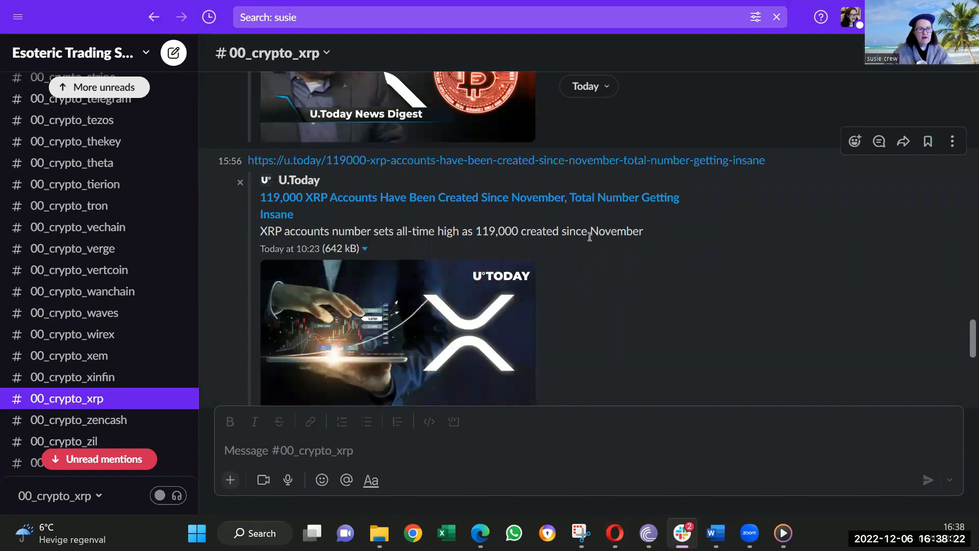
{"action": "mouse_move", "coordinate": [790, 268]}
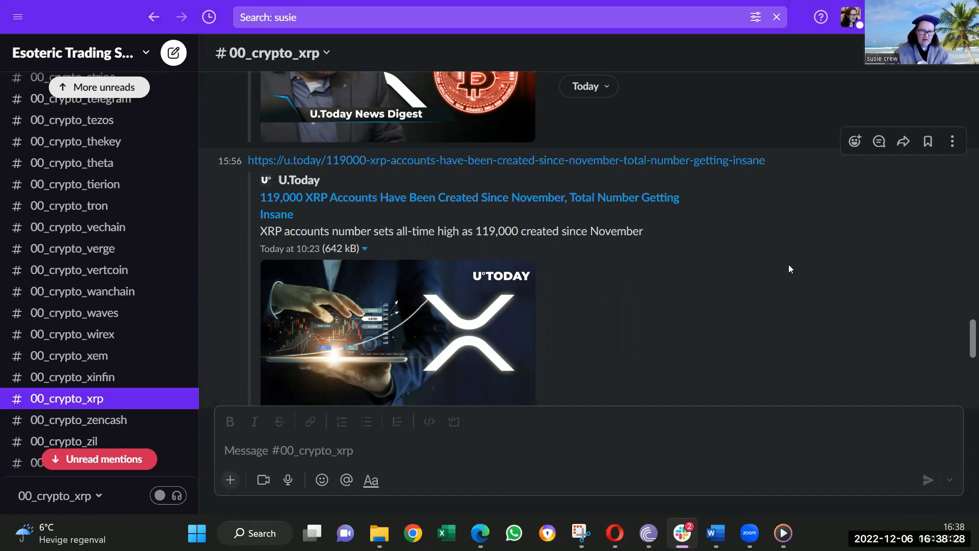
{"action": "scroll", "scroll_direction": "down", "scroll_amount": 3}
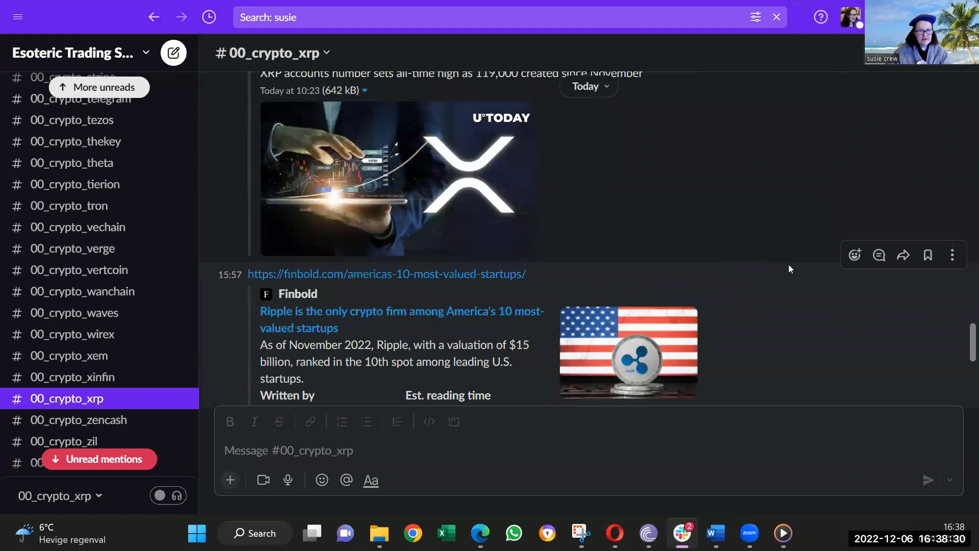
{"action": "scroll", "scroll_direction": "down", "scroll_amount": 3}
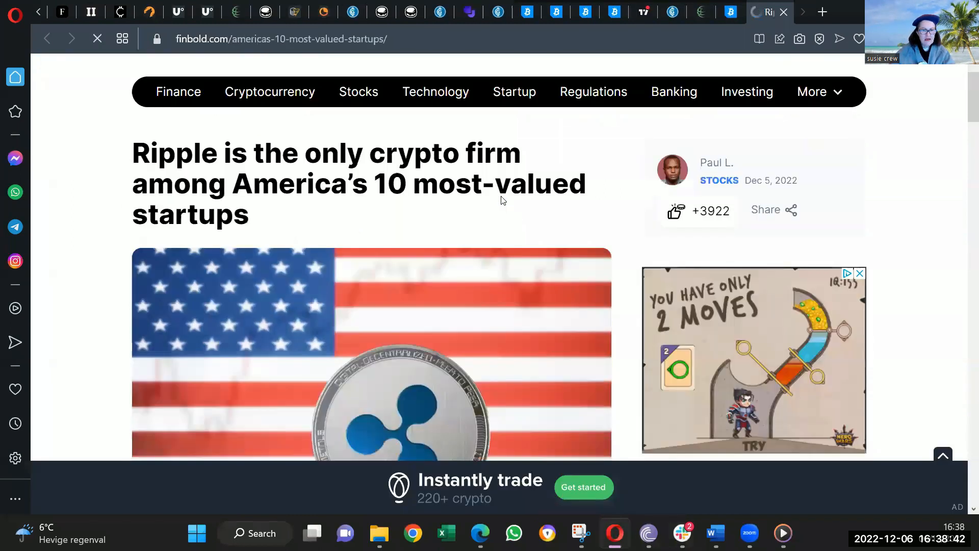
Highlight Ripple's '$15 billion' valuation in the Finbold article and read down to the Top 10 US unicorns chart.
{"action": "scroll", "scroll_direction": "down", "scroll_amount": 3}
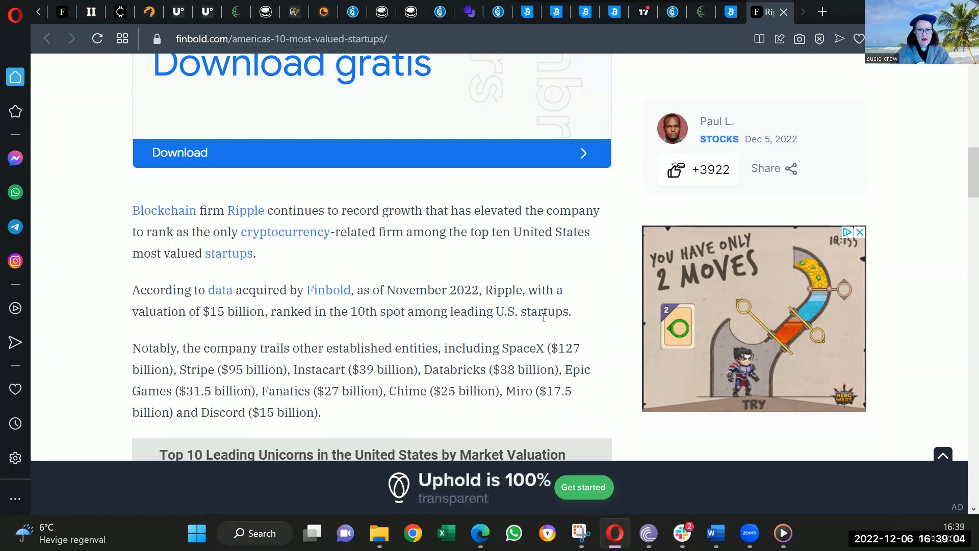
{"action": "double_click", "coordinate": [247, 311]}
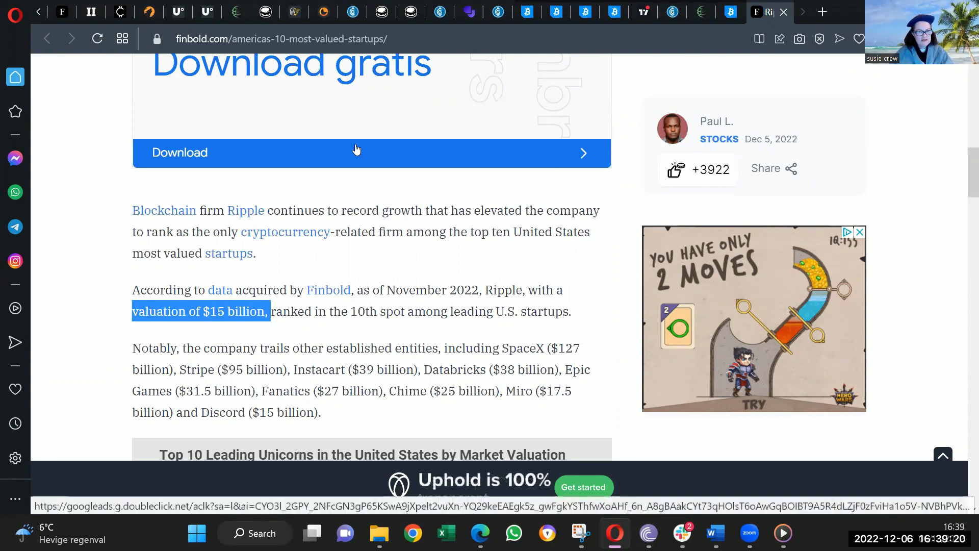
{"action": "scroll", "scroll_direction": "down", "scroll_amount": 3}
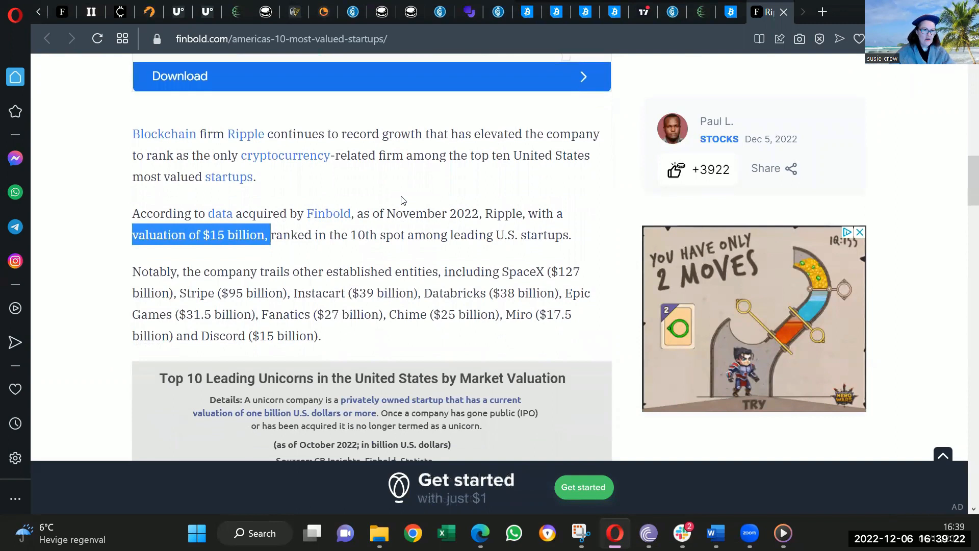
{"action": "scroll", "scroll_direction": "down", "scroll_amount": 3}
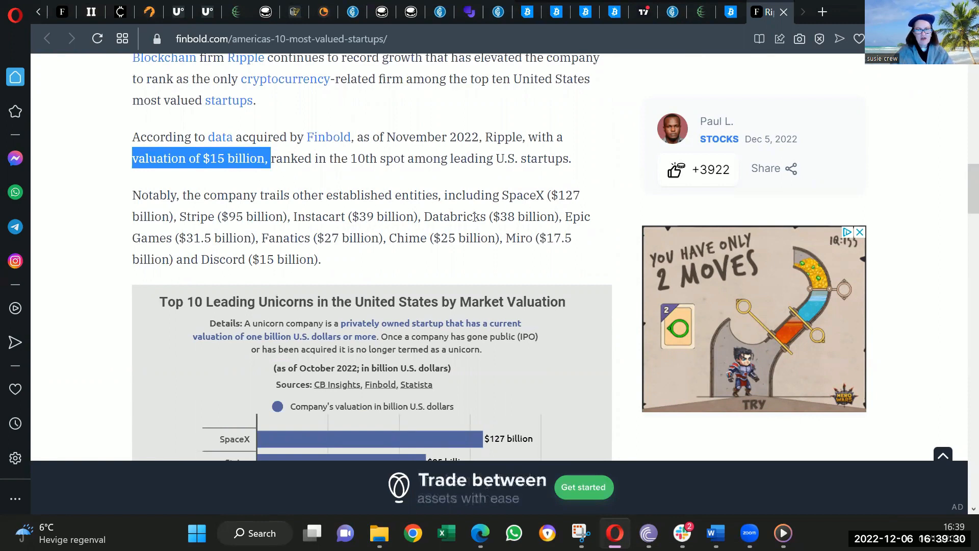
{"action": "scroll", "scroll_direction": "down", "scroll_amount": 3}
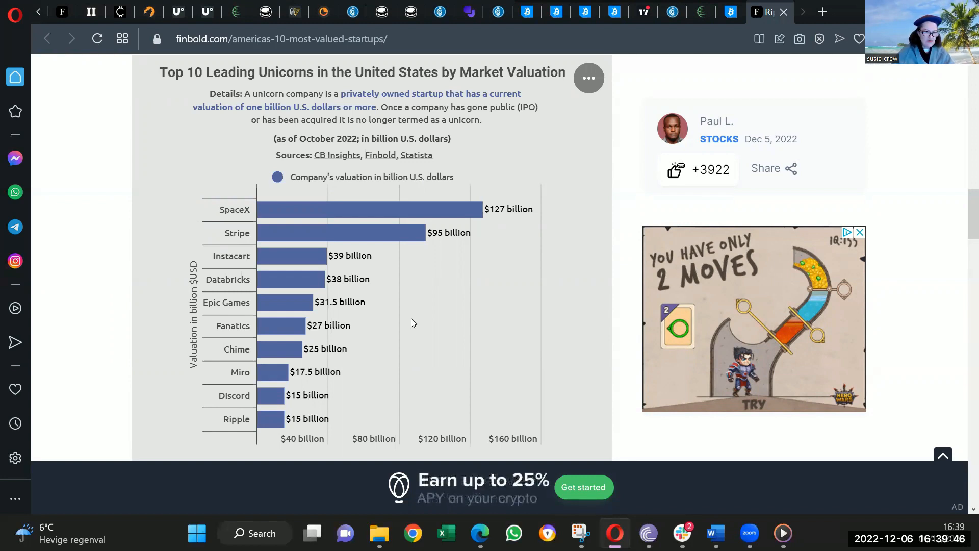
{"action": "mouse_move", "coordinate": [317, 403]}
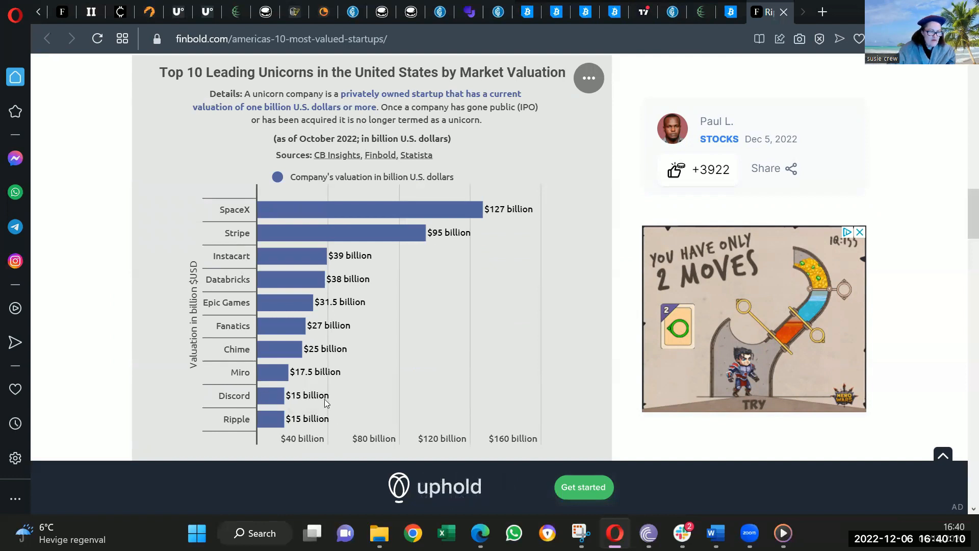
{"action": "mouse_move", "coordinate": [340, 402]}
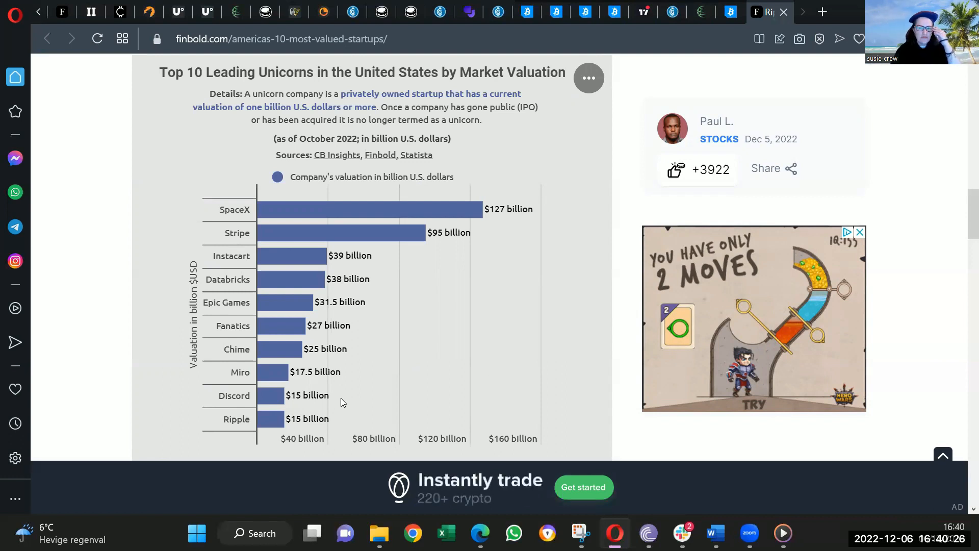
{"action": "mouse_move", "coordinate": [500, 231]}
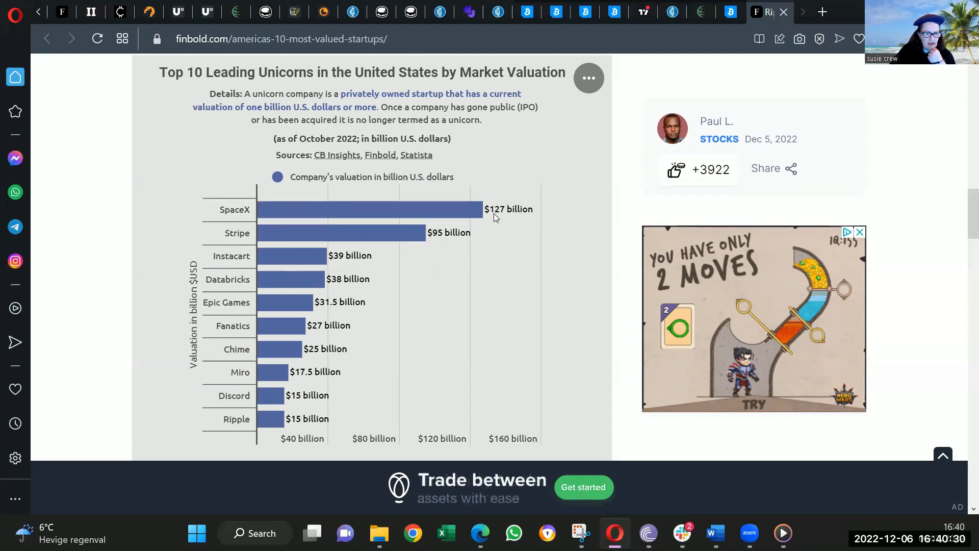
Read the Finbold article to its end on XRP's $0.42 projection, then switch back to Slack.
{"action": "scroll", "scroll_direction": "down", "scroll_amount": 3}
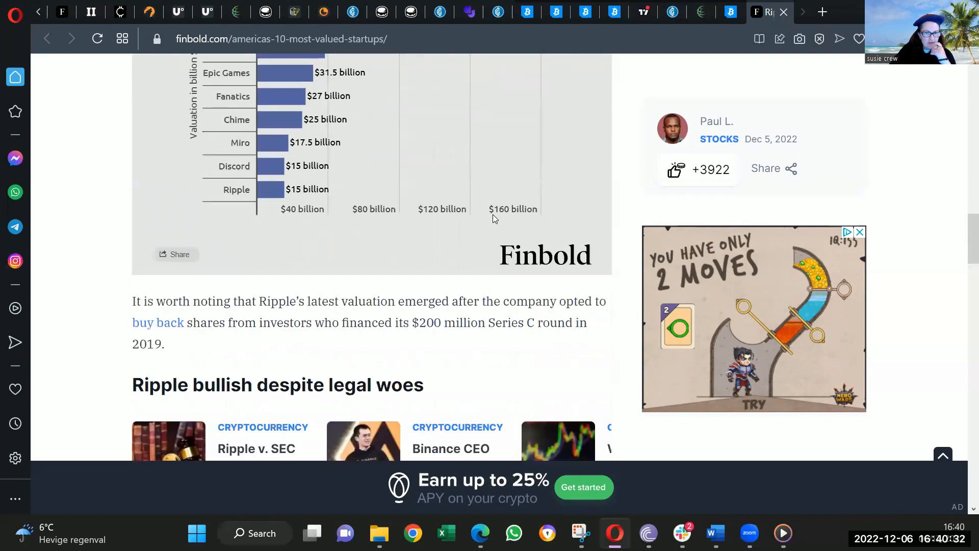
{"action": "scroll", "scroll_direction": "down", "scroll_amount": 3}
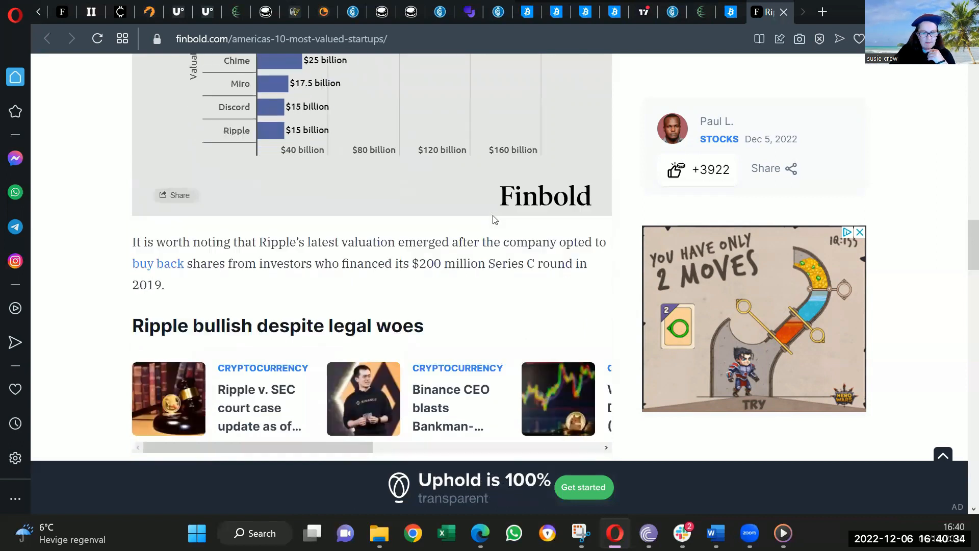
{"action": "scroll", "scroll_direction": "down", "scroll_amount": 3}
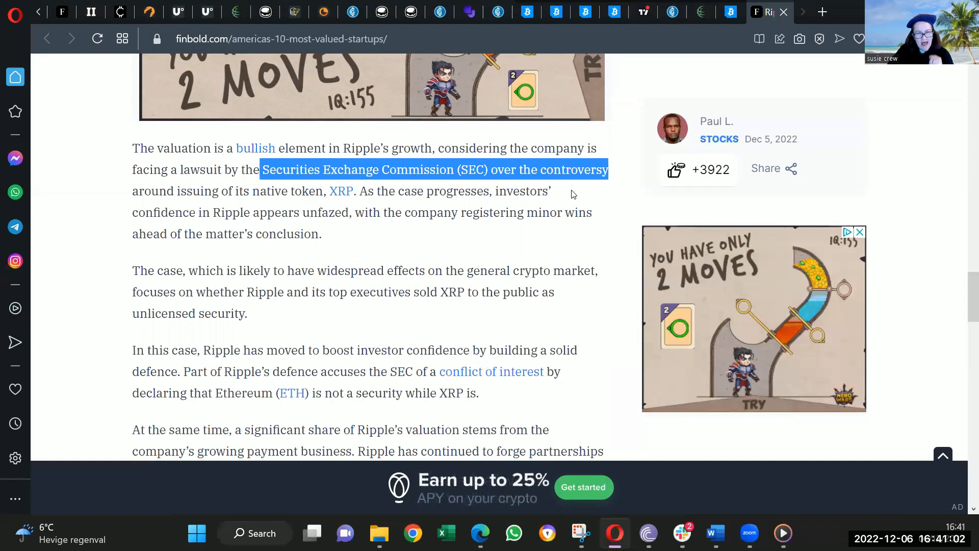
{"action": "scroll", "scroll_direction": "down", "scroll_amount": 3}
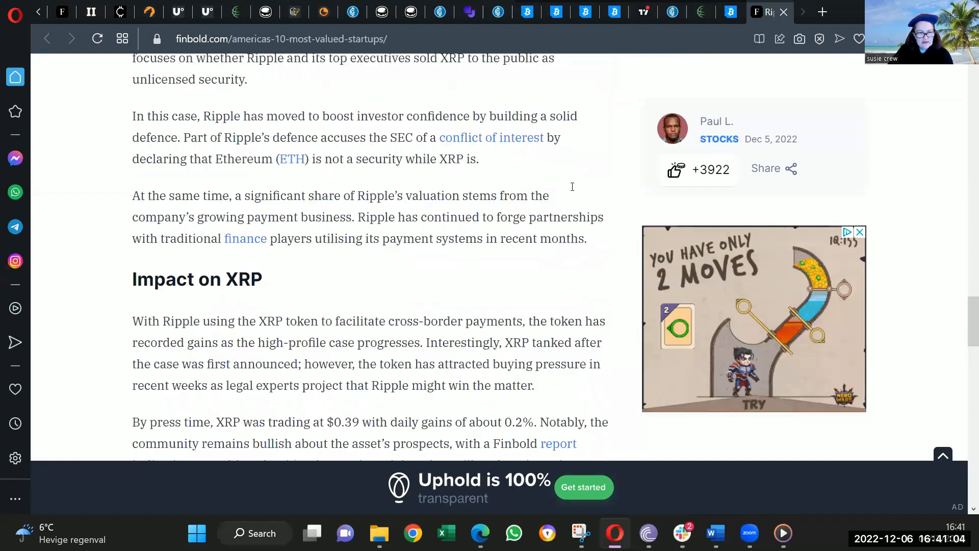
{"action": "scroll", "scroll_direction": "down", "scroll_amount": 3}
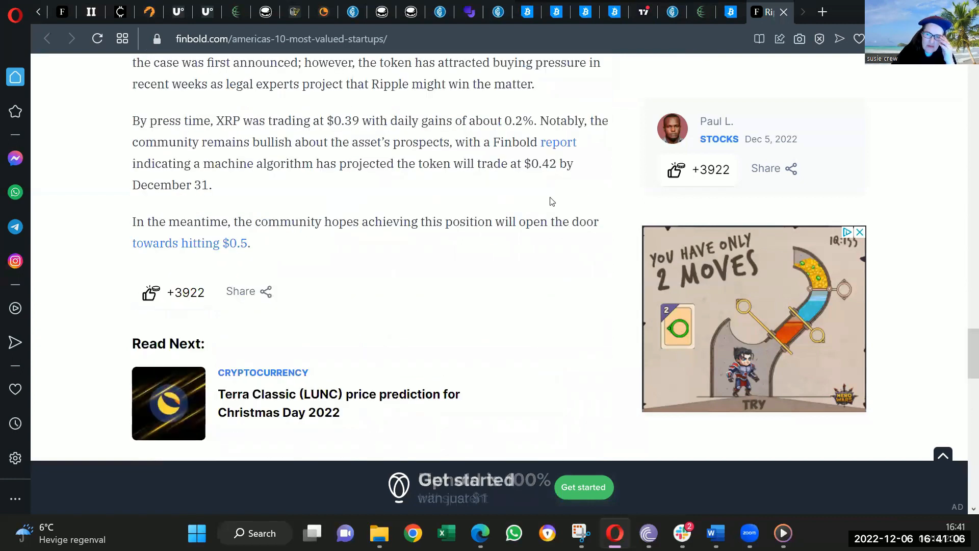
{"action": "scroll", "scroll_direction": "up", "scroll_amount": 3}
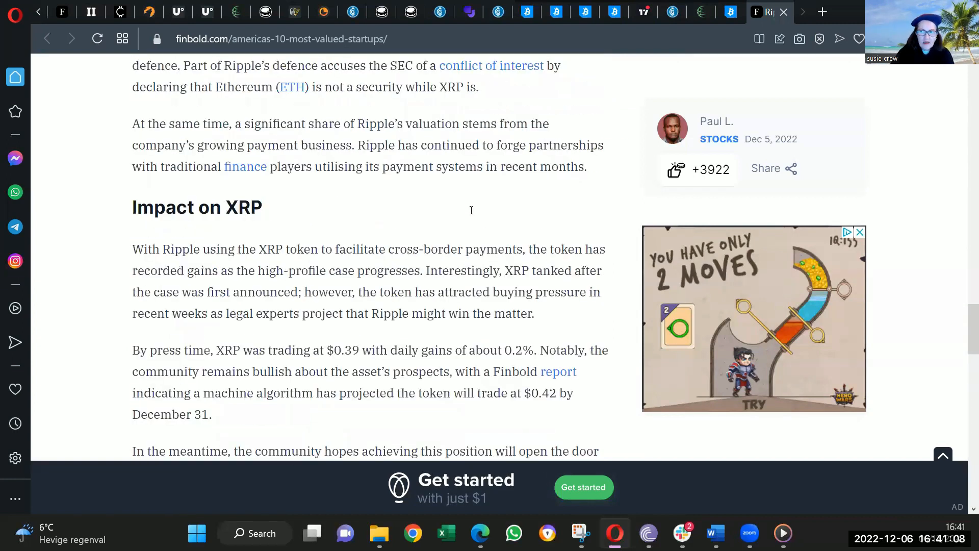
{"action": "scroll", "scroll_direction": "up", "scroll_amount": 3}
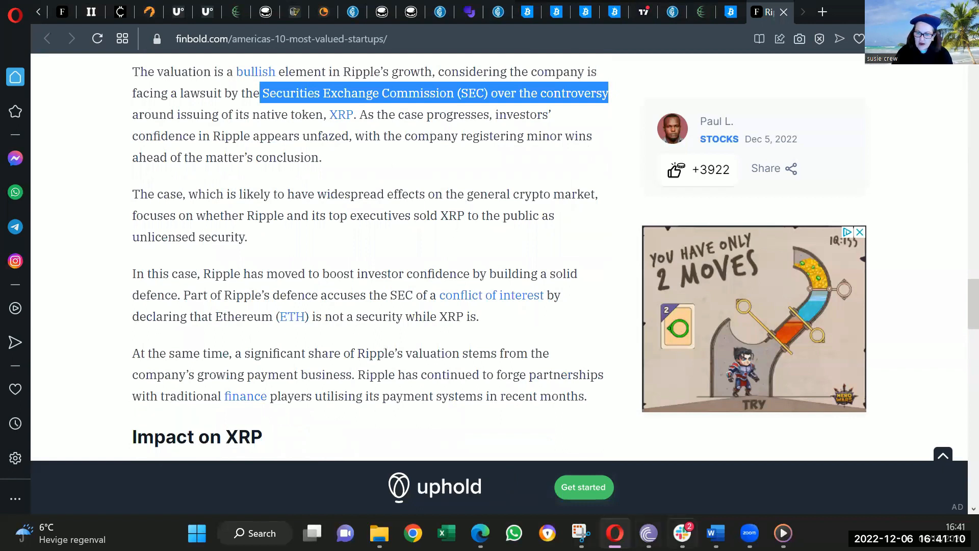
{"action": "left_click", "coordinate": [680, 534]}
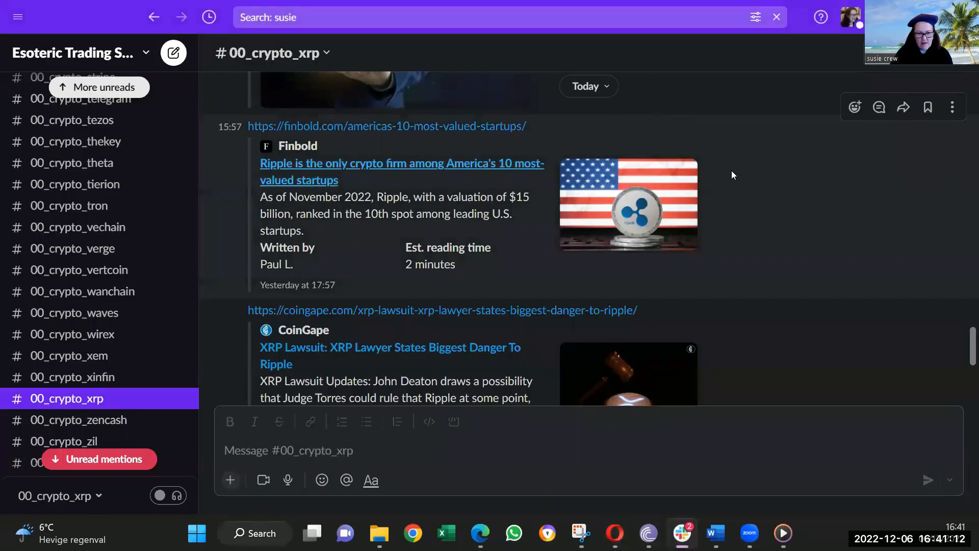
{"action": "scroll", "scroll_direction": "down", "scroll_amount": 3}
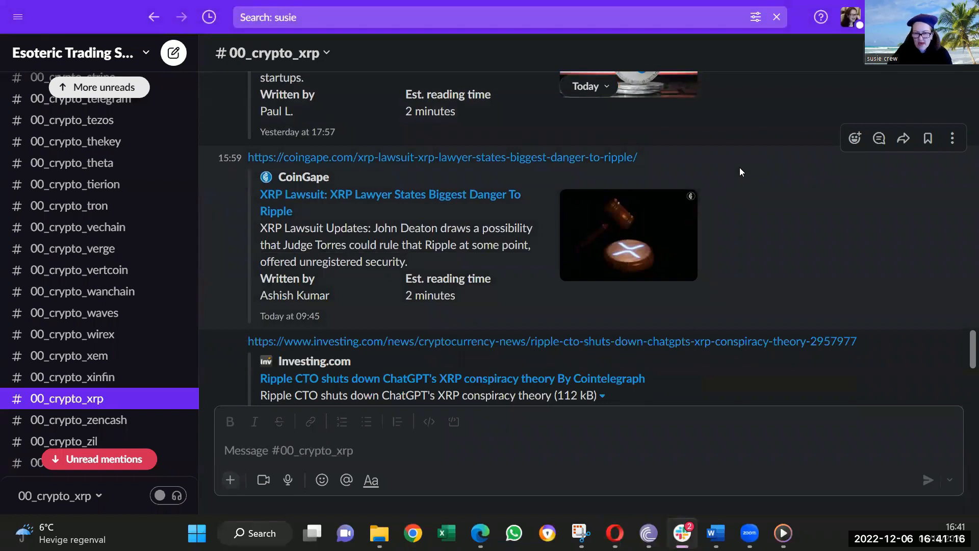
{"action": "scroll", "scroll_direction": "down", "scroll_amount": 3}
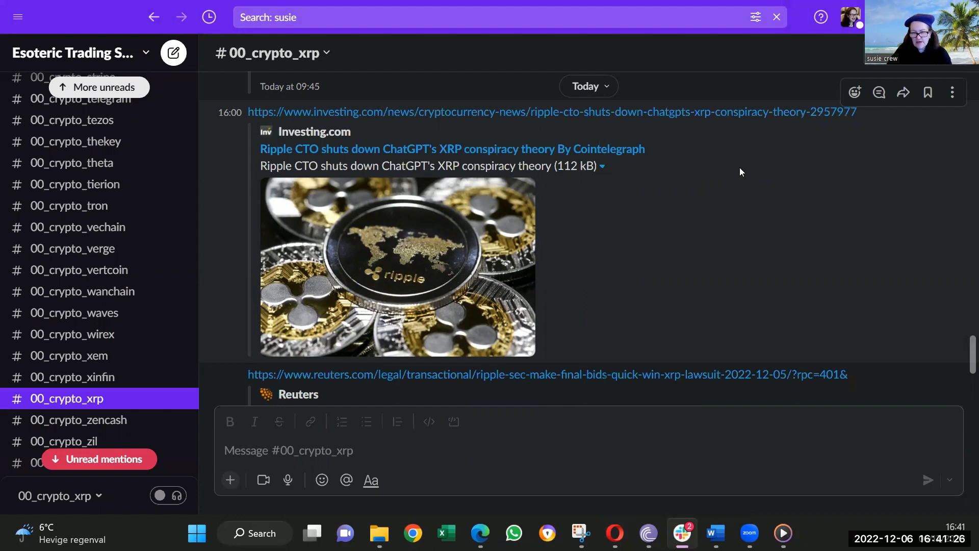
{"action": "scroll", "scroll_direction": "down", "scroll_amount": 3}
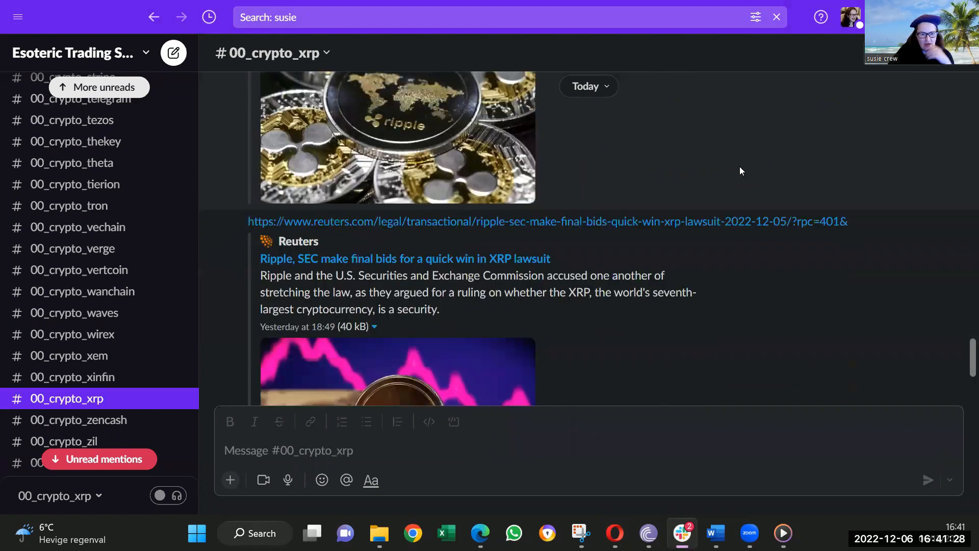
{"action": "scroll", "scroll_direction": "down", "scroll_amount": 3}
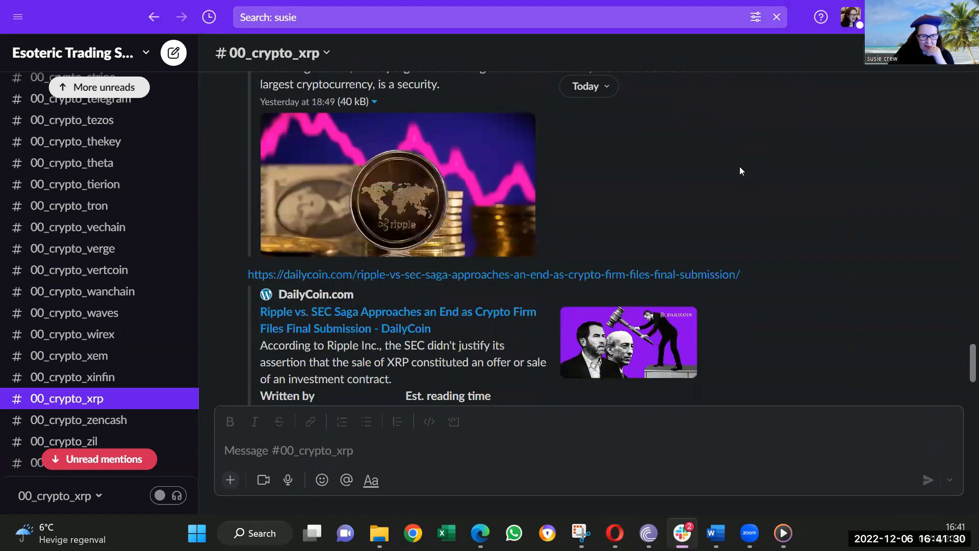
{"action": "scroll", "scroll_direction": "down", "scroll_amount": 3}
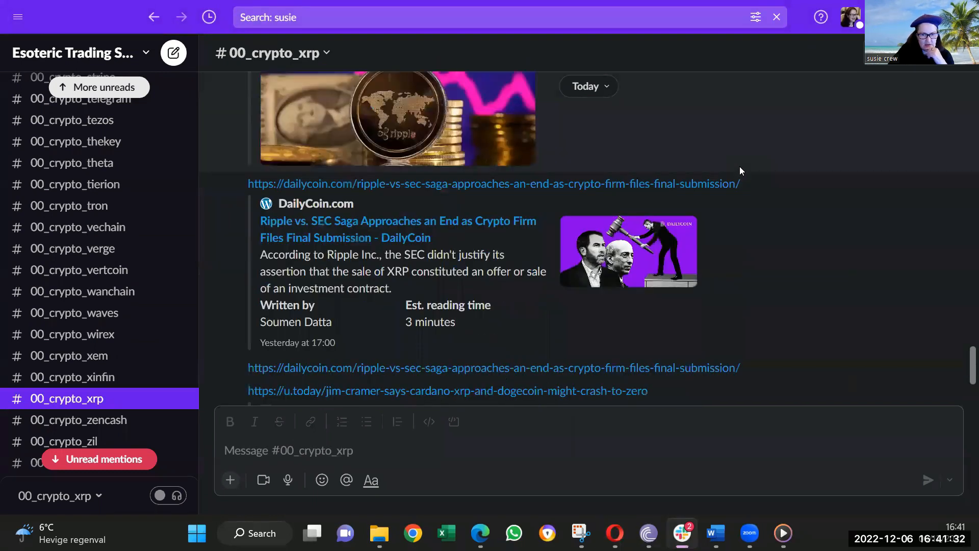
{"action": "scroll", "scroll_direction": "down", "scroll_amount": 3}
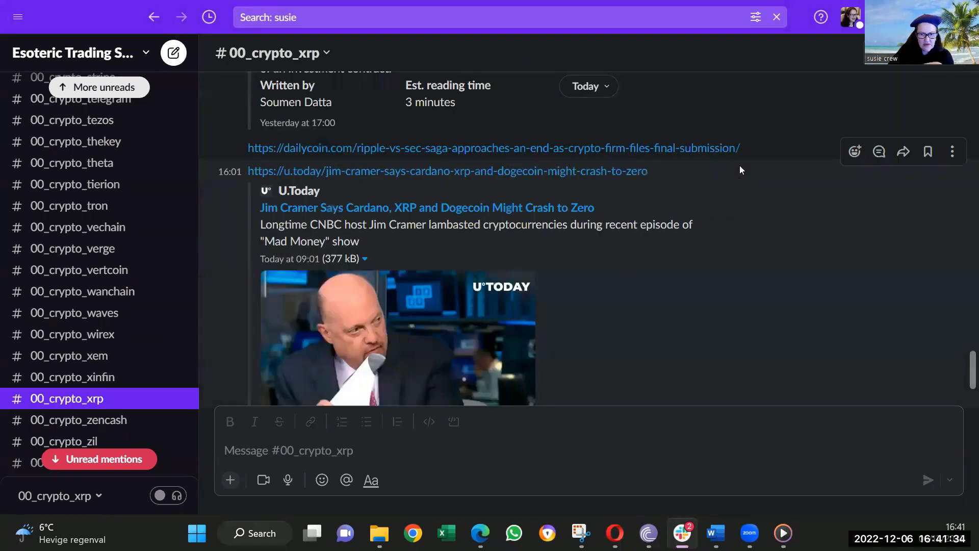
{"action": "scroll", "scroll_direction": "down", "scroll_amount": 3}
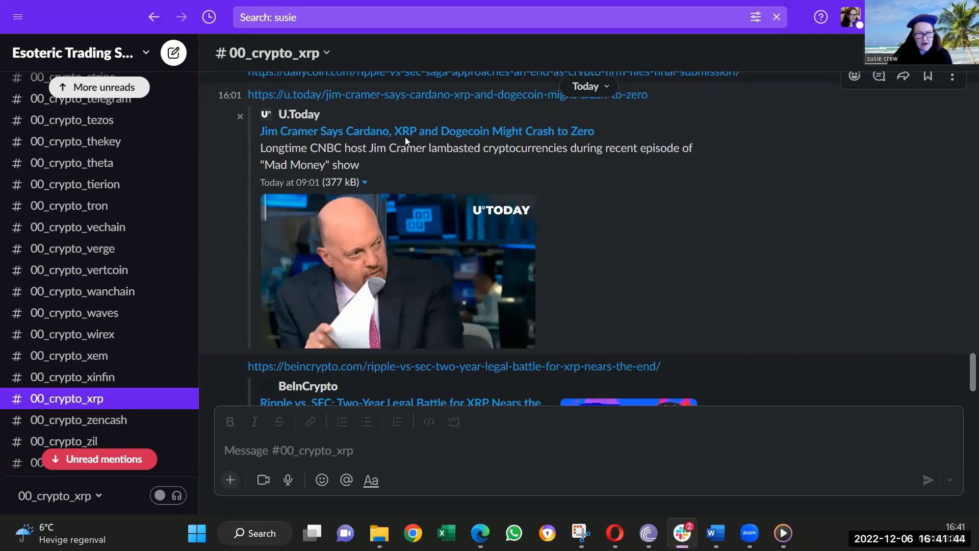
{"action": "mouse_move", "coordinate": [680, 181]}
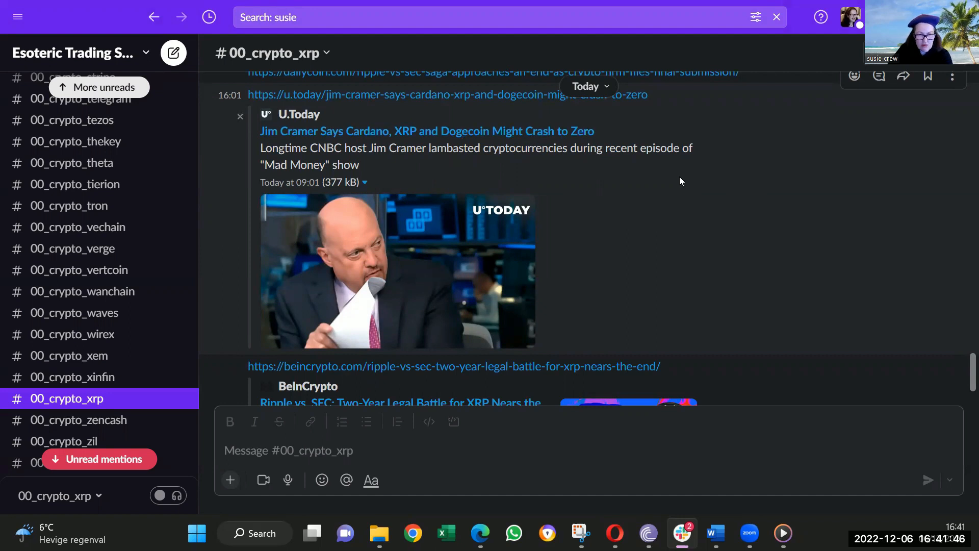
{"action": "mouse_move", "coordinate": [686, 180]}
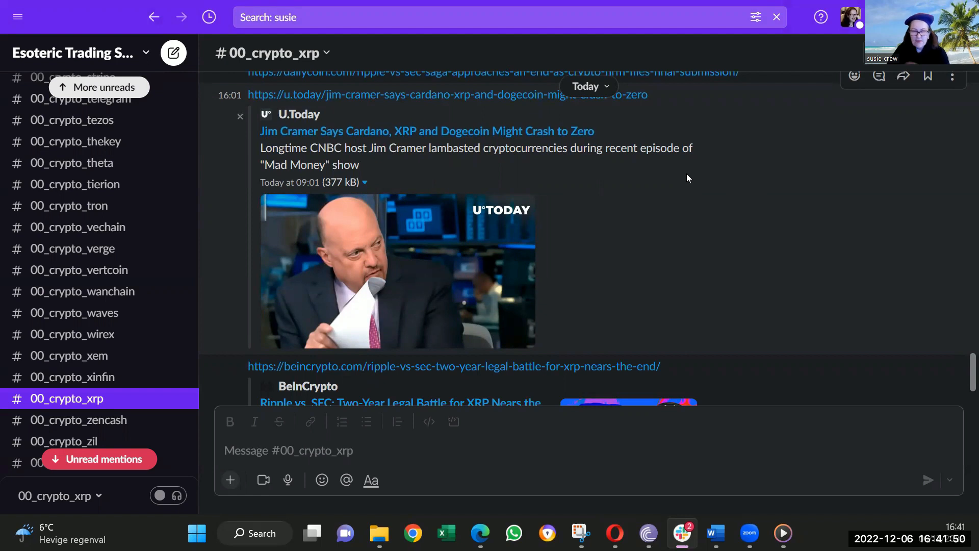
{"action": "mouse_move", "coordinate": [680, 181]}
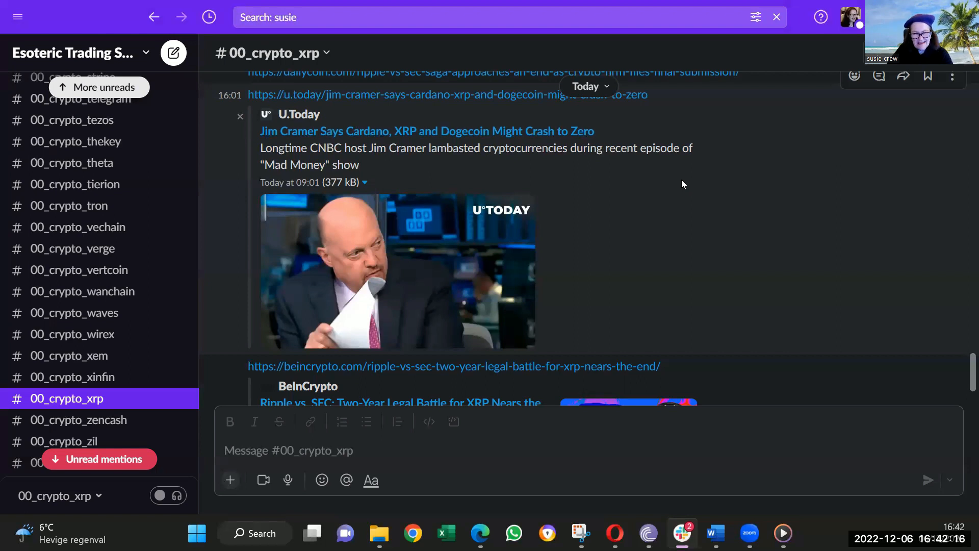
{"action": "mouse_move", "coordinate": [462, 140]}
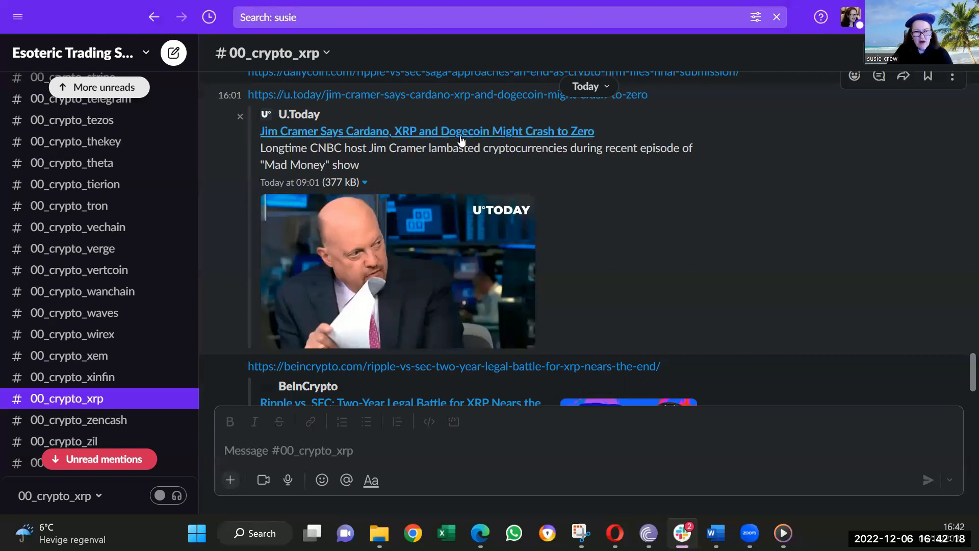
{"action": "mouse_move", "coordinate": [629, 223]}
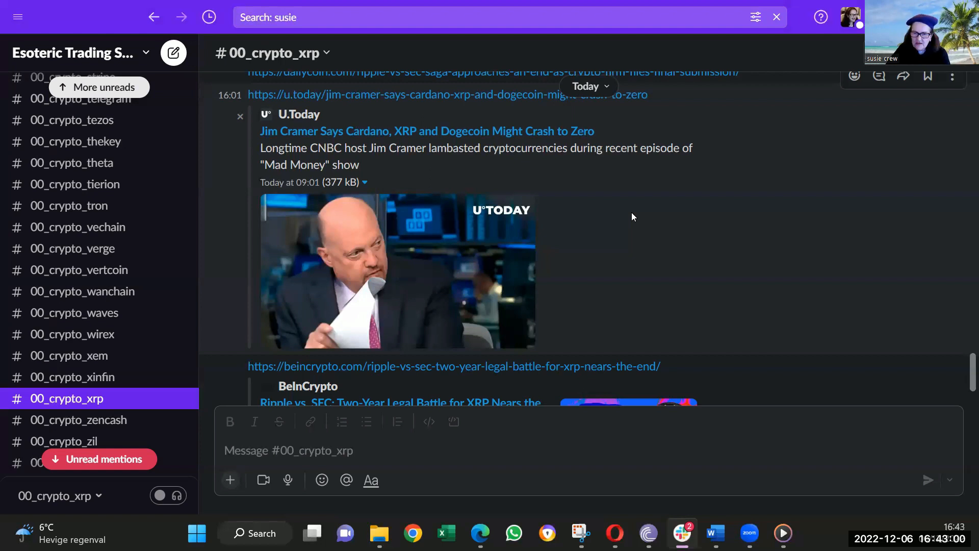
{"action": "scroll", "scroll_direction": "down", "scroll_amount": 3}
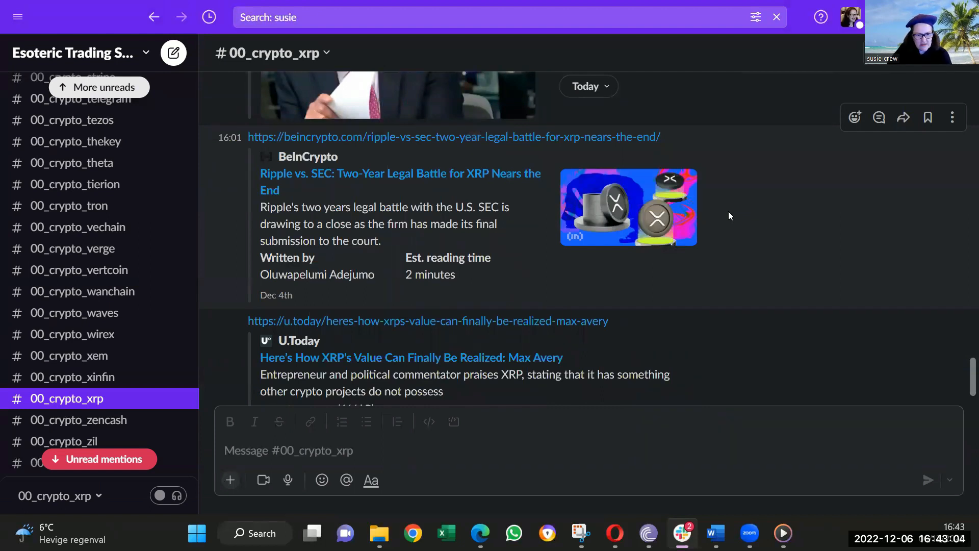
Scroll to BeInCrypto's 'Ripple vs. SEC: Two-Year Legal Battle for XRP Nears the End' post and open it.
{"action": "scroll", "scroll_direction": "down", "scroll_amount": 3}
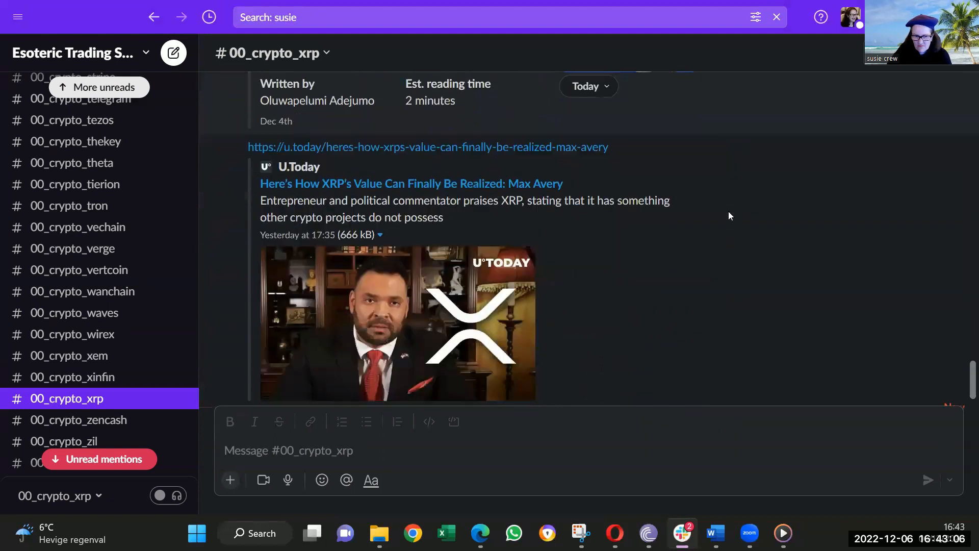
{"action": "scroll", "scroll_direction": "down", "scroll_amount": 3}
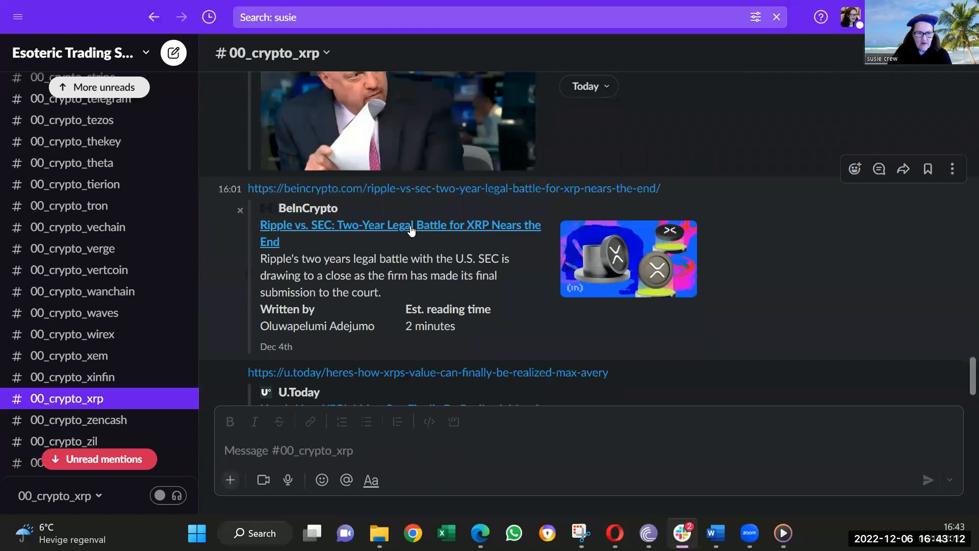
{"action": "left_click", "coordinate": [400, 234]}
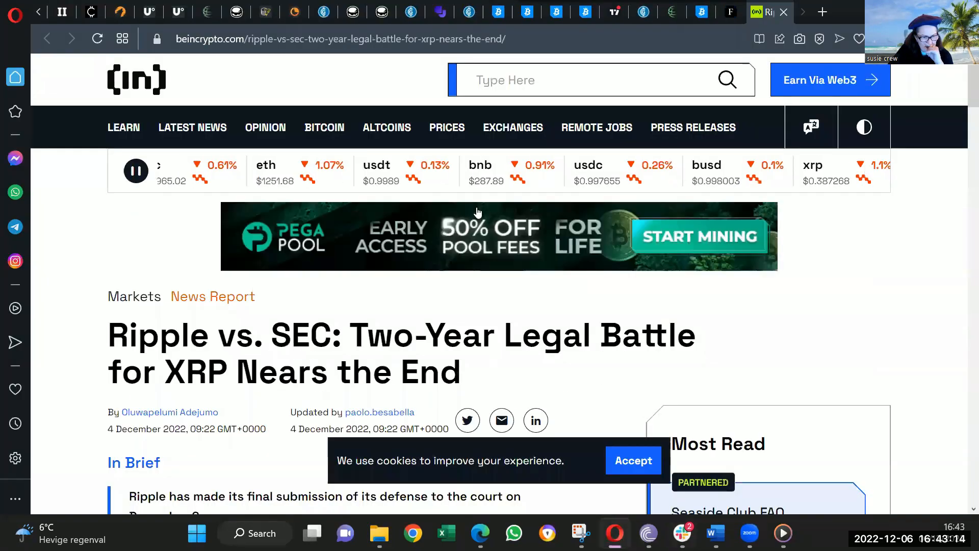
{"action": "scroll", "scroll_direction": "down", "scroll_amount": 3}
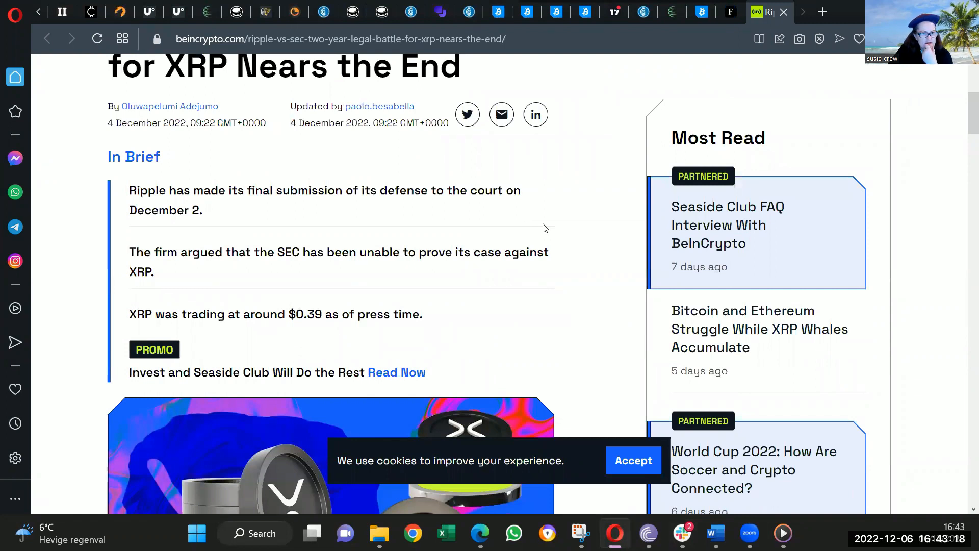
{"action": "scroll", "scroll_direction": "down", "scroll_amount": 3}
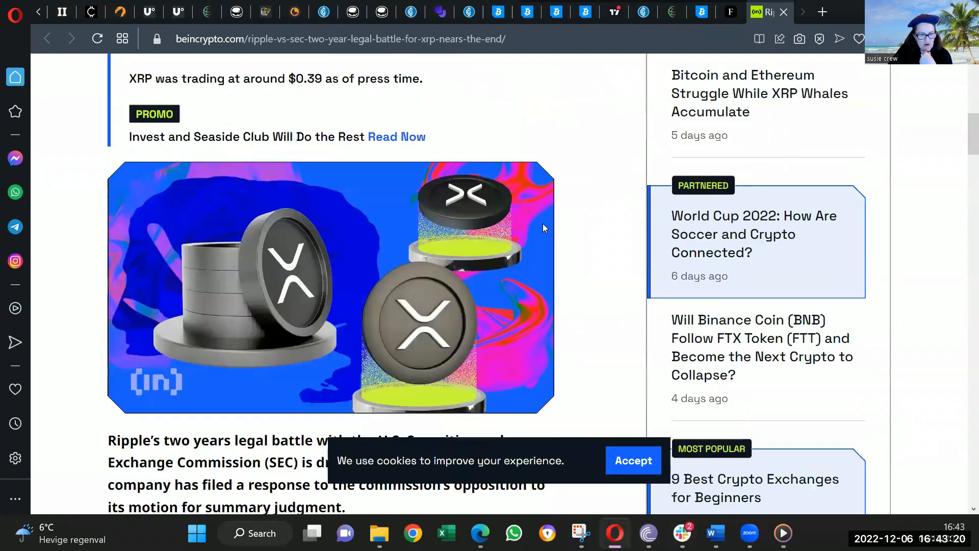
{"action": "scroll", "scroll_direction": "down", "scroll_amount": 3}
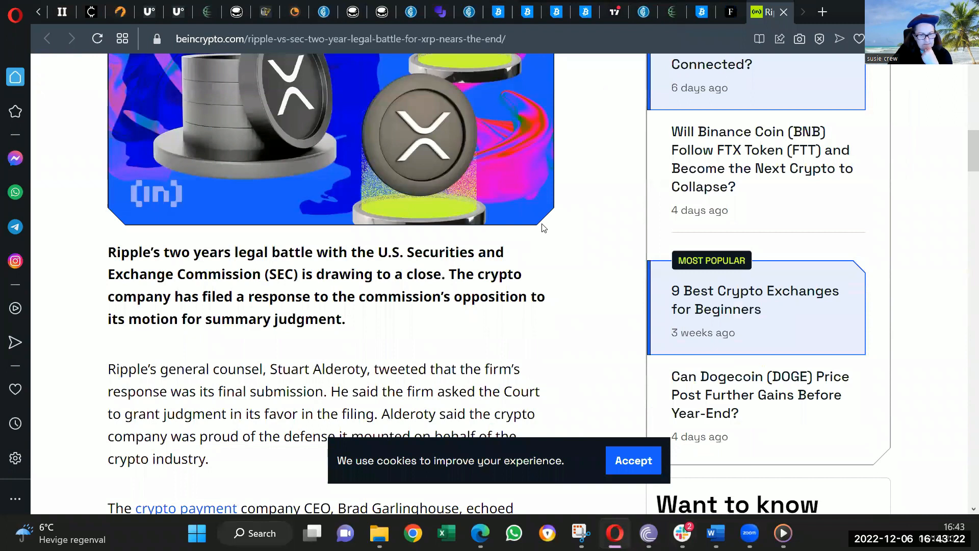
{"action": "scroll", "scroll_direction": "down", "scroll_amount": 3}
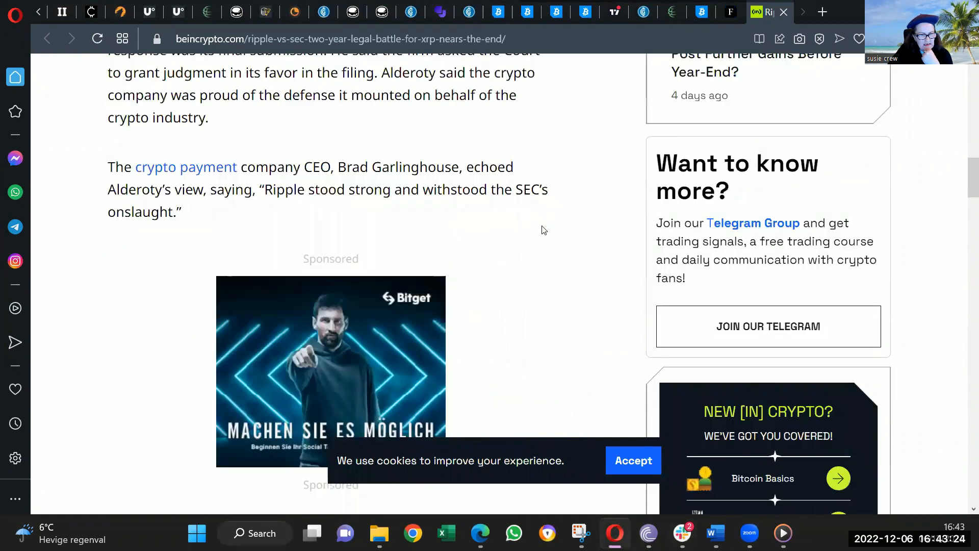
{"action": "scroll", "scroll_direction": "down", "scroll_amount": 3}
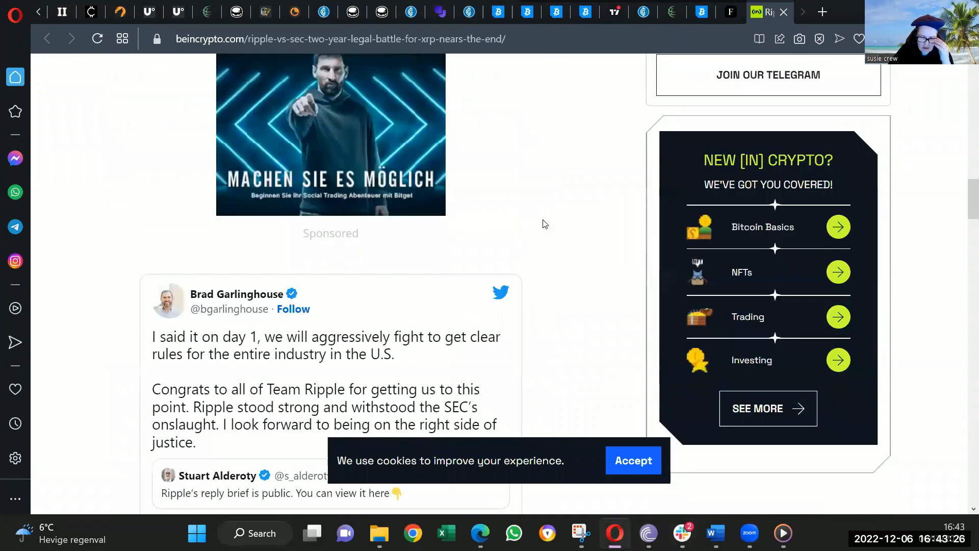
{"action": "scroll", "scroll_direction": "down", "scroll_amount": 3}
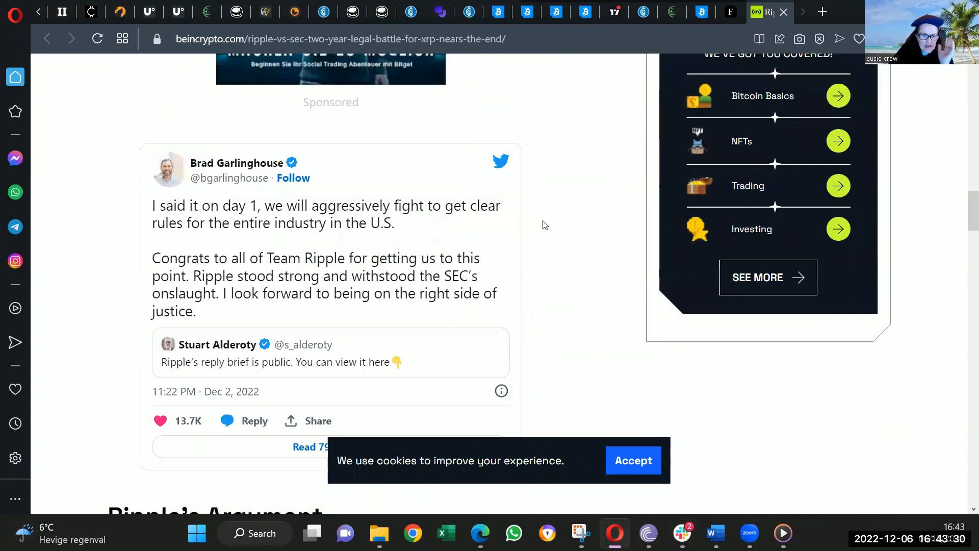
{"action": "scroll", "scroll_direction": "down", "scroll_amount": 3}
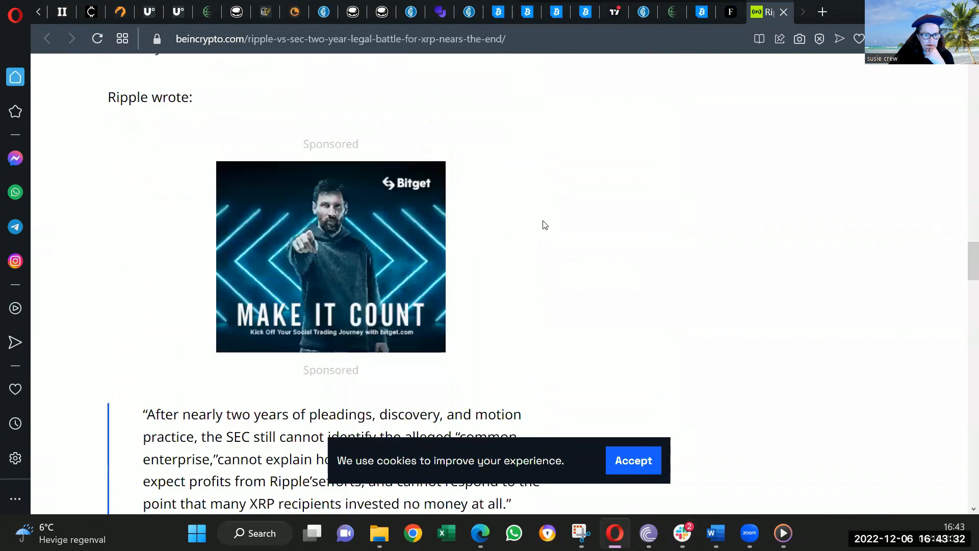
{"action": "scroll", "scroll_direction": "down", "scroll_amount": 3}
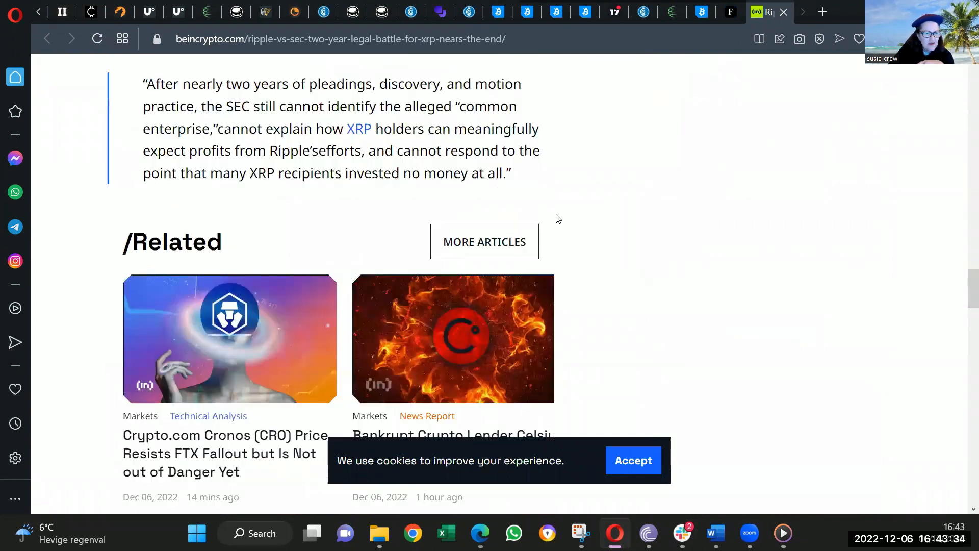
{"action": "scroll", "scroll_direction": "down", "scroll_amount": 3}
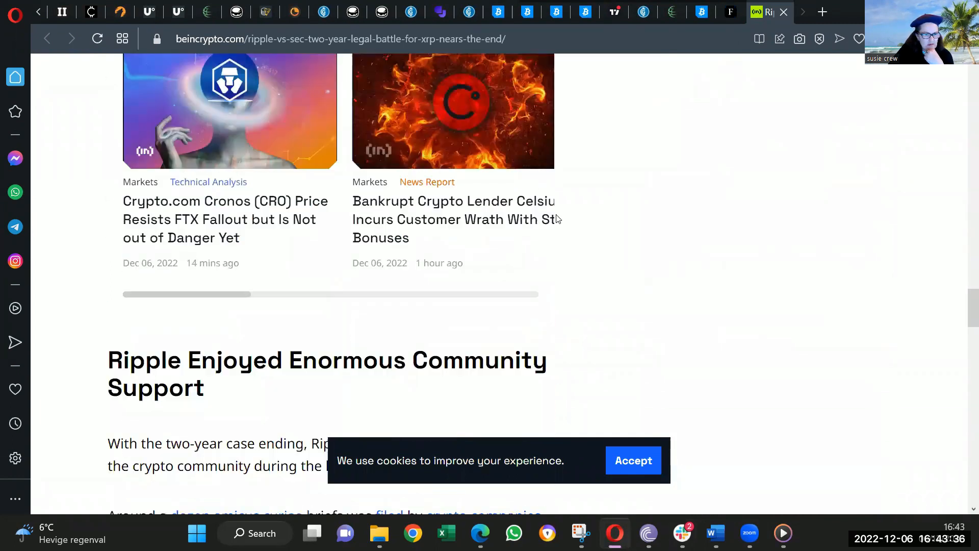
{"action": "scroll", "scroll_direction": "down", "scroll_amount": 3}
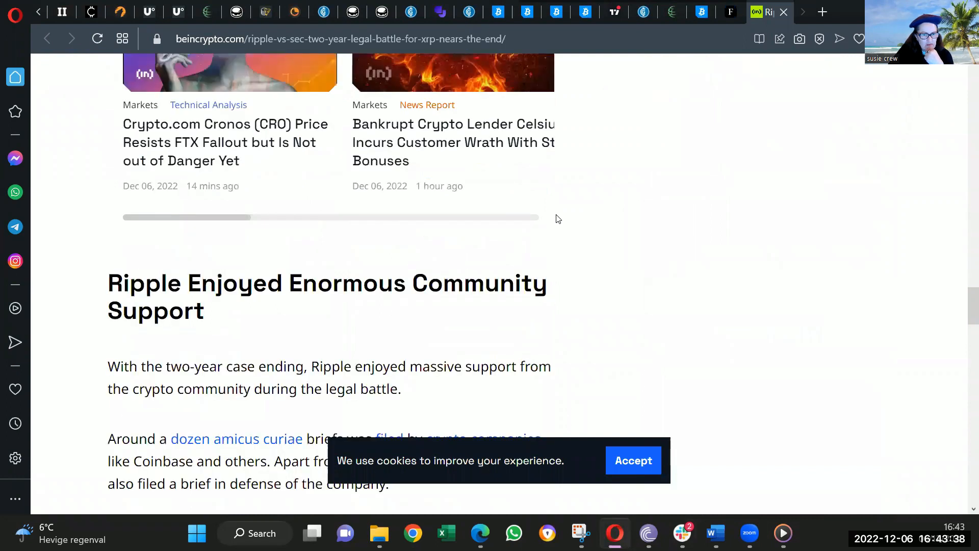
{"action": "scroll", "scroll_direction": "down", "scroll_amount": 3}
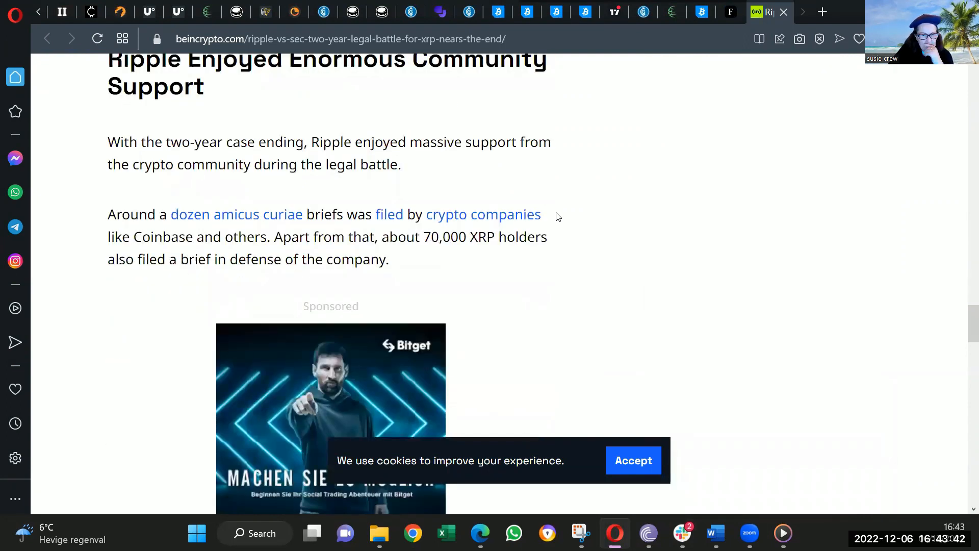
{"action": "scroll", "scroll_direction": "down", "scroll_amount": 3}
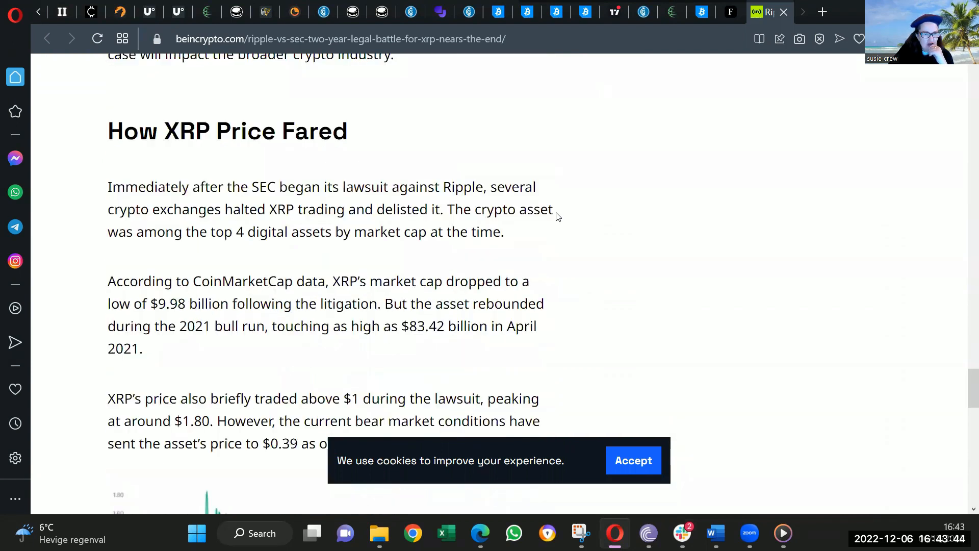
{"action": "scroll", "scroll_direction": "down", "scroll_amount": 3}
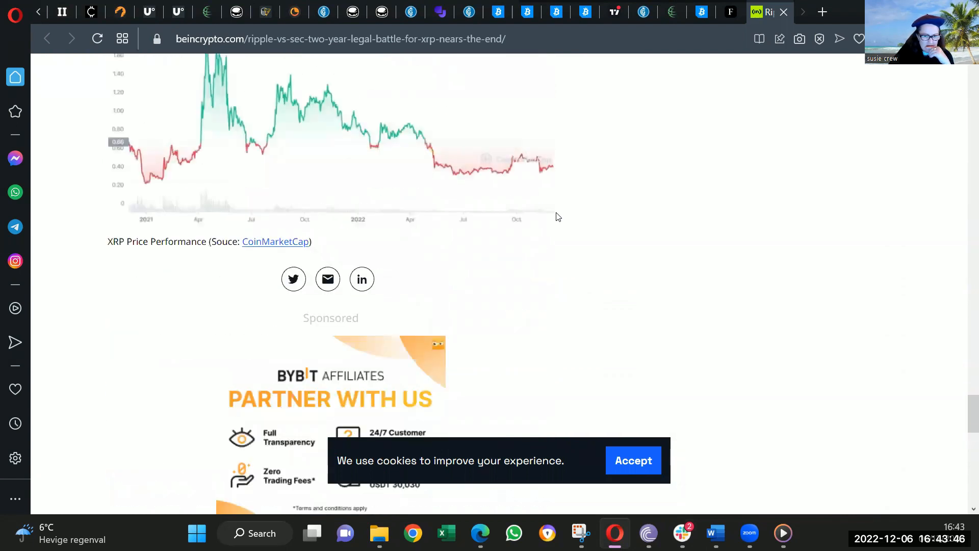
{"action": "scroll", "scroll_direction": "up", "scroll_amount": 3}
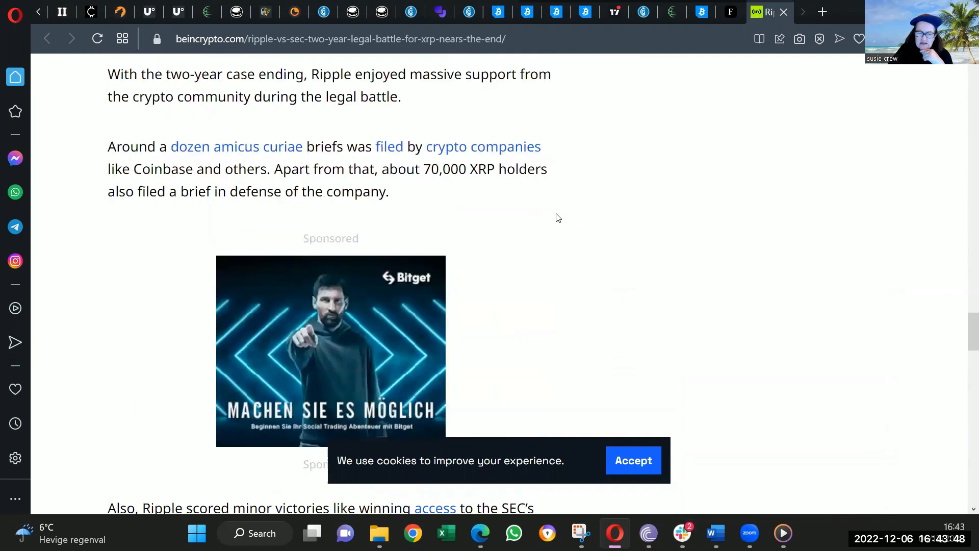
{"action": "scroll", "scroll_direction": "up", "scroll_amount": 3}
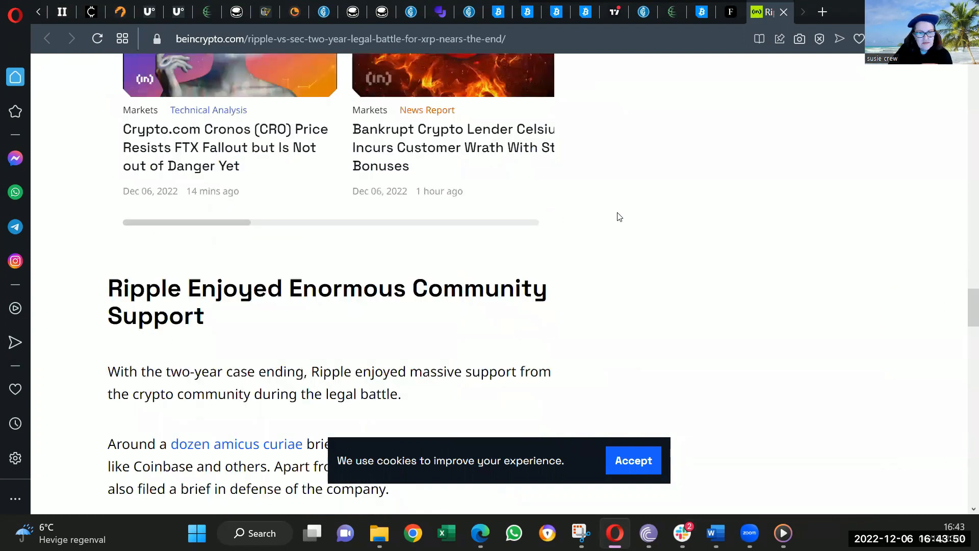
{"action": "scroll", "scroll_direction": "up", "scroll_amount": 3}
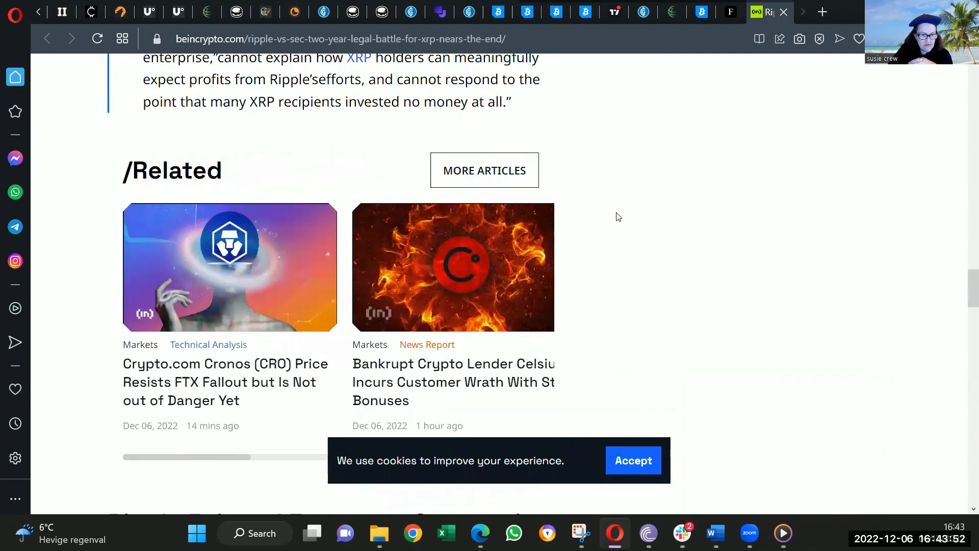
{"action": "scroll", "scroll_direction": "up", "scroll_amount": 3}
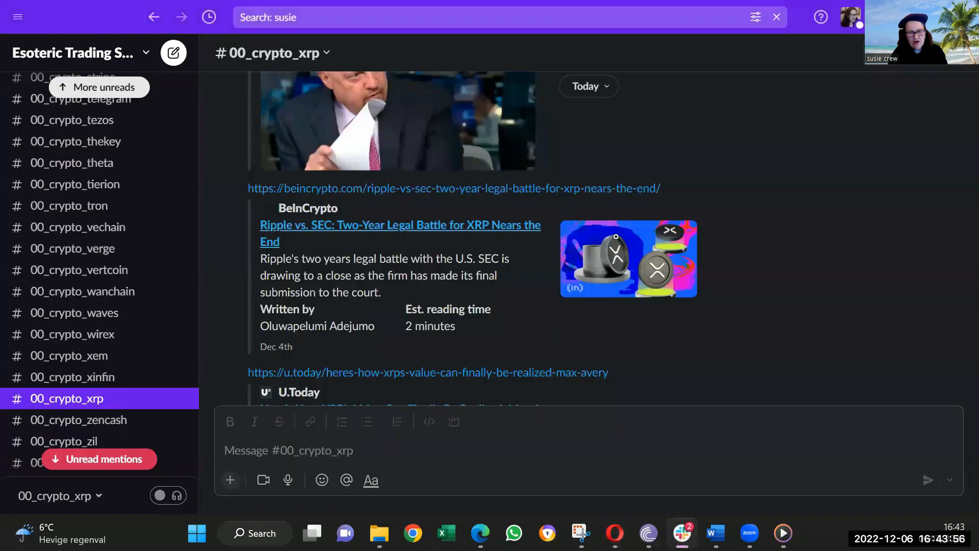
{"action": "mouse_move", "coordinate": [729, 233]}
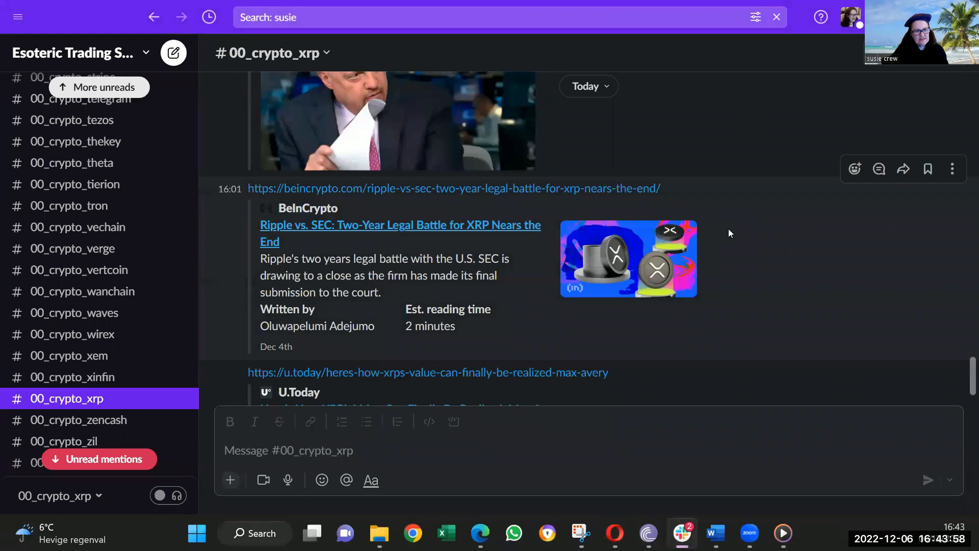
Scroll the xrp channel so U.Today's Max Avery XRP-value story is fully in view.
{"action": "scroll", "scroll_direction": "up", "scroll_amount": 3}
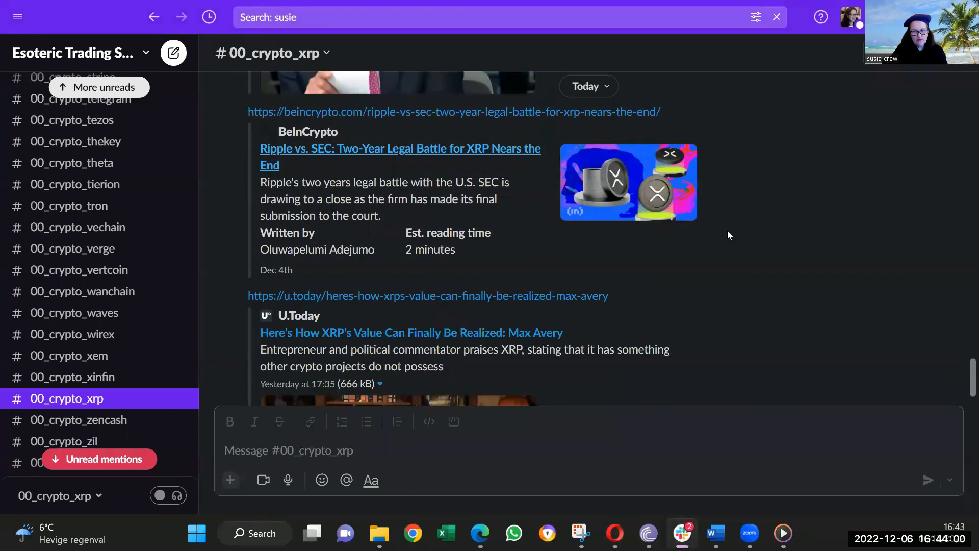